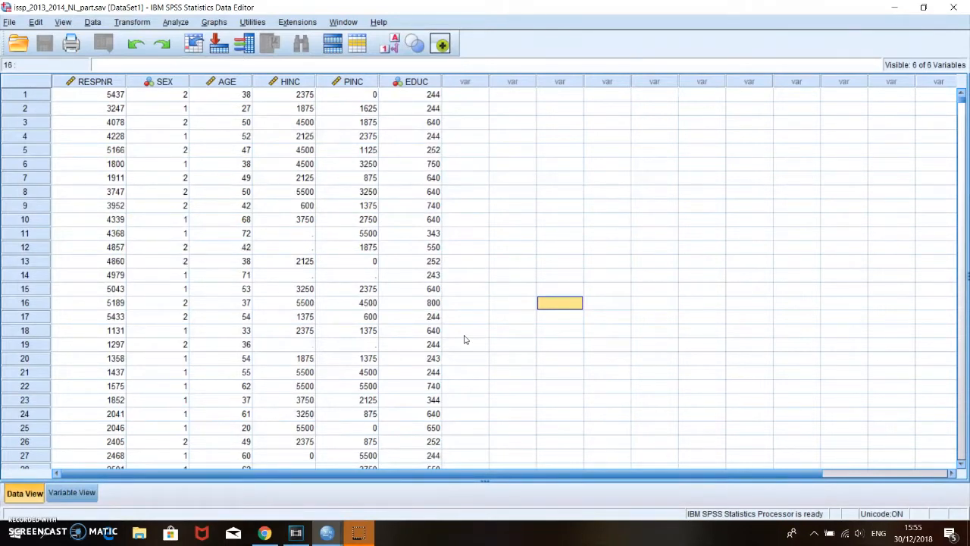
mouse_move(230, 310)
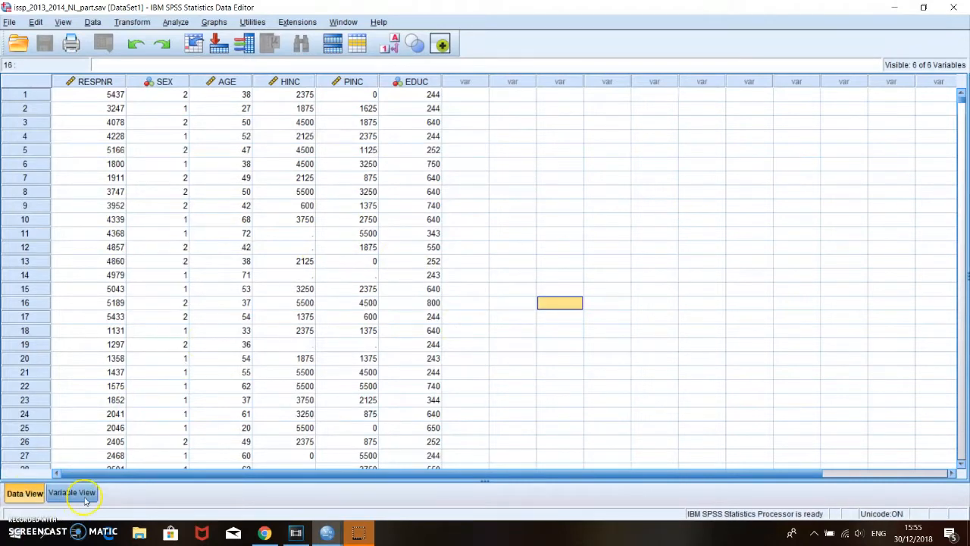
mouse_move(326, 532)
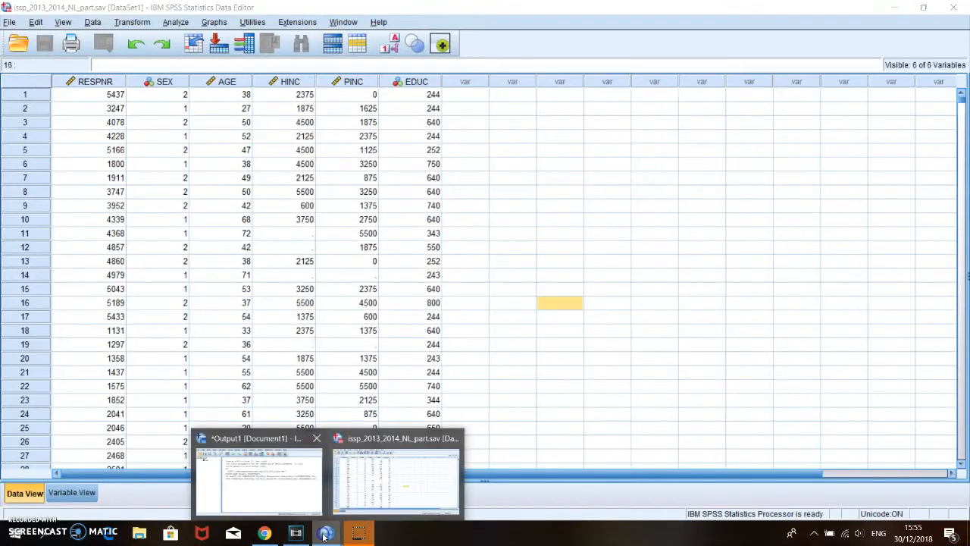
mouse_move(805, 329)
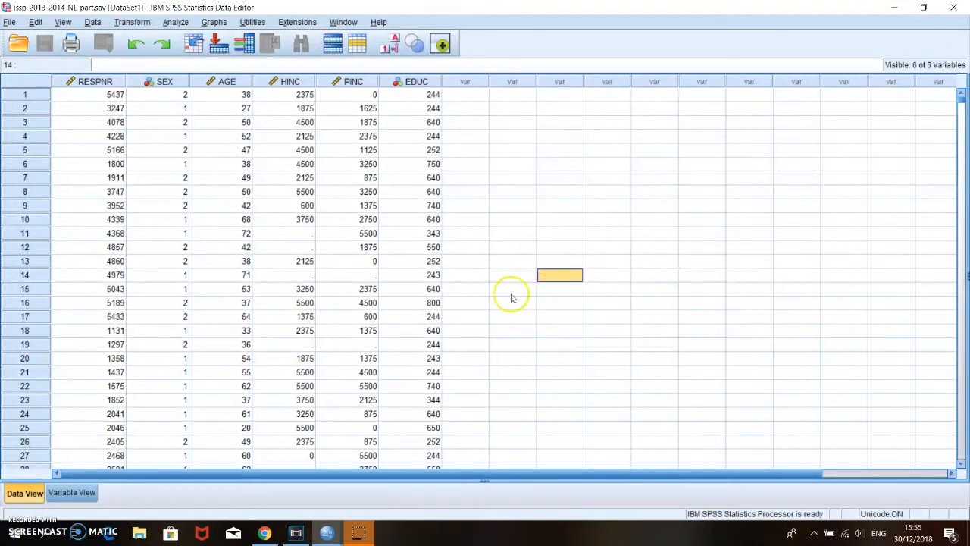
- Browse the respondent data, selecting the PINC value 600 in row 17 and scrolling through the cases
click(512, 288)
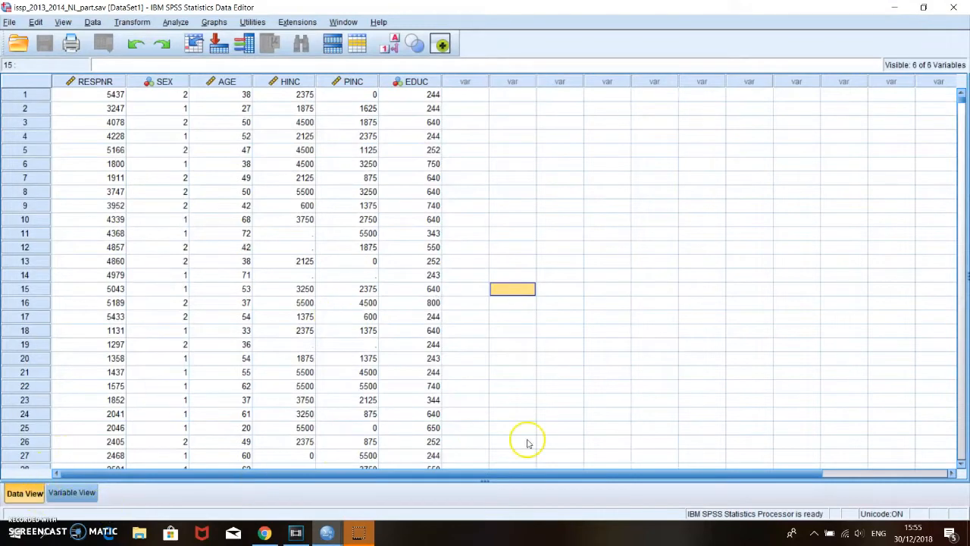
click(606, 316)
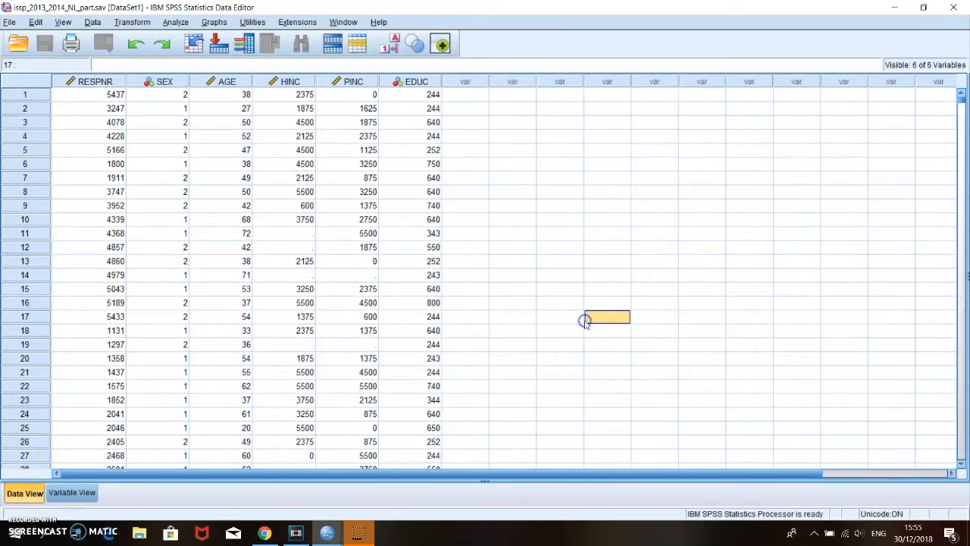
click(513, 317)
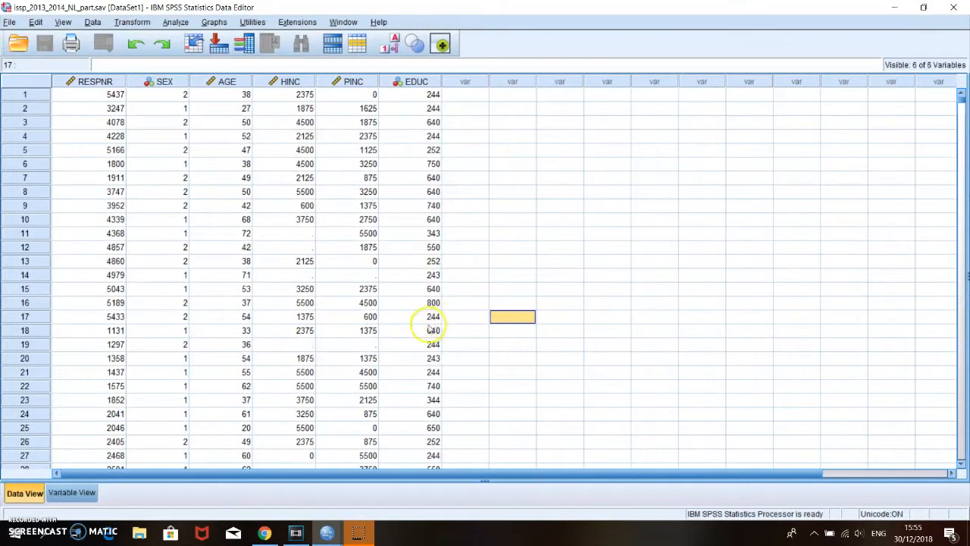
mouse_move(604, 324)
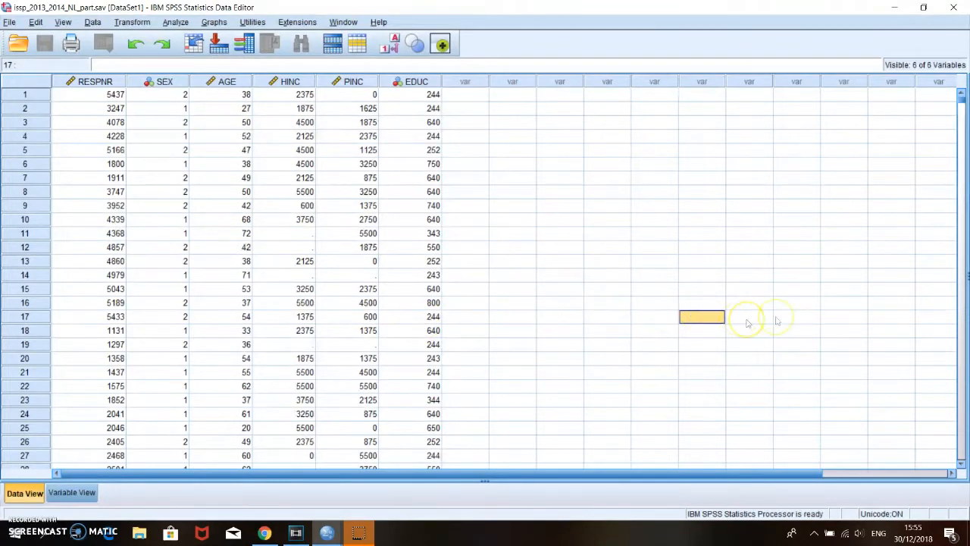
mouse_move(700, 318)
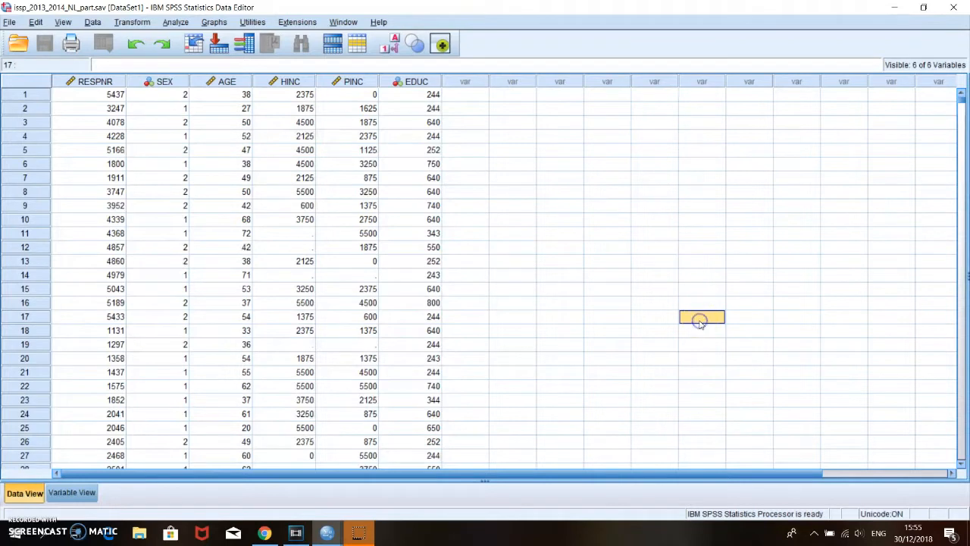
mouse_move(155, 372)
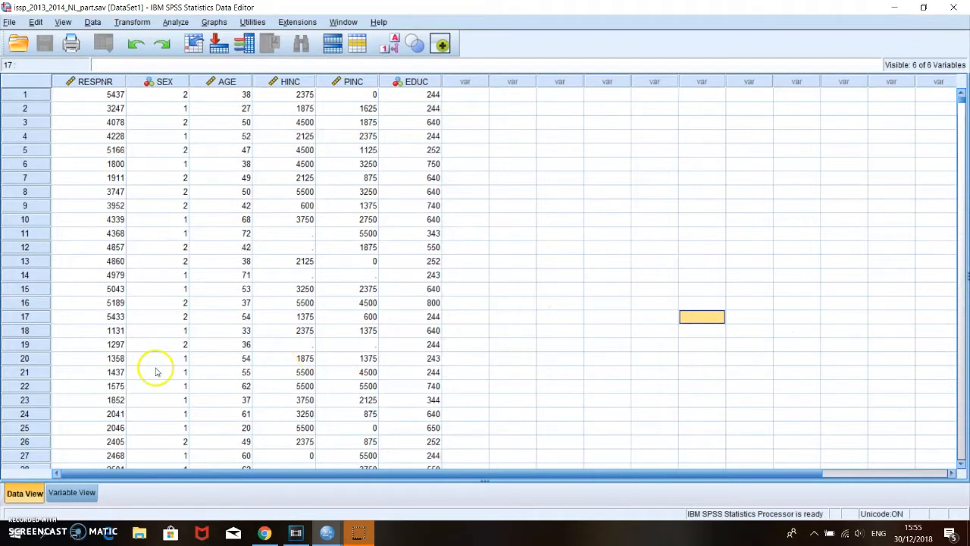
mouse_move(100, 494)
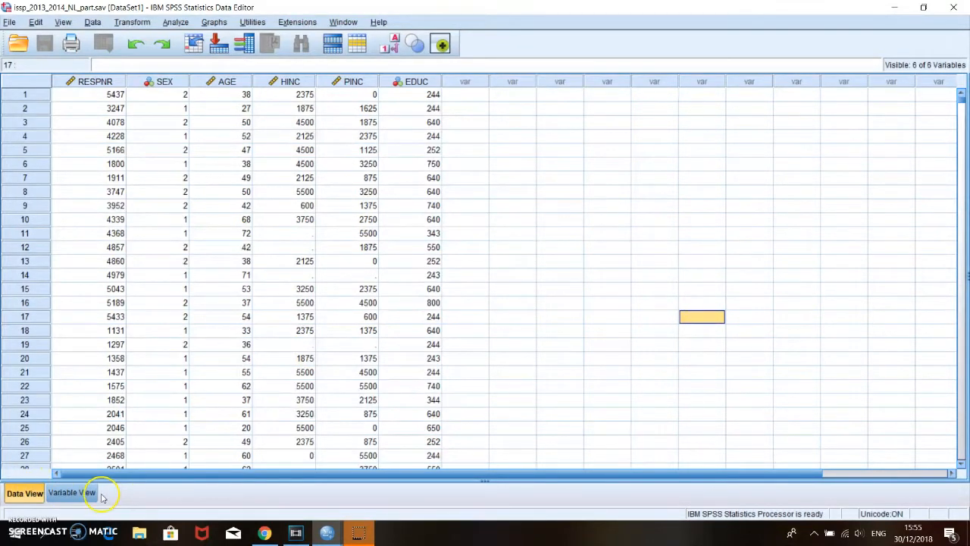
click(354, 316)
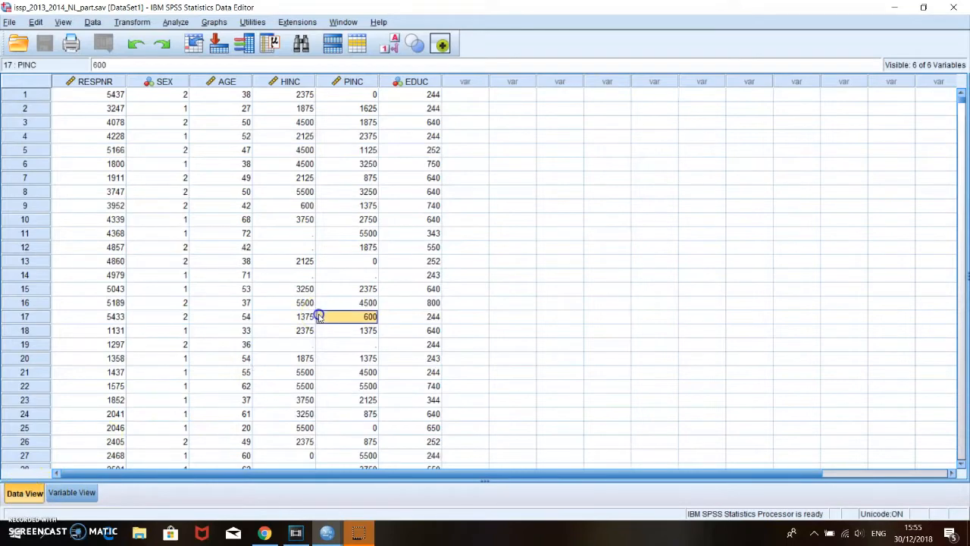
scroll(down, 3)
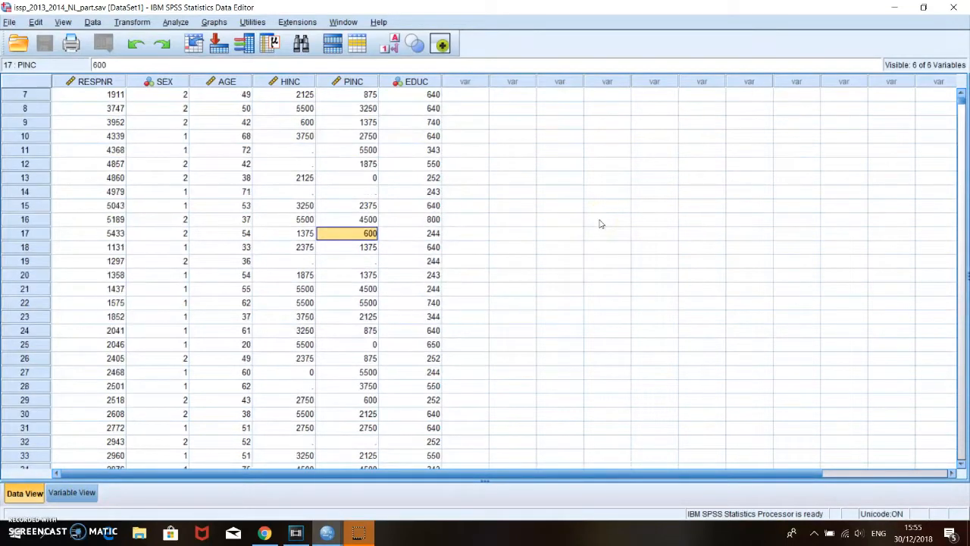
scroll(down, 3)
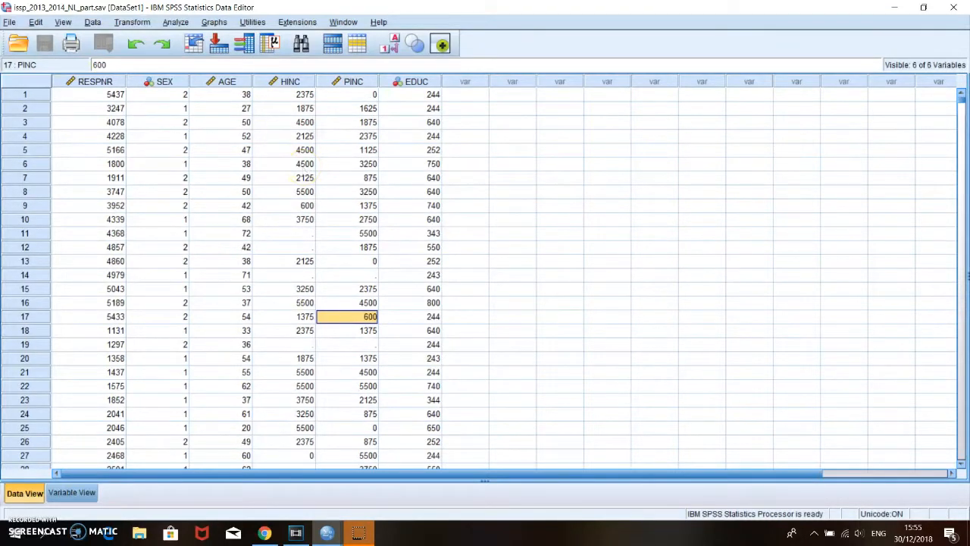
mouse_move(265, 114)
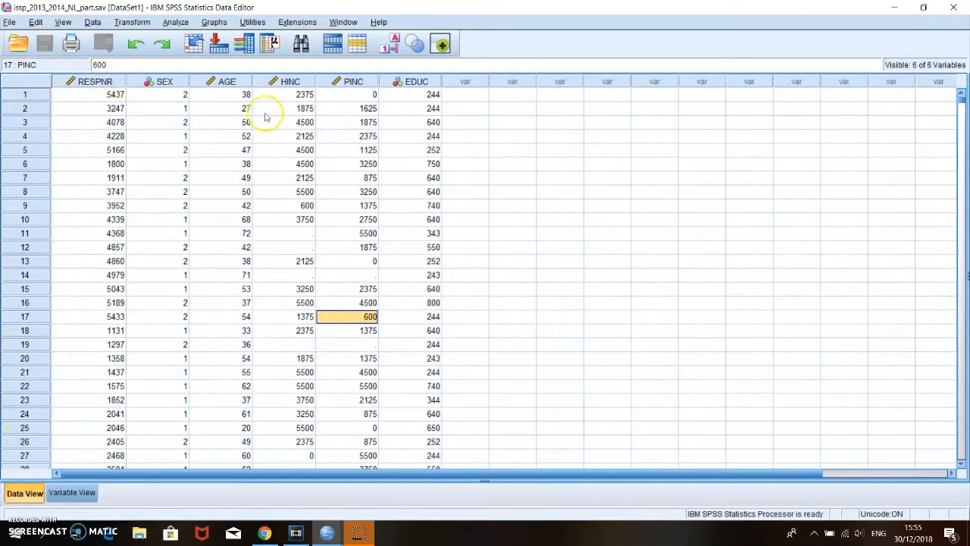
mouse_move(8, 188)
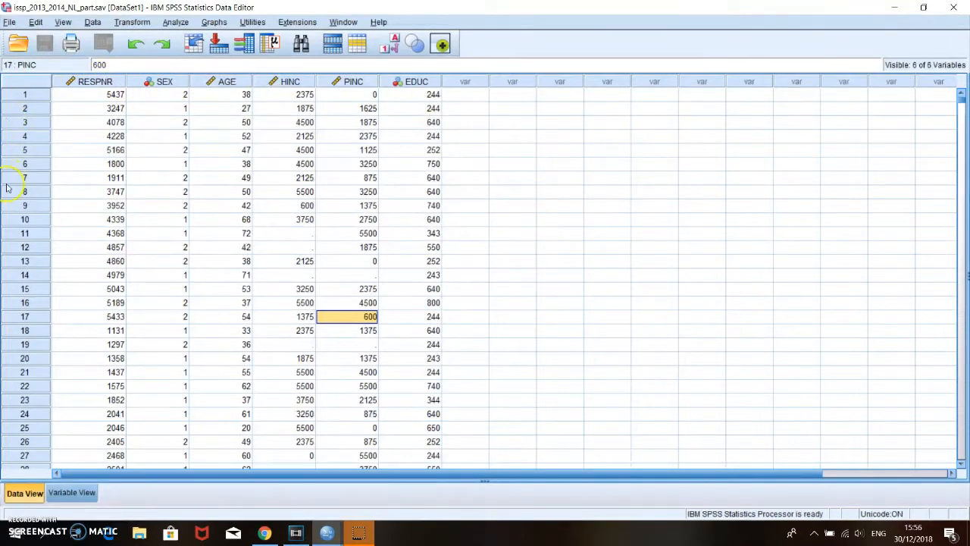
mouse_move(12, 362)
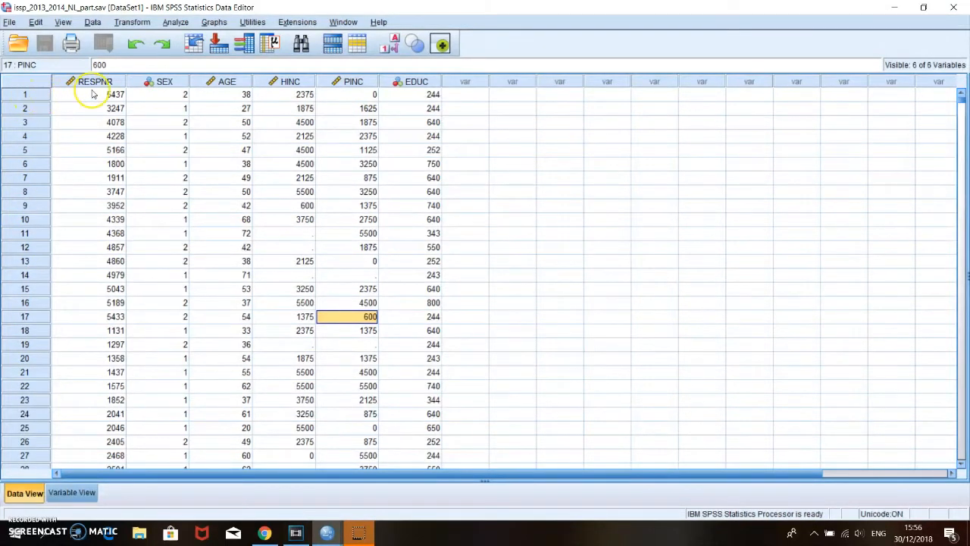
mouse_move(120, 100)
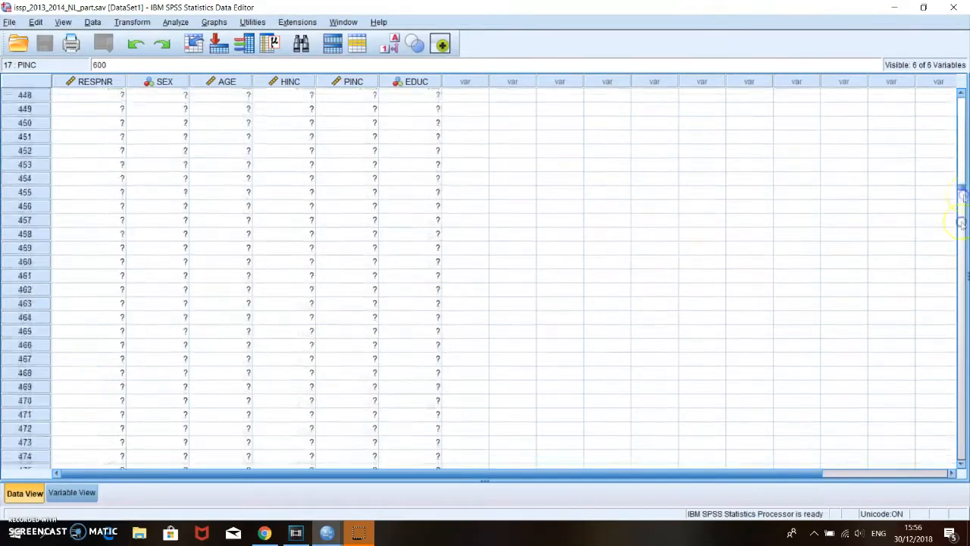
scroll(down, 3)
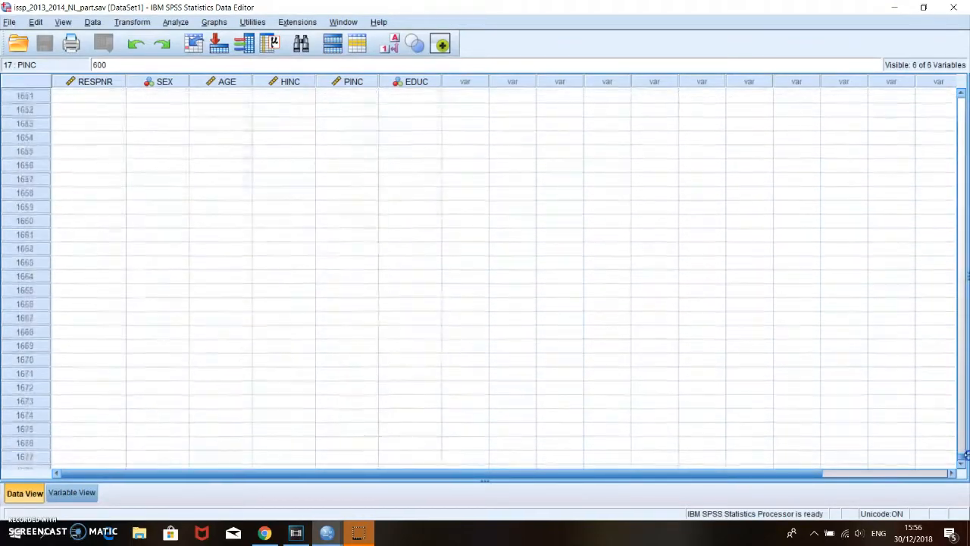
scroll(up, 3)
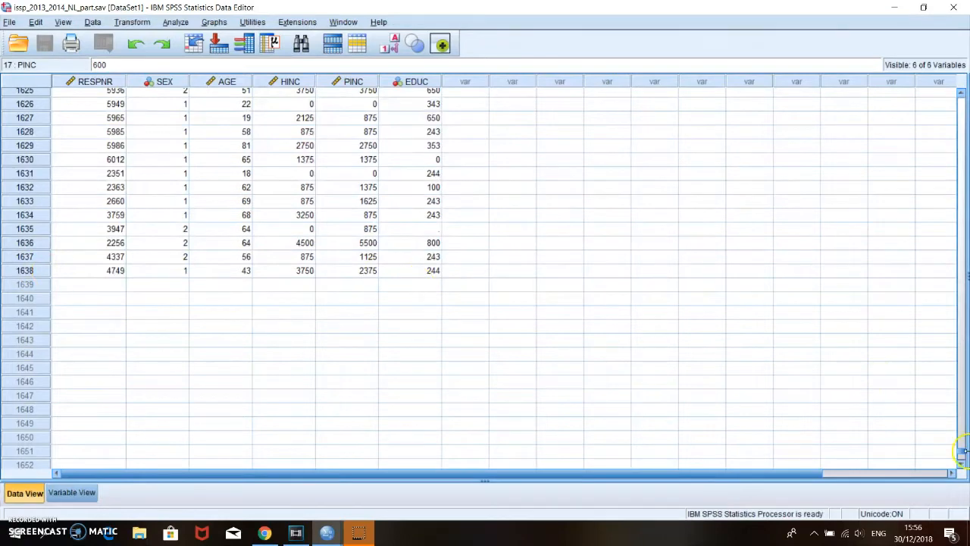
scroll(up, 3)
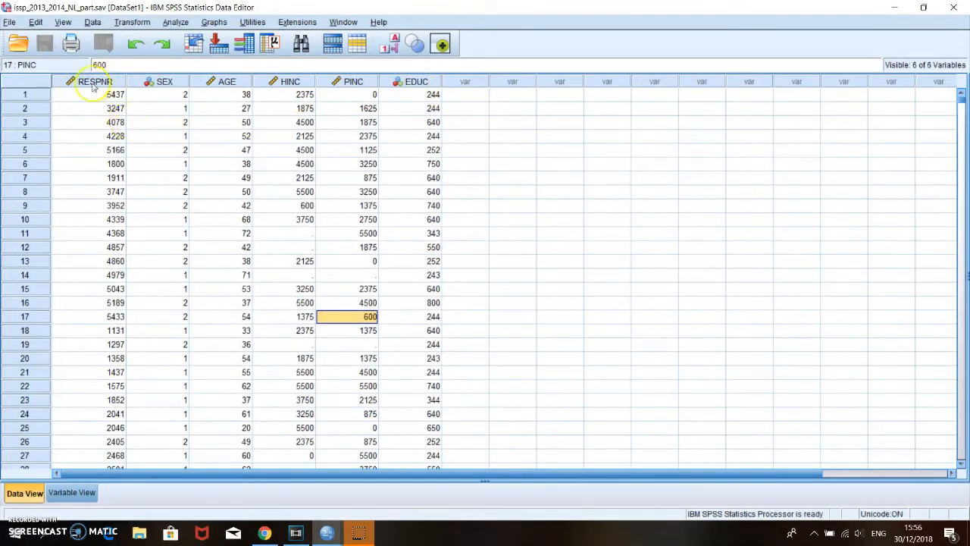
mouse_move(163, 82)
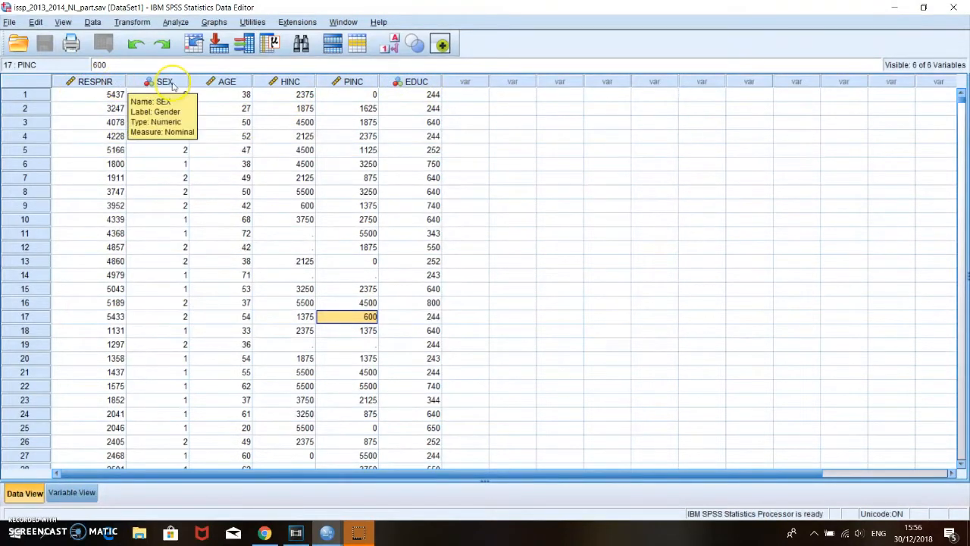
mouse_move(318, 83)
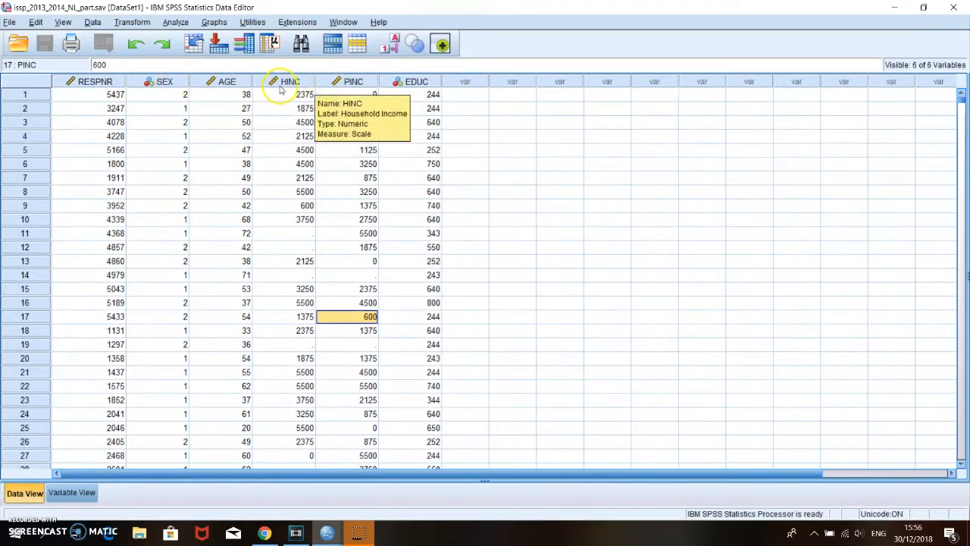
mouse_move(488, 94)
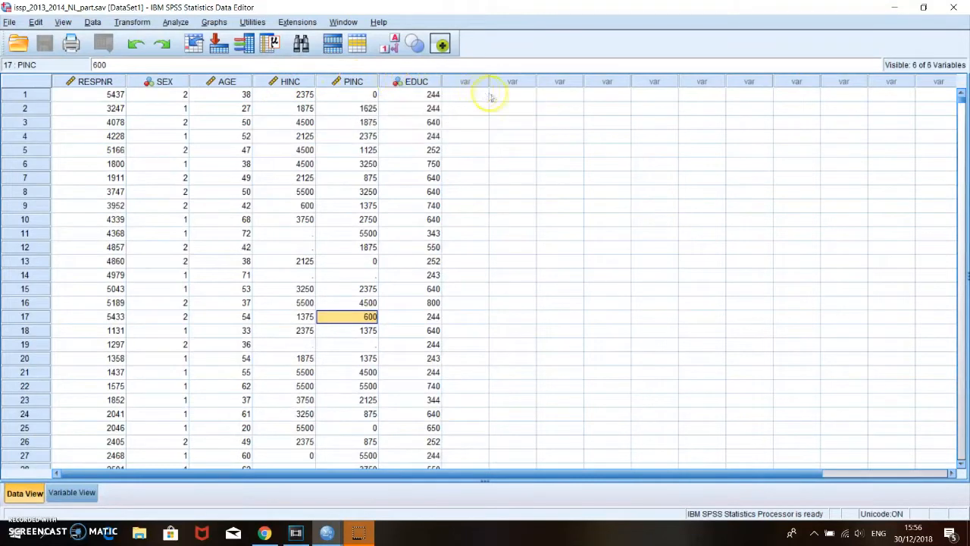
mouse_move(462, 211)
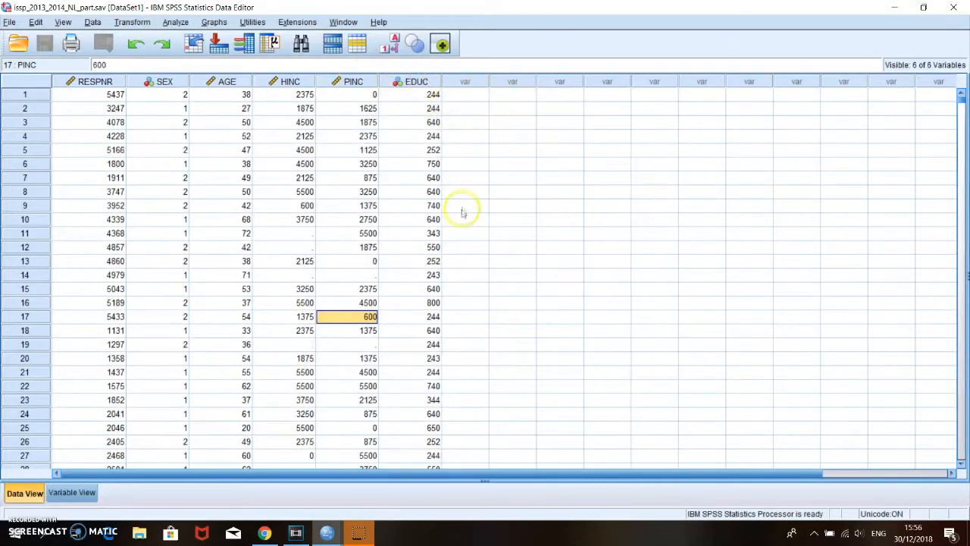
- Bring the Data Editor back from the desktop and switch to the Variable View definitions
click(464, 206)
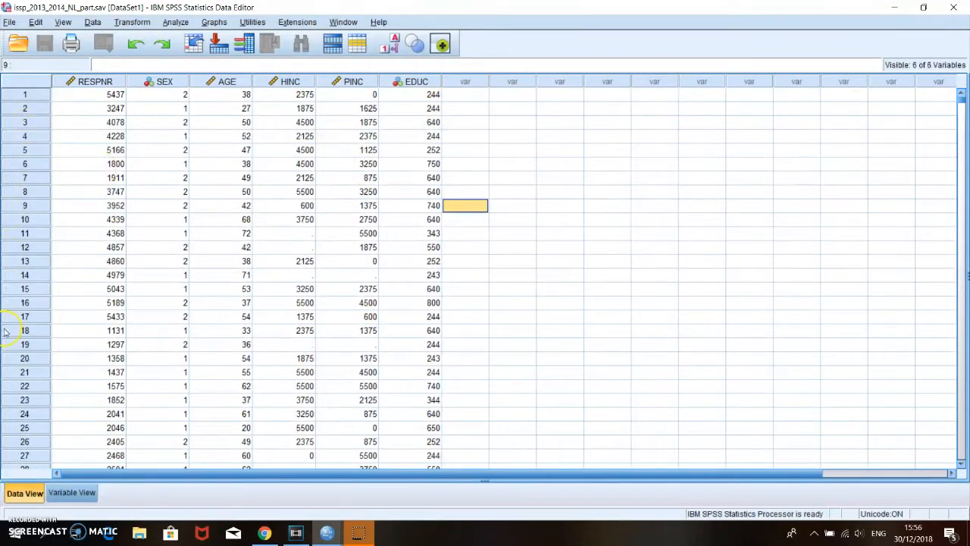
mouse_move(220, 99)
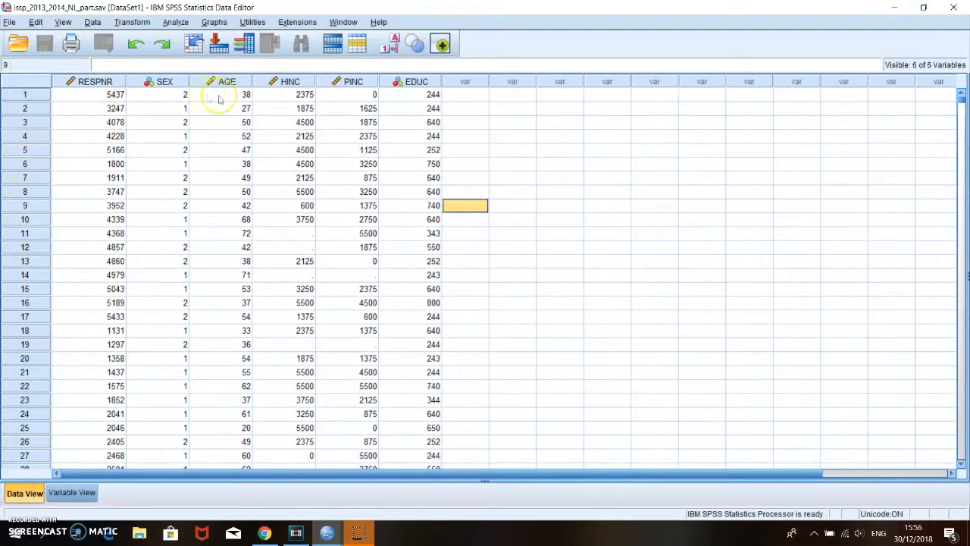
click(416, 261)
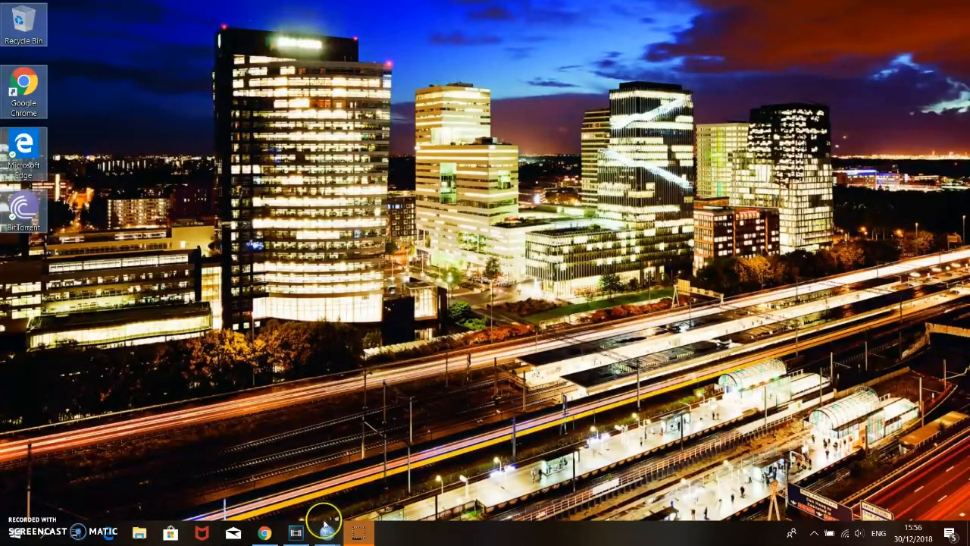
click(356, 532)
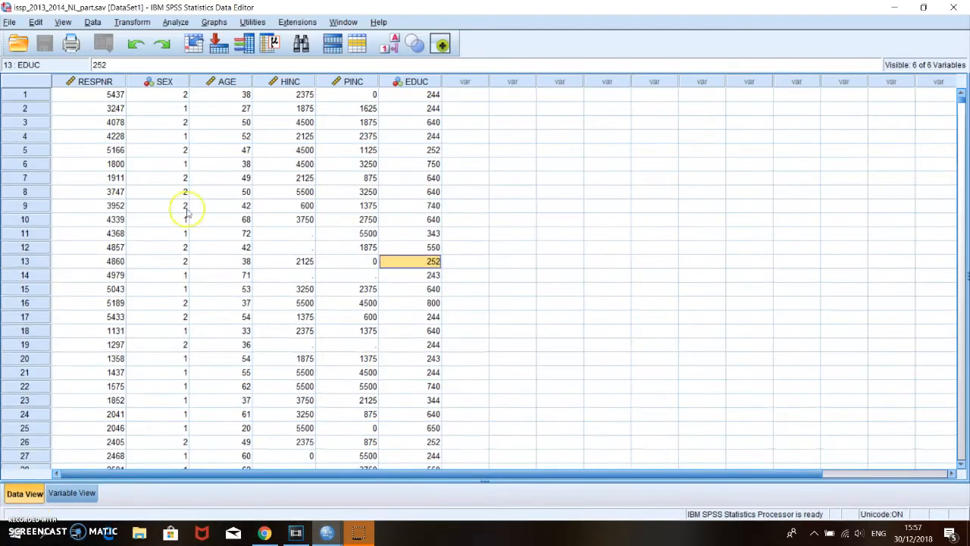
mouse_move(54, 94)
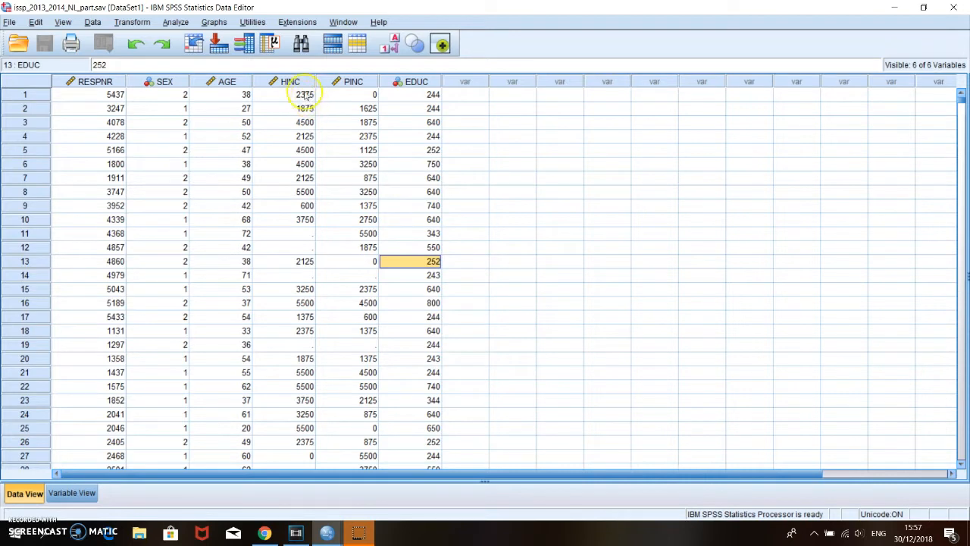
mouse_move(446, 127)
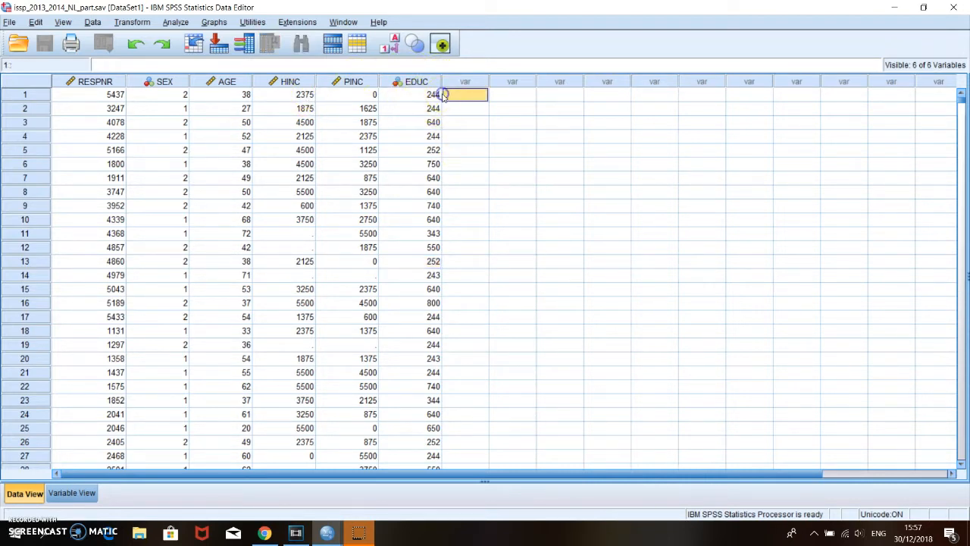
click(464, 107)
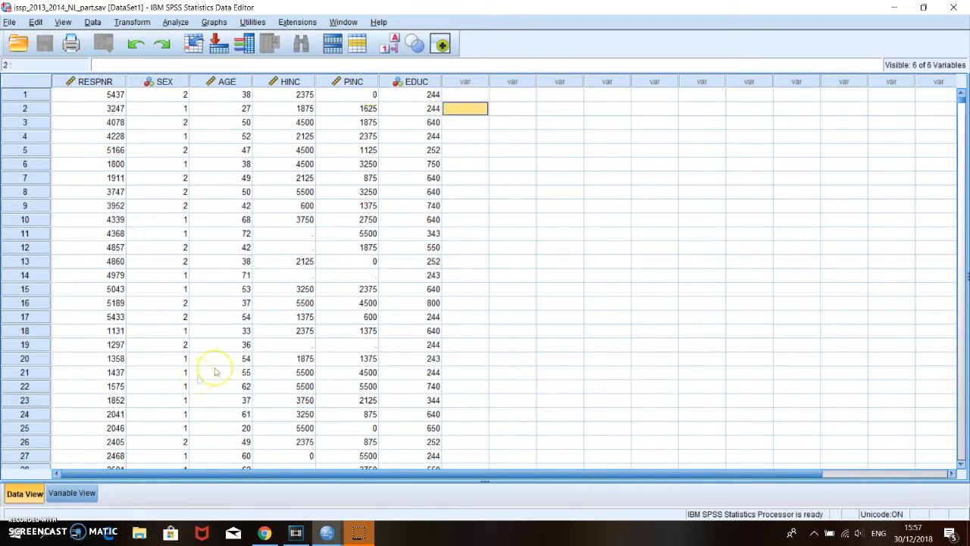
mouse_move(114, 421)
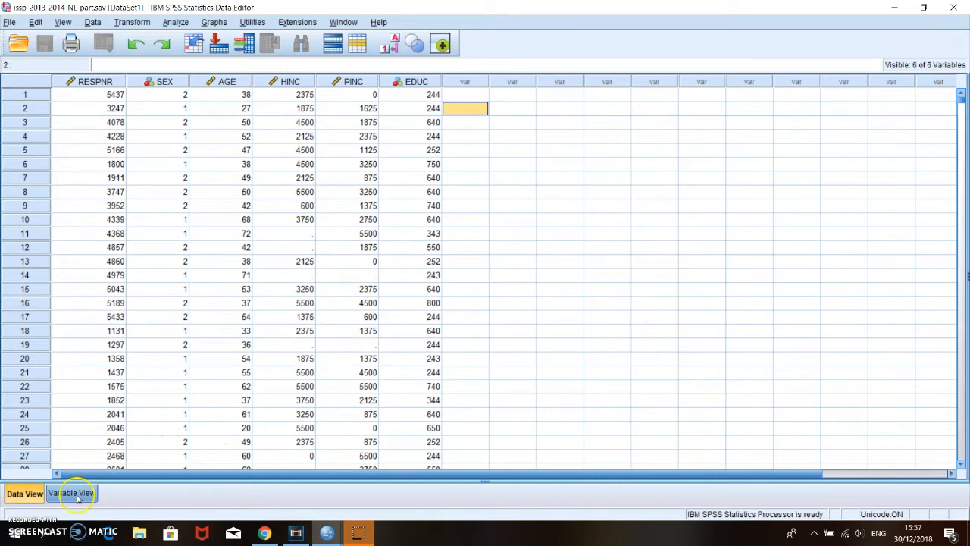
click(72, 492)
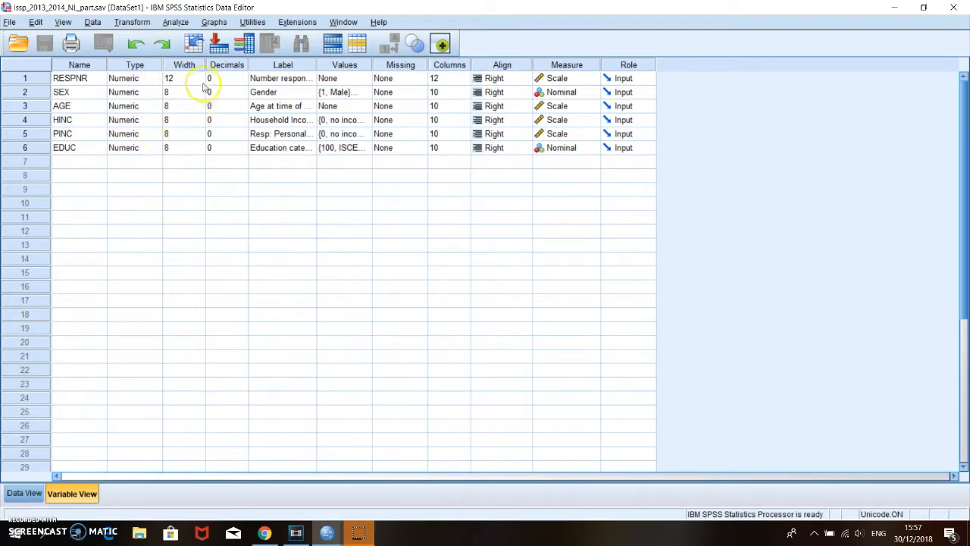
mouse_move(297, 87)
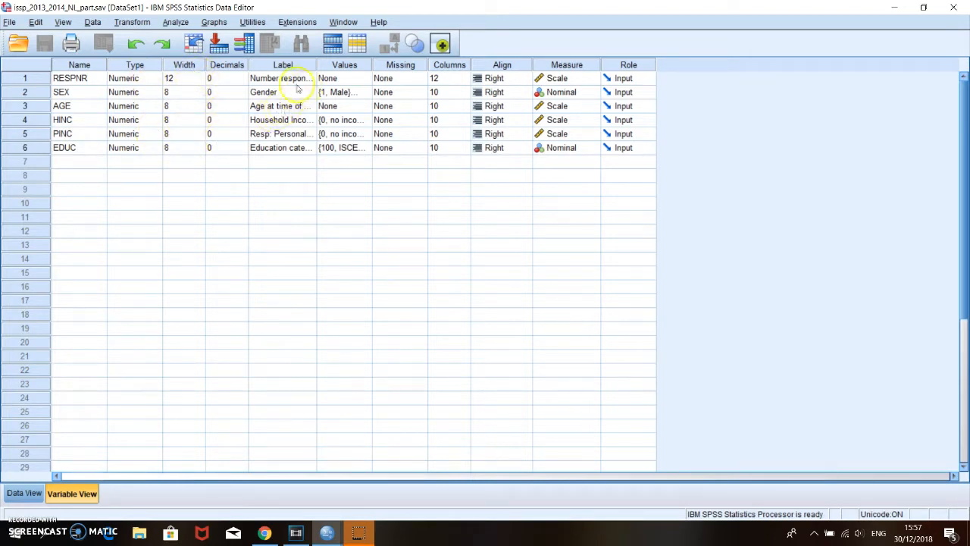
- Review the Gender label of SEX, the AGE name and label, and the PINC label and value labels
click(282, 93)
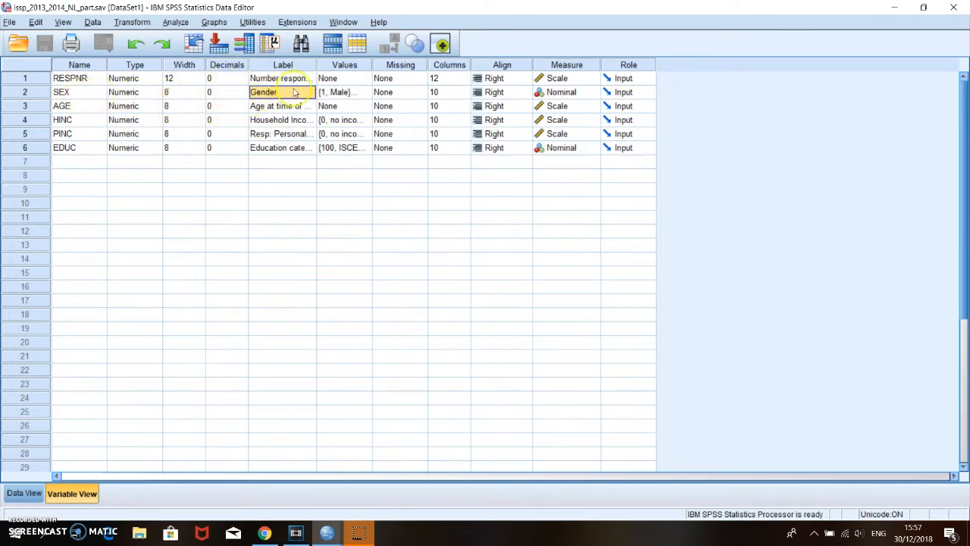
click(78, 106)
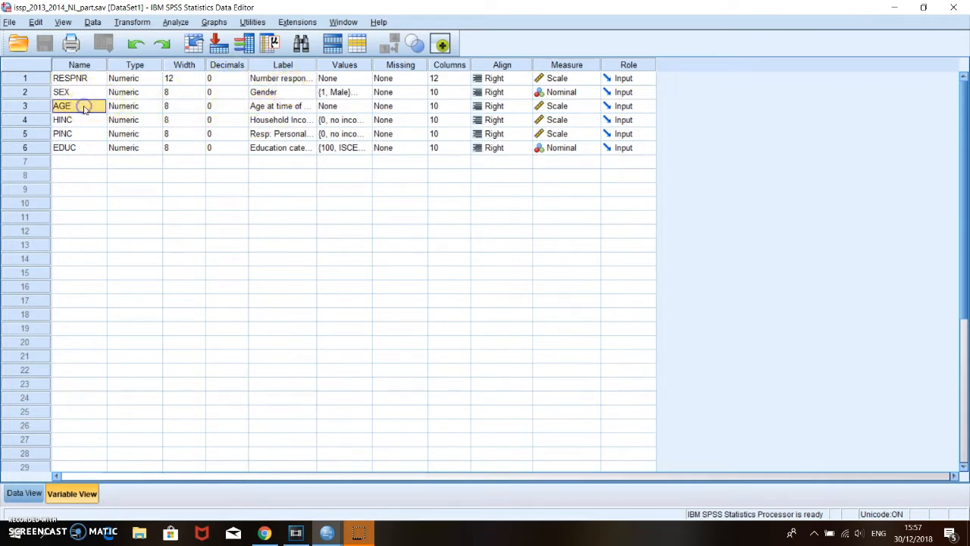
click(280, 107)
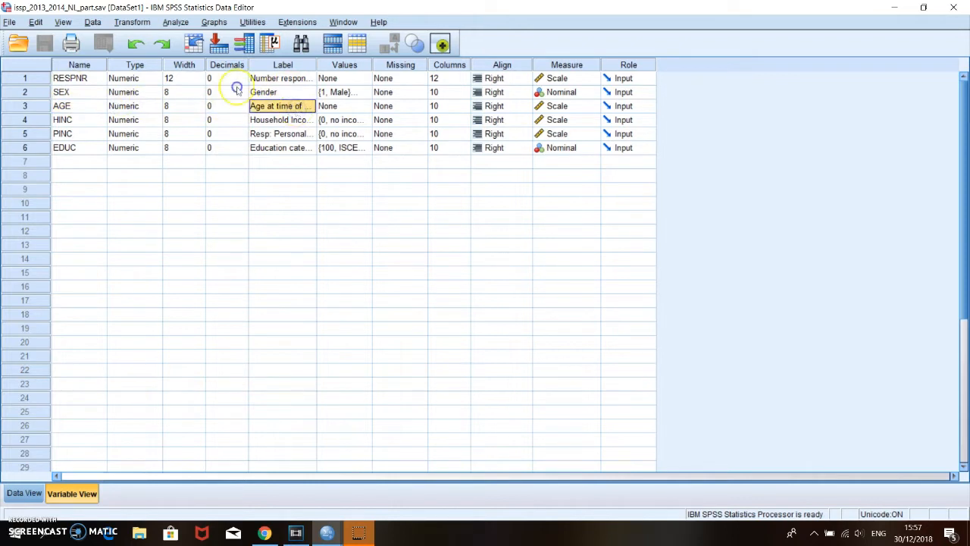
click(343, 134)
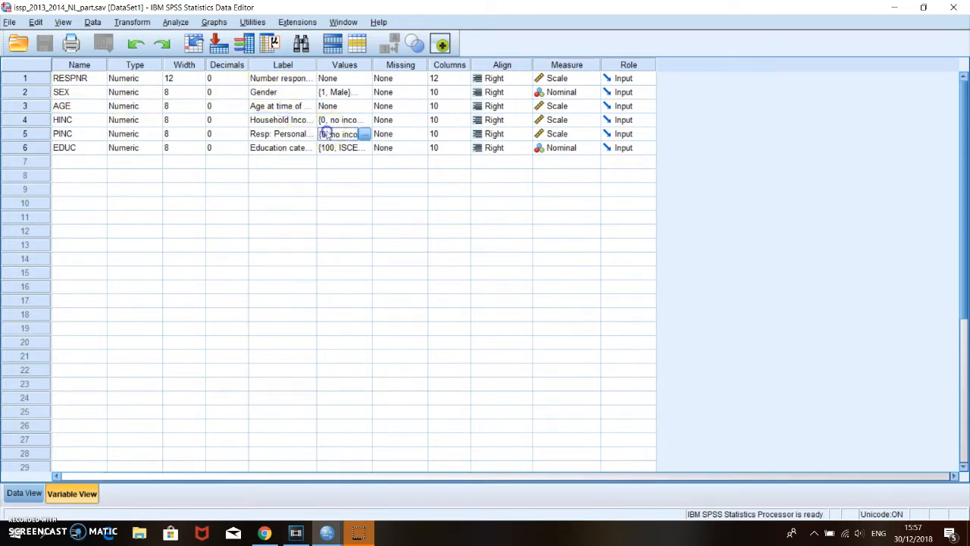
click(280, 106)
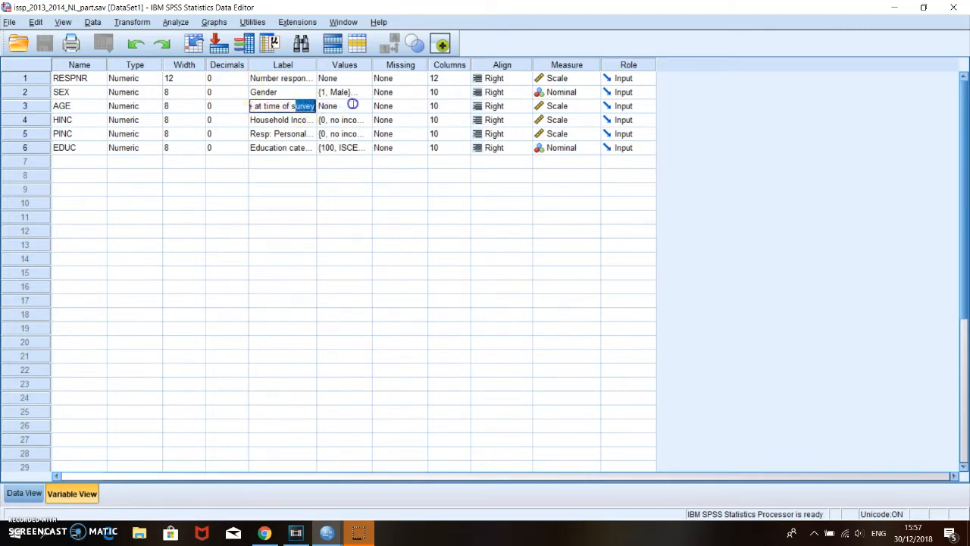
click(282, 134)
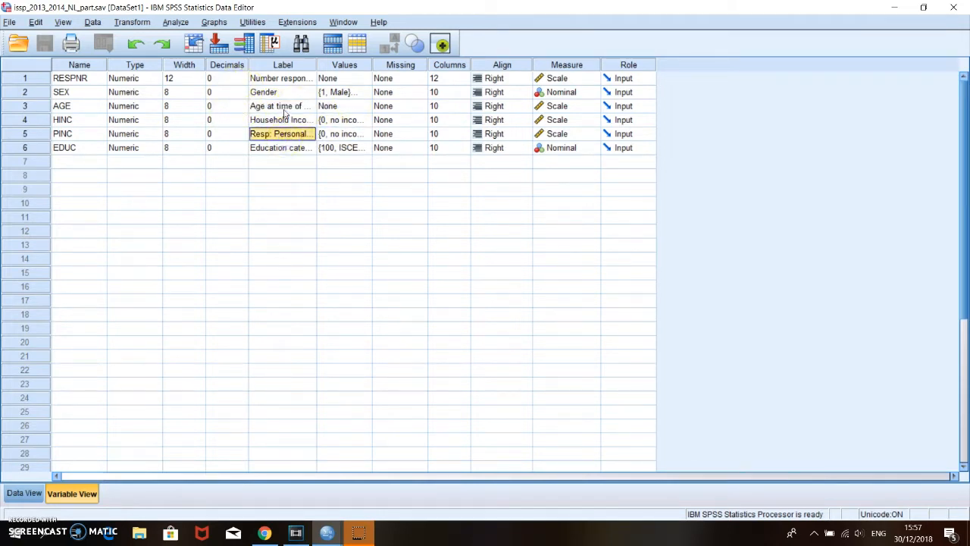
click(281, 106)
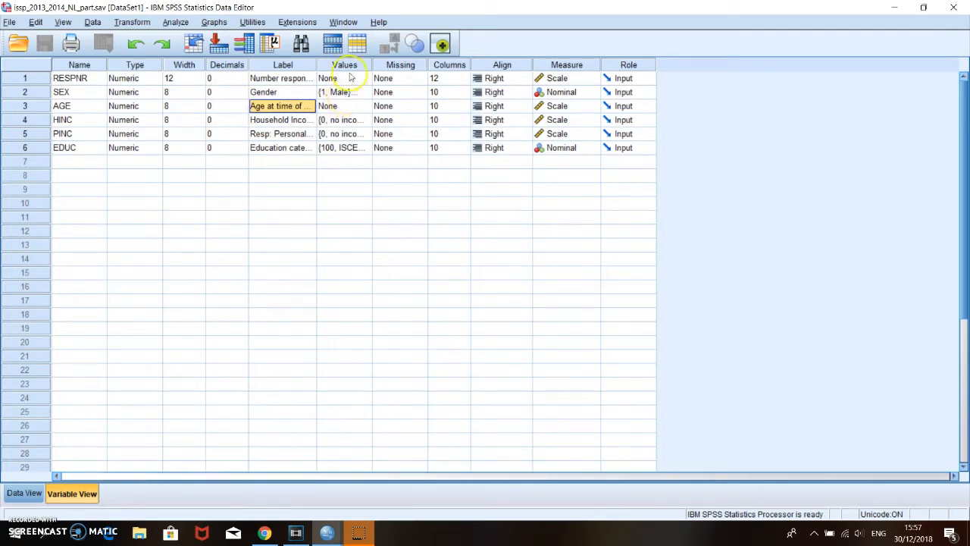
click(341, 93)
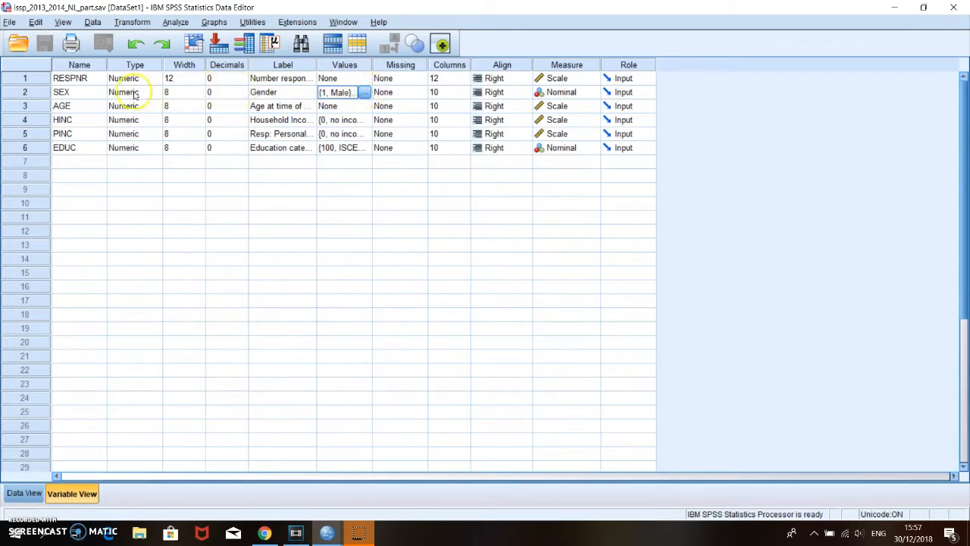
mouse_move(68, 100)
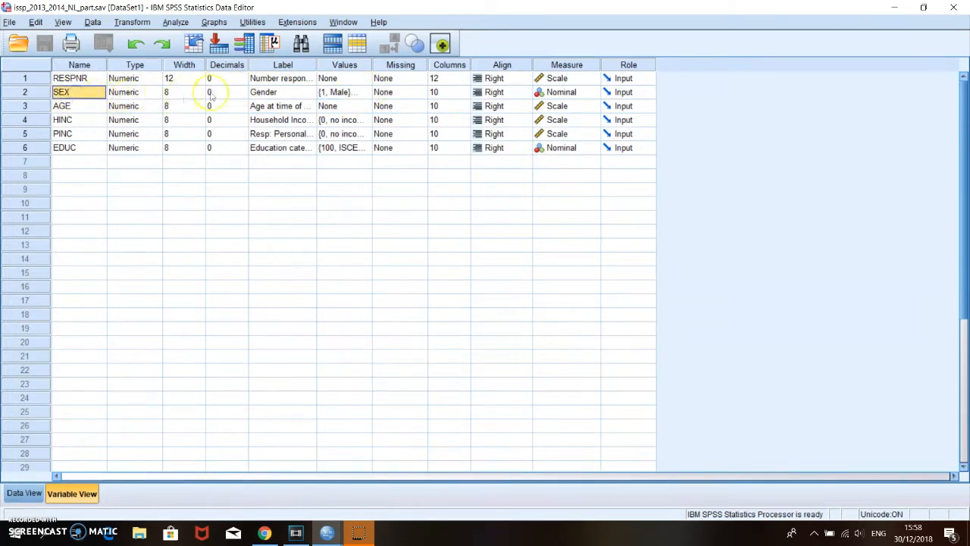
- Show the SEX value labels: 1 = Male, 2 = Female, 9 = No Answer
click(362, 92)
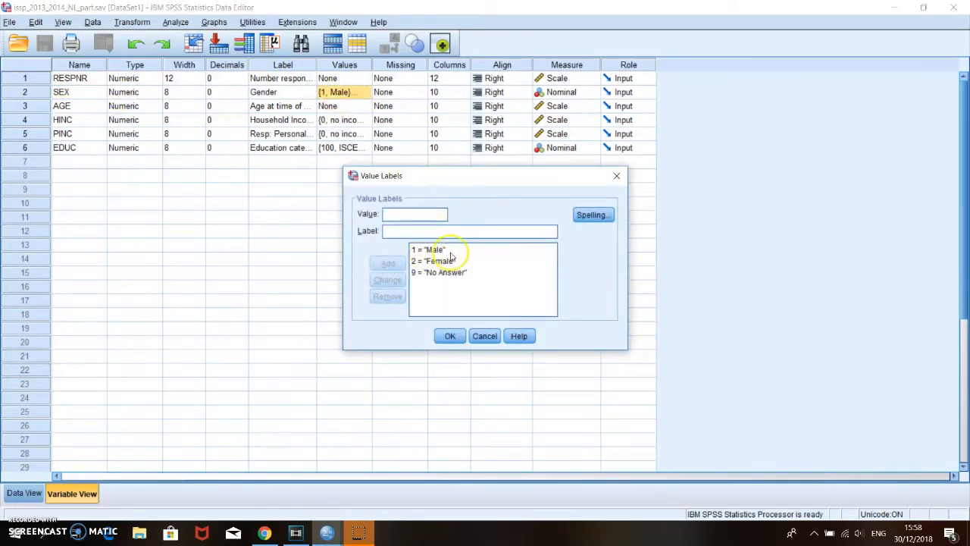
mouse_move(523, 264)
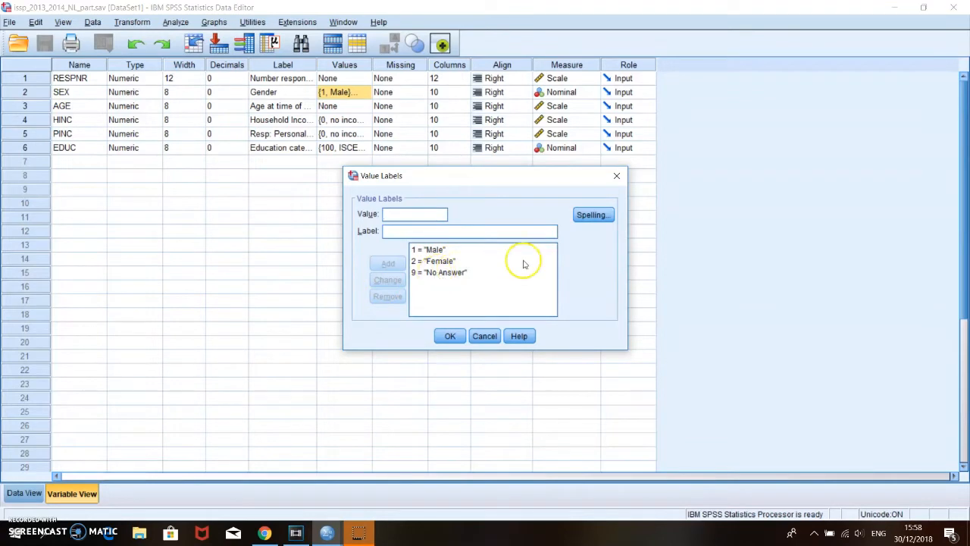
mouse_move(614, 170)
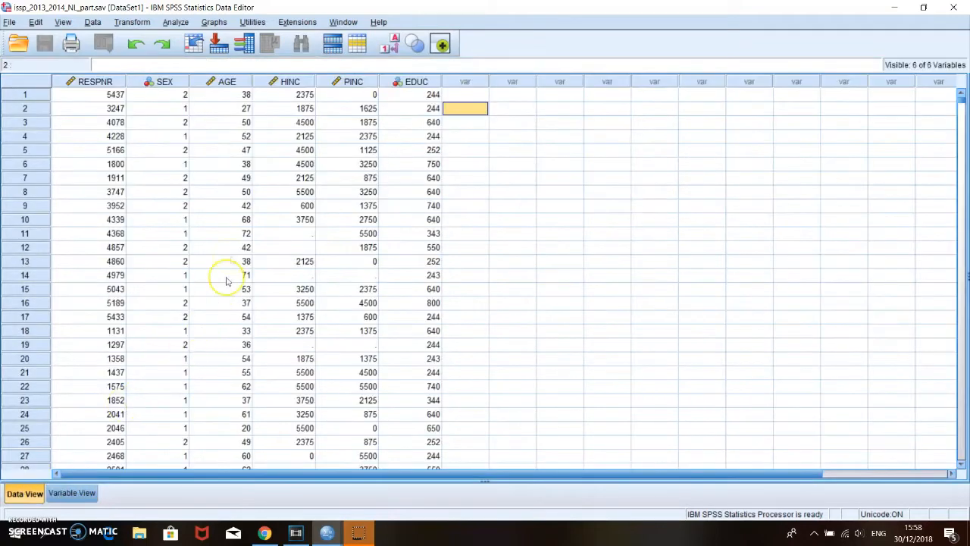
- Check an age value and the first respondent's sex code, then return to the variable definitions
click(246, 219)
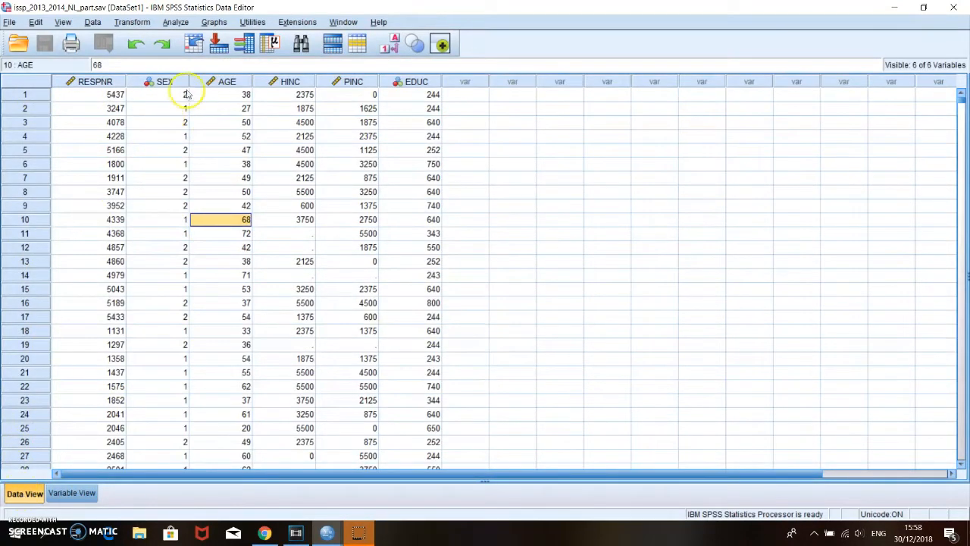
click(164, 94)
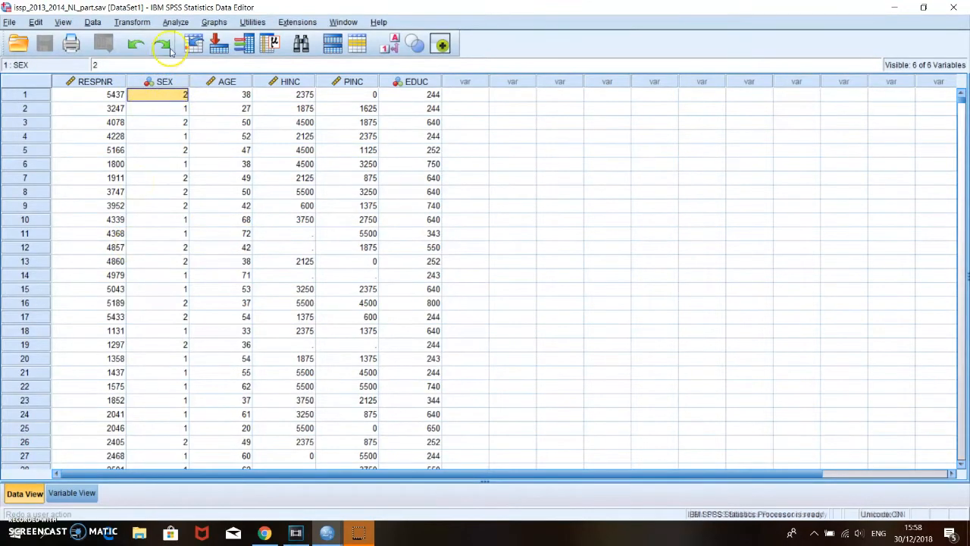
click(71, 492)
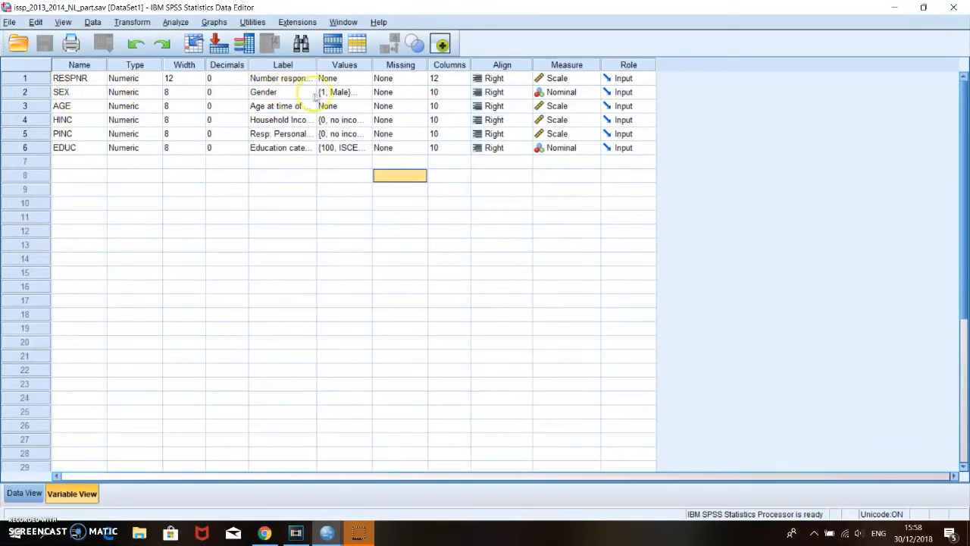
- Reopen and close the SEX value labels unchanged, then show the HINC household income bands
click(341, 93)
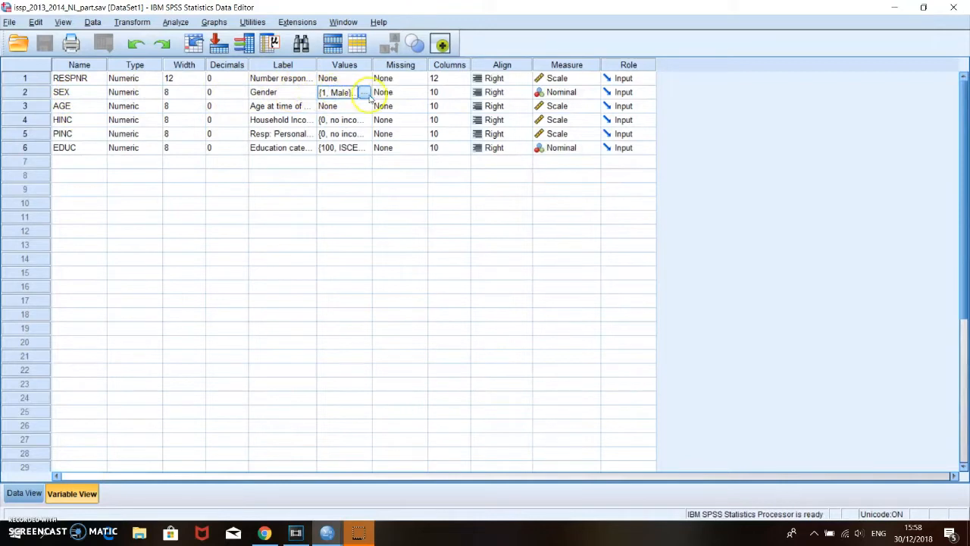
click(364, 92)
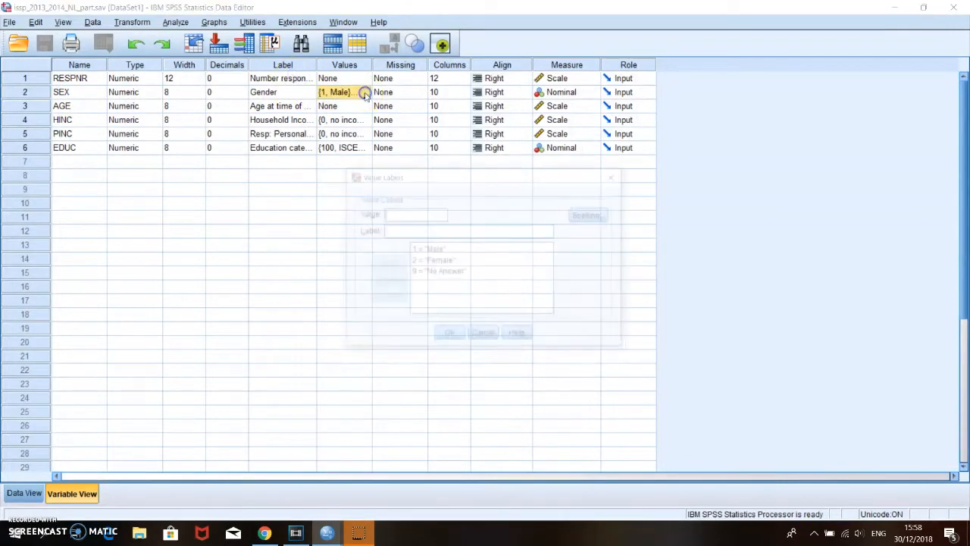
click(364, 93)
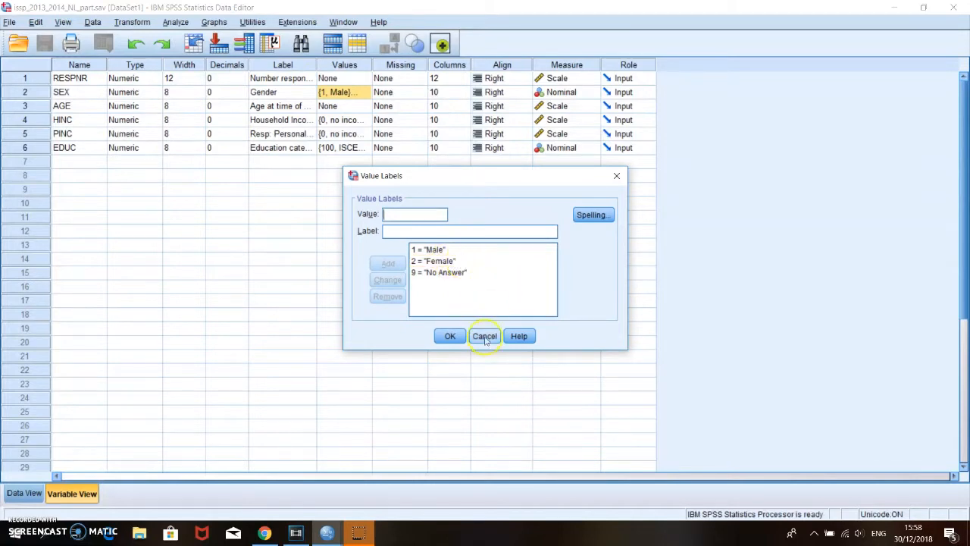
click(485, 337)
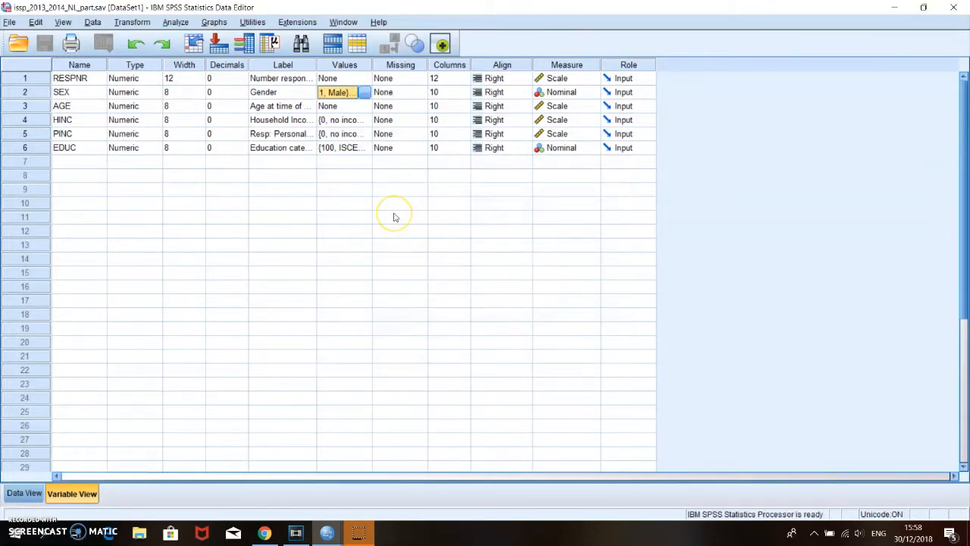
mouse_move(394, 218)
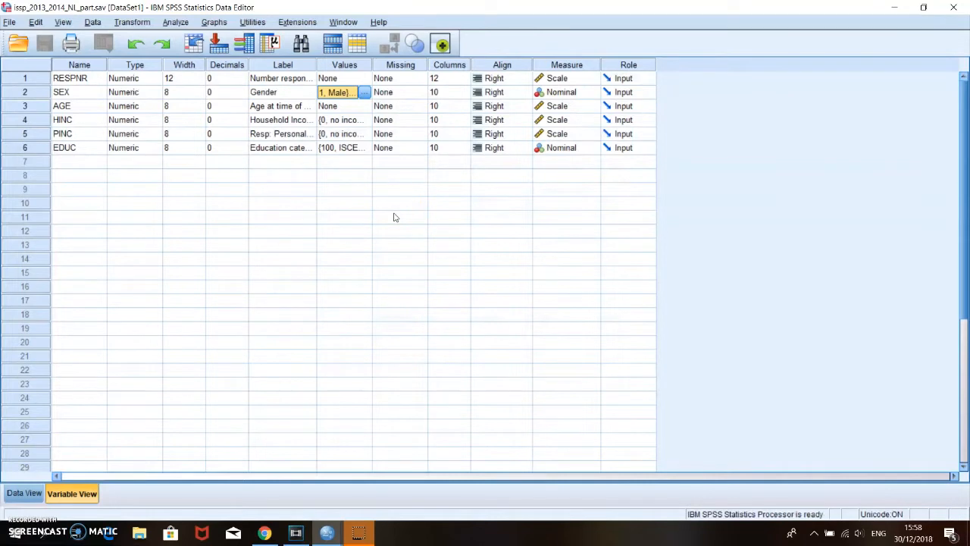
mouse_move(370, 161)
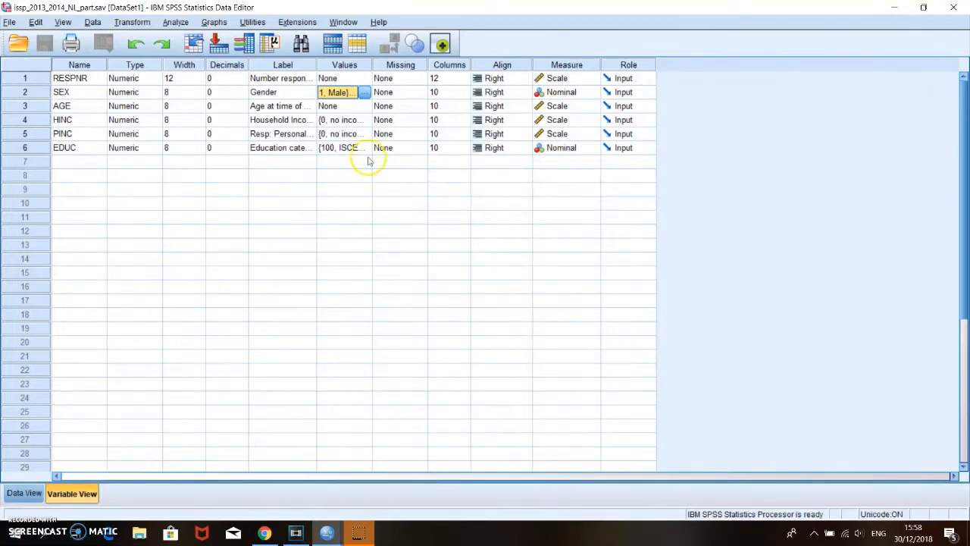
click(341, 120)
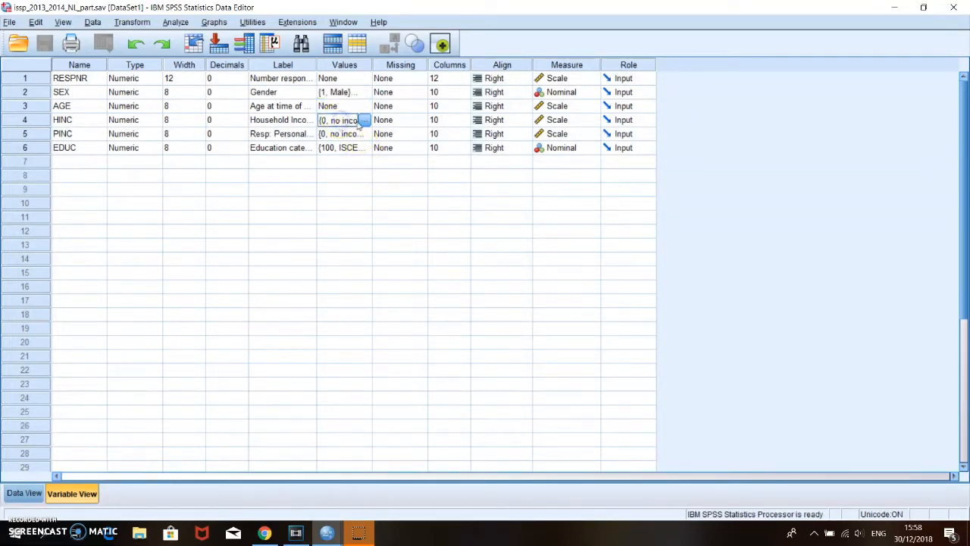
click(364, 120)
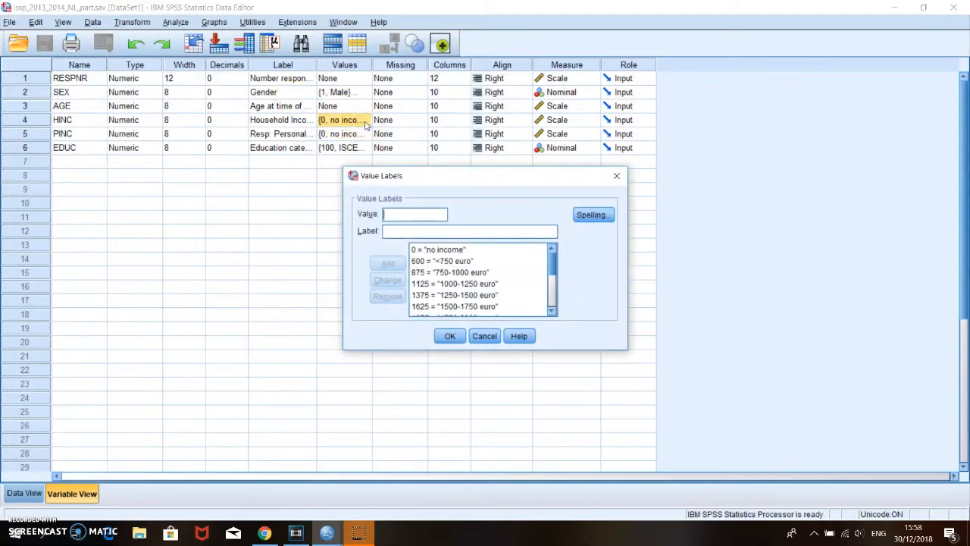
mouse_move(491, 275)
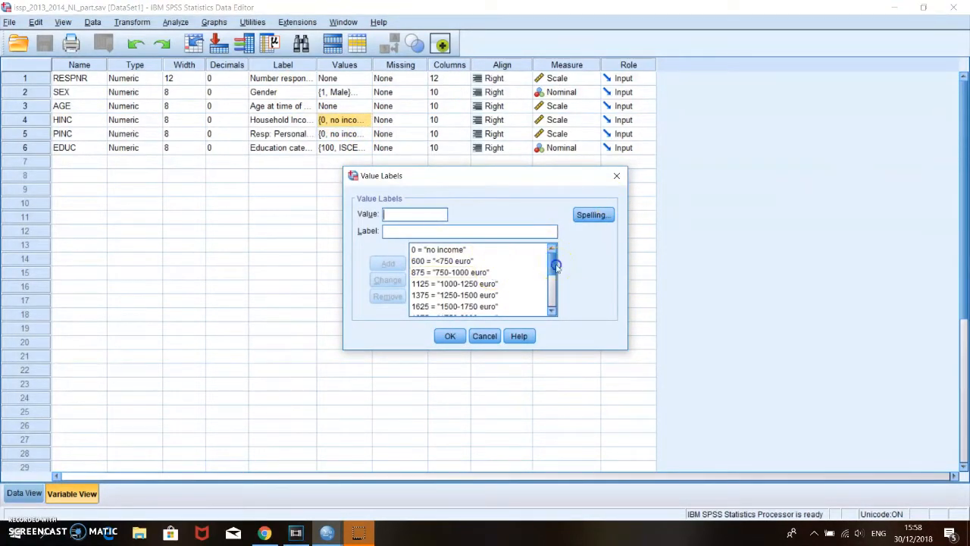
mouse_move(615, 160)
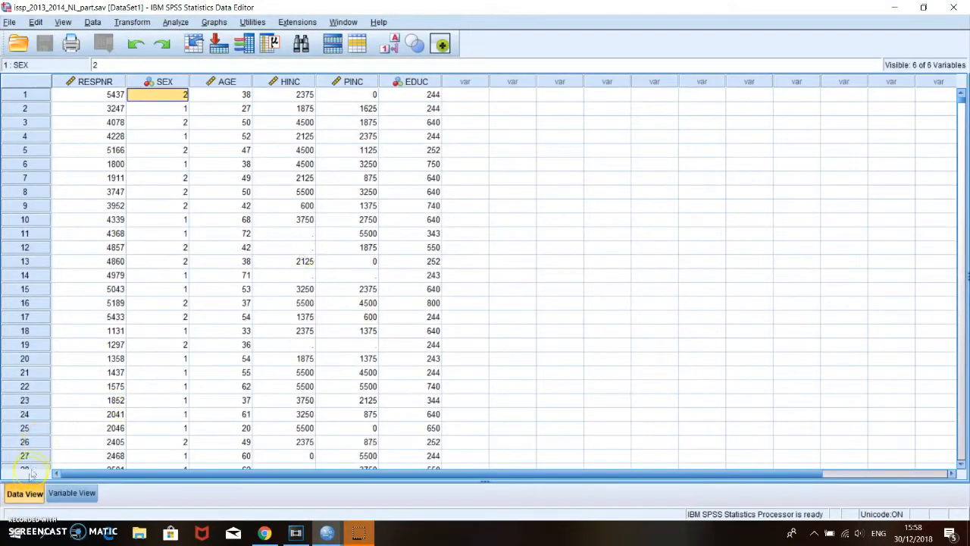
- Return to Variable View and cancel an empty Value Labels dialog from a blank row
click(71, 492)
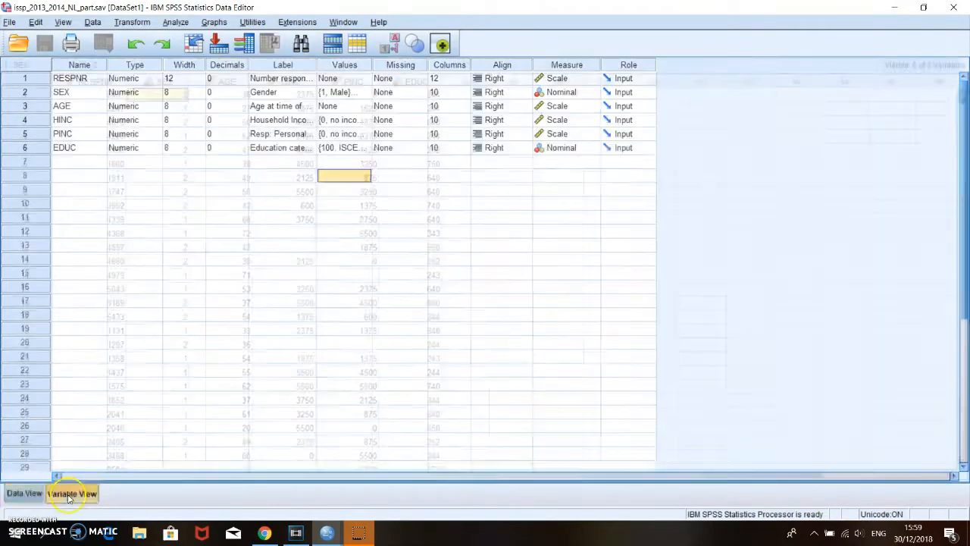
click(73, 495)
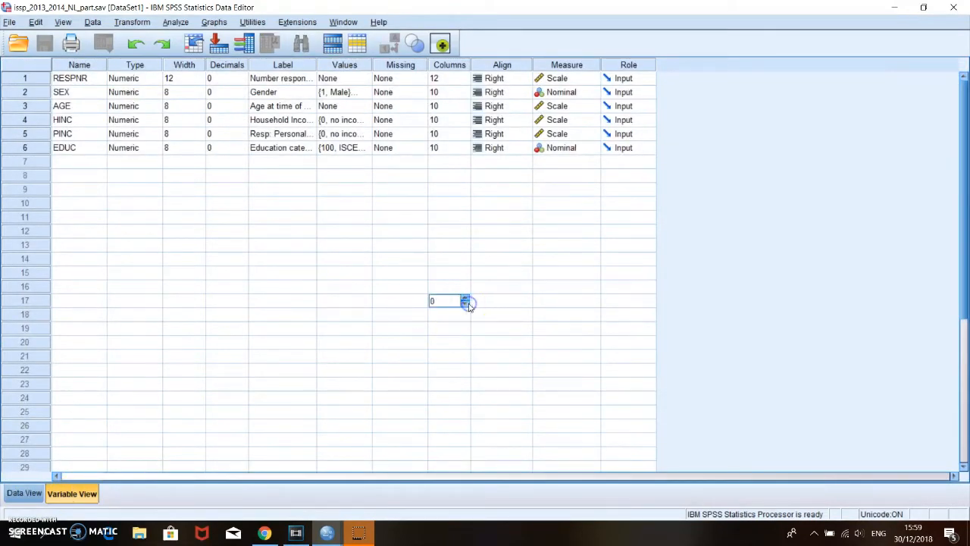
click(467, 300)
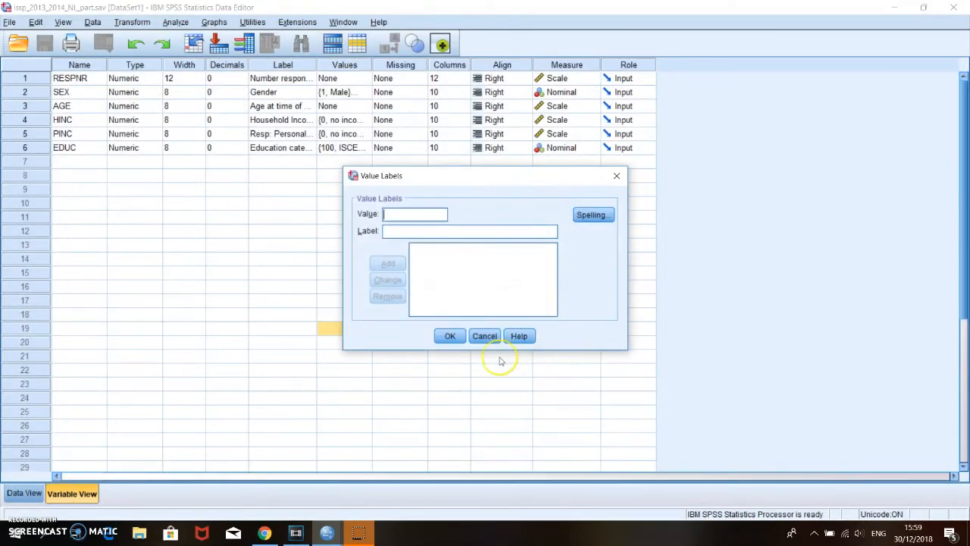
click(485, 336)
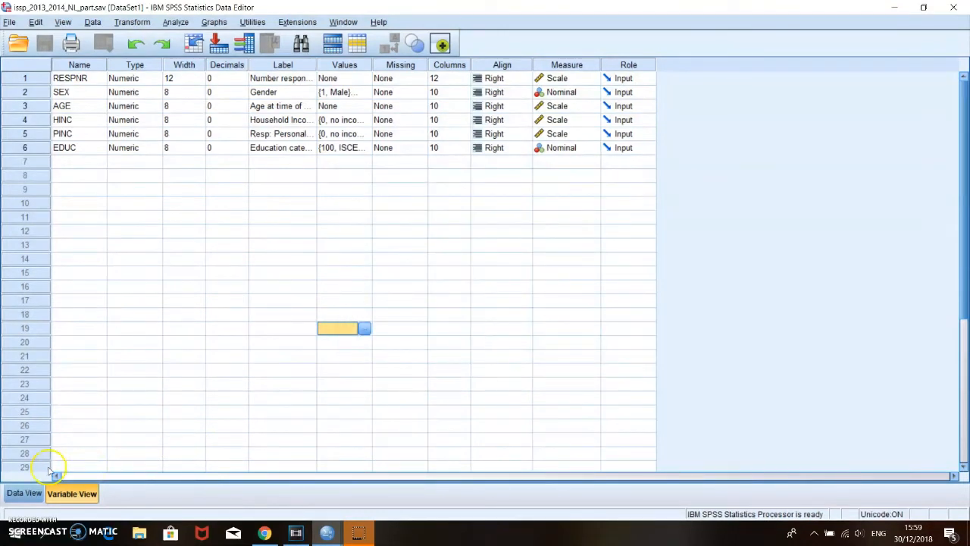
mouse_move(329, 244)
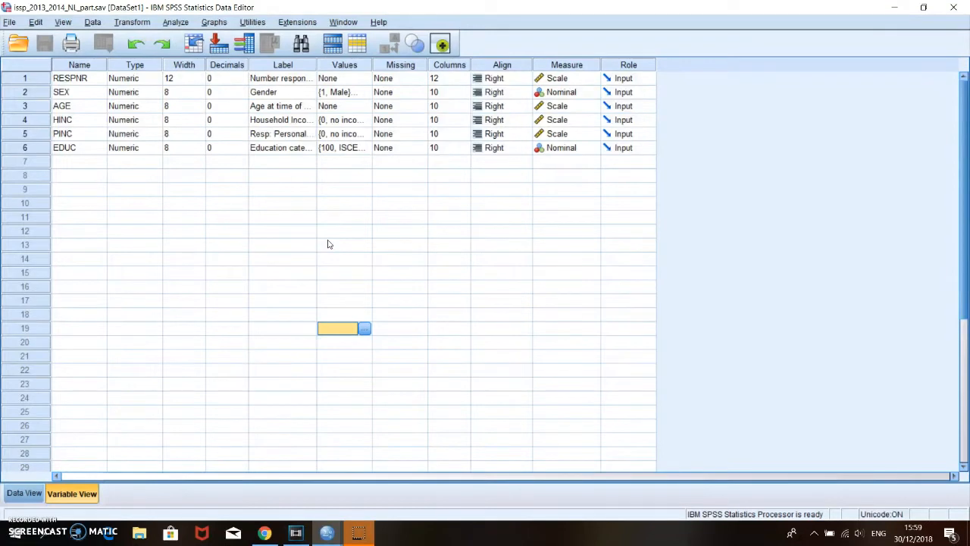
mouse_move(337, 360)
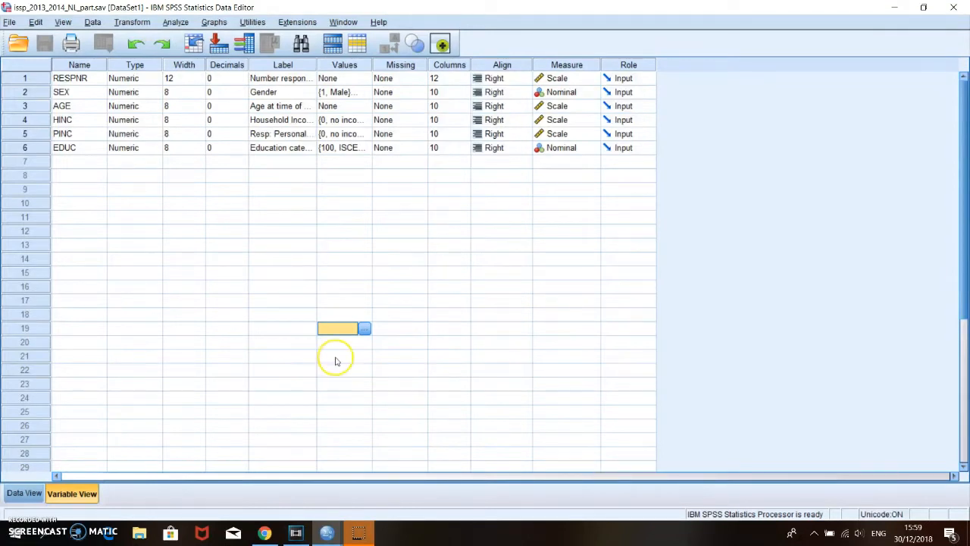
mouse_move(271, 203)
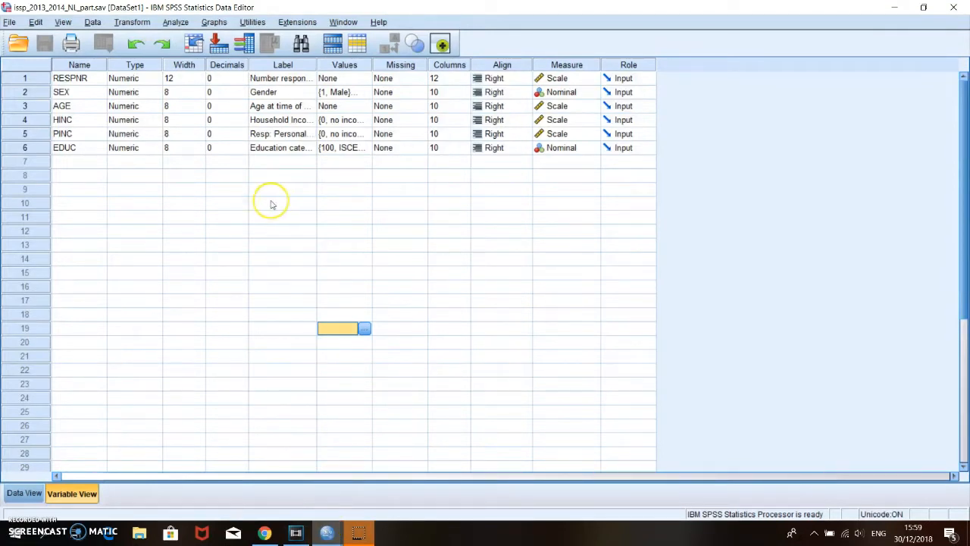
- Select empty definition cells and bring up the Analyze list of procedures
click(182, 219)
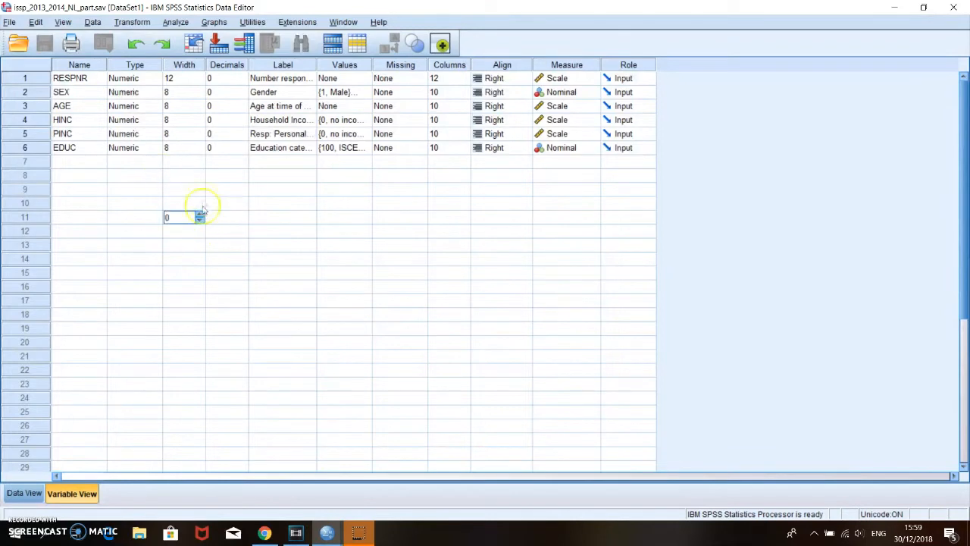
click(227, 160)
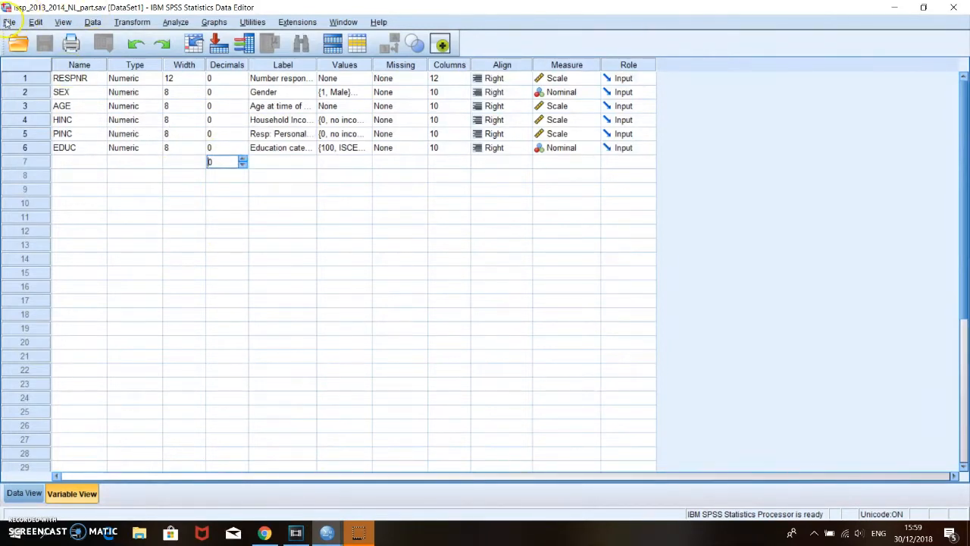
mouse_move(135, 23)
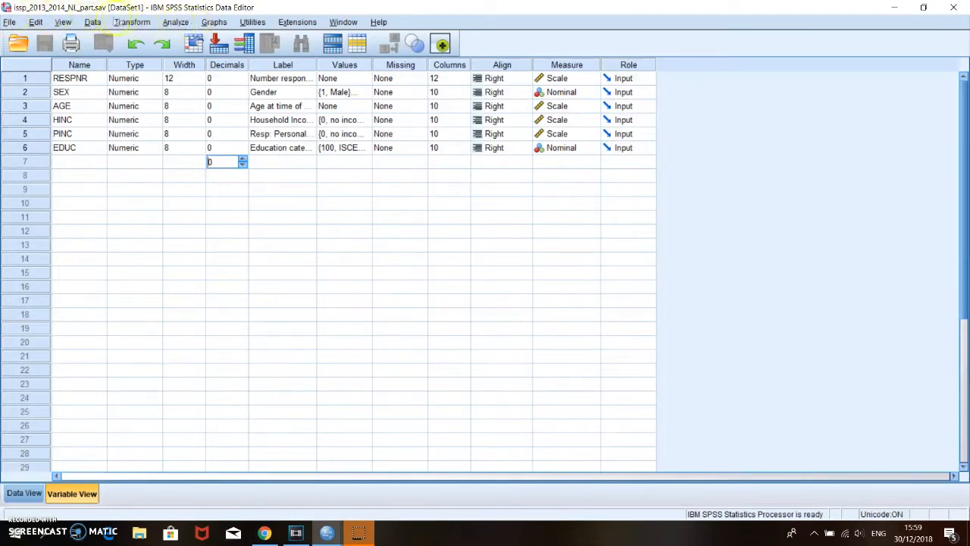
click(176, 22)
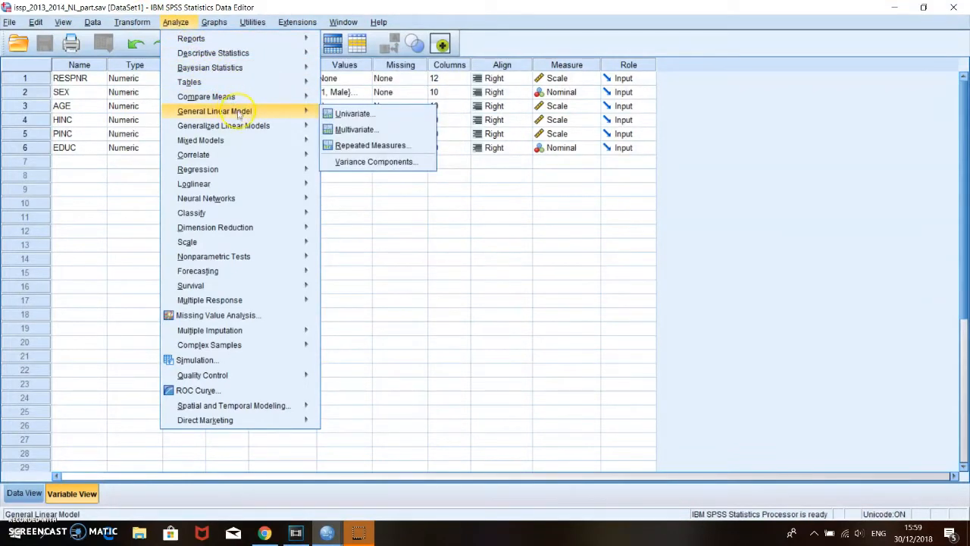
mouse_move(197, 169)
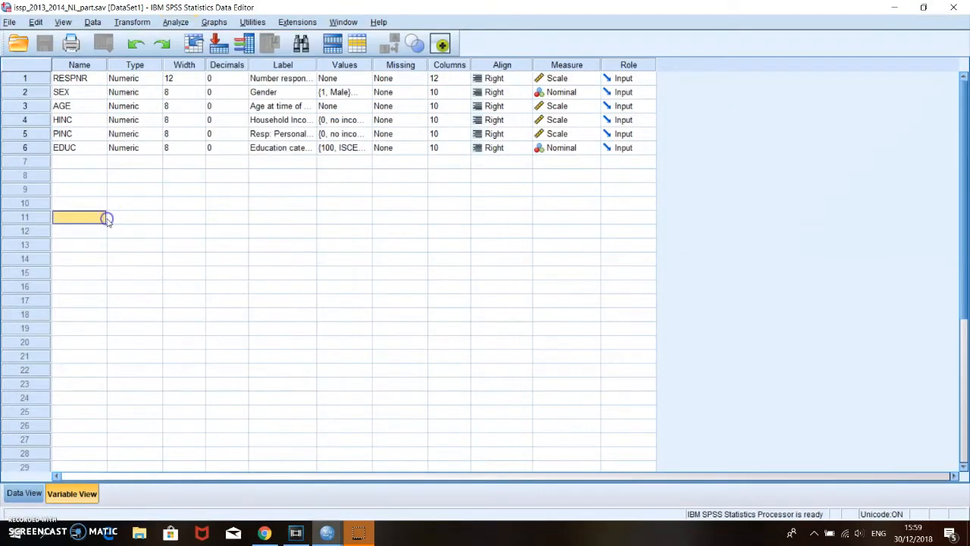
mouse_move(228, 317)
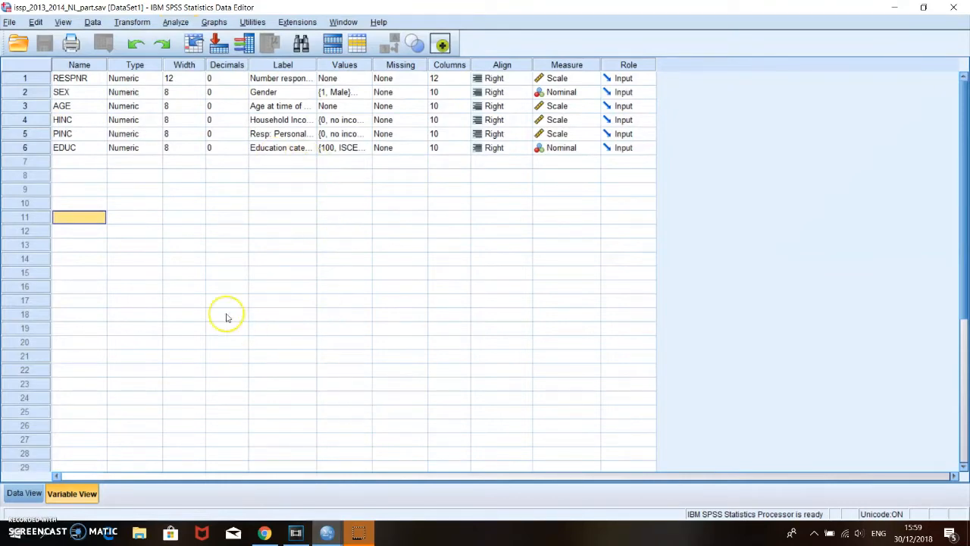
click(226, 300)
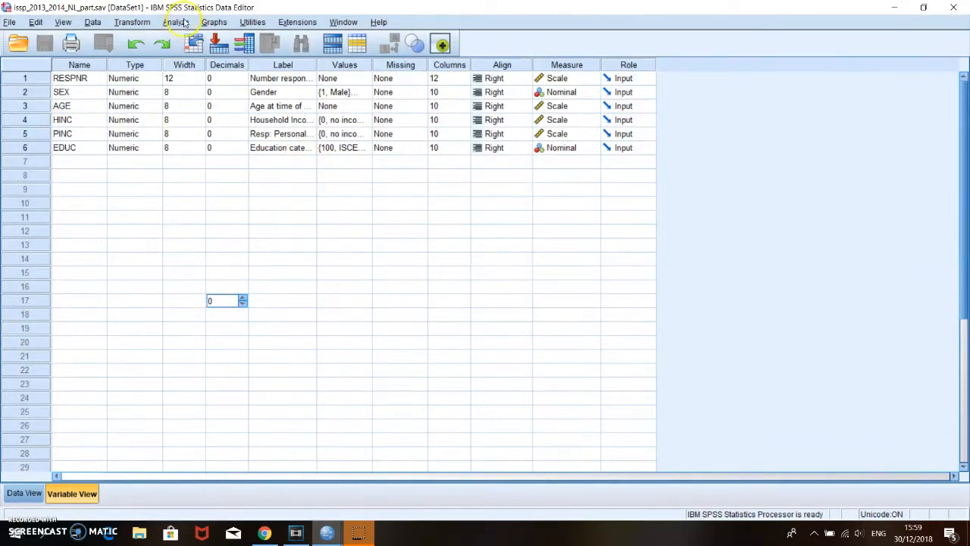
click(128, 230)
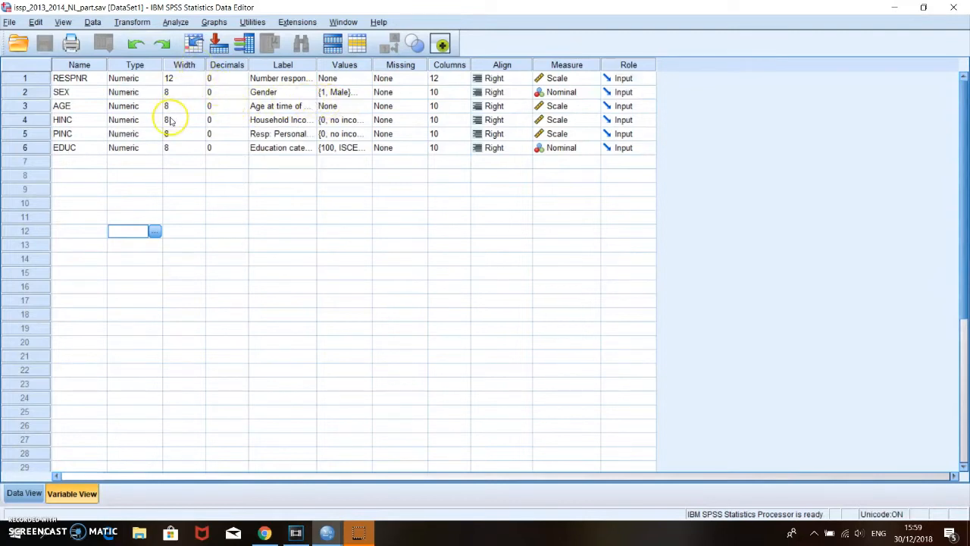
- Run Descriptives on AGE: 1,637 respondents, ages 18–94, mean about 55.9, SD 16.84
click(176, 21)
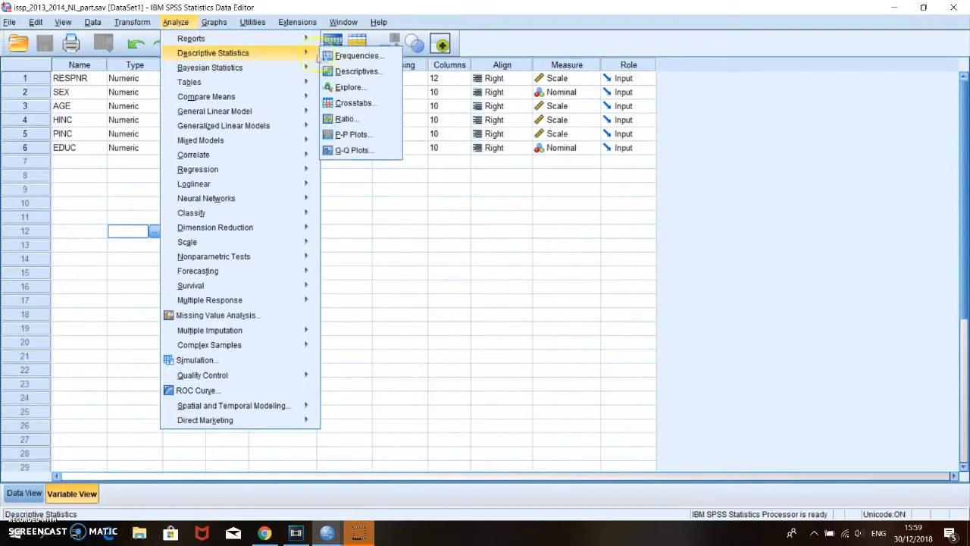
click(358, 72)
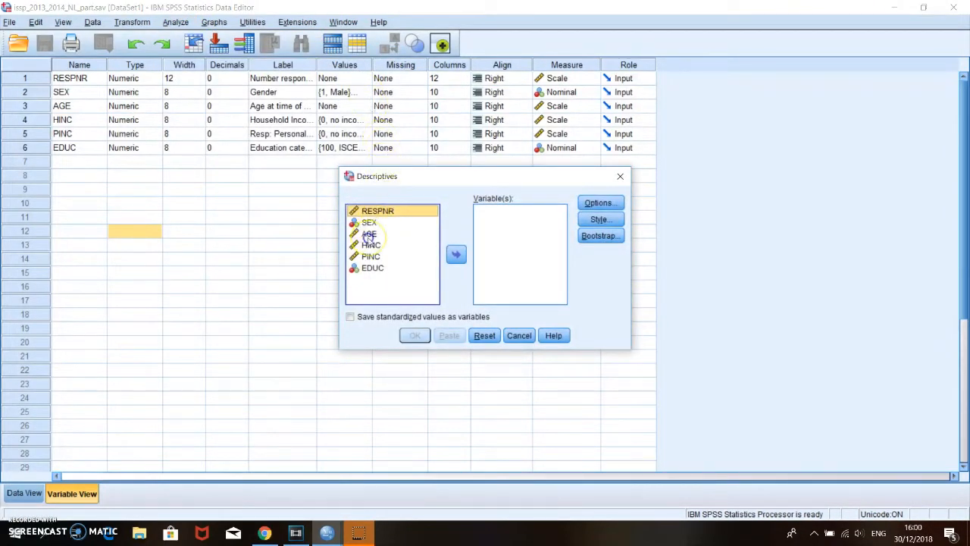
click(455, 255)
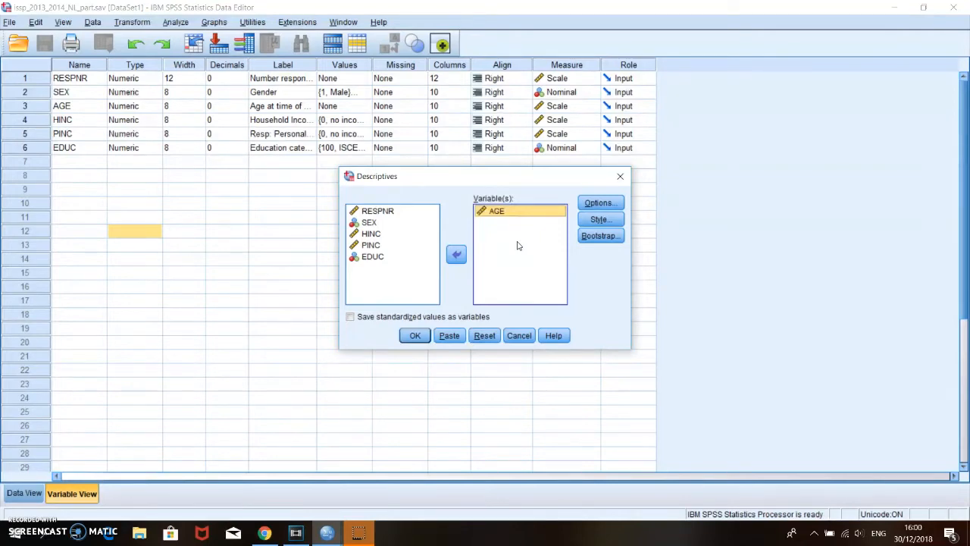
click(415, 335)
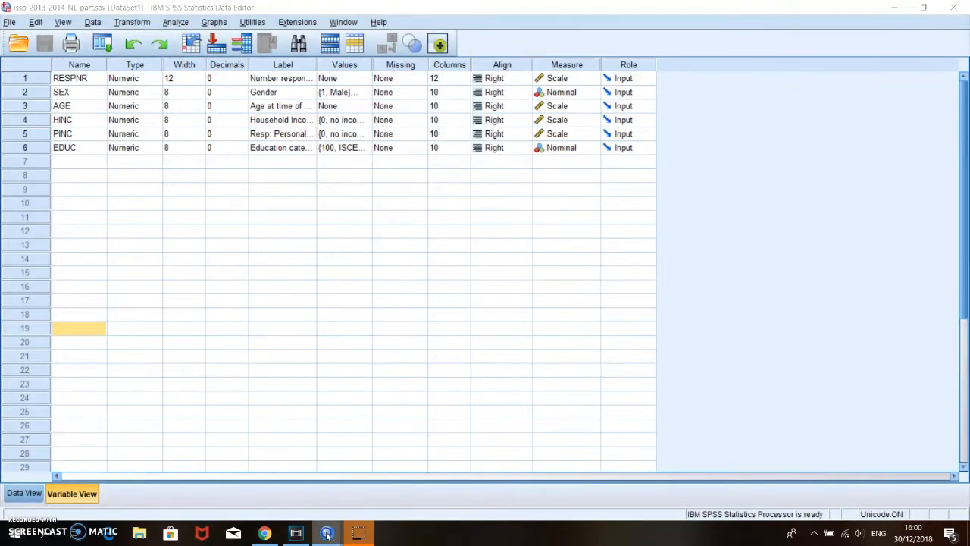
click(326, 534)
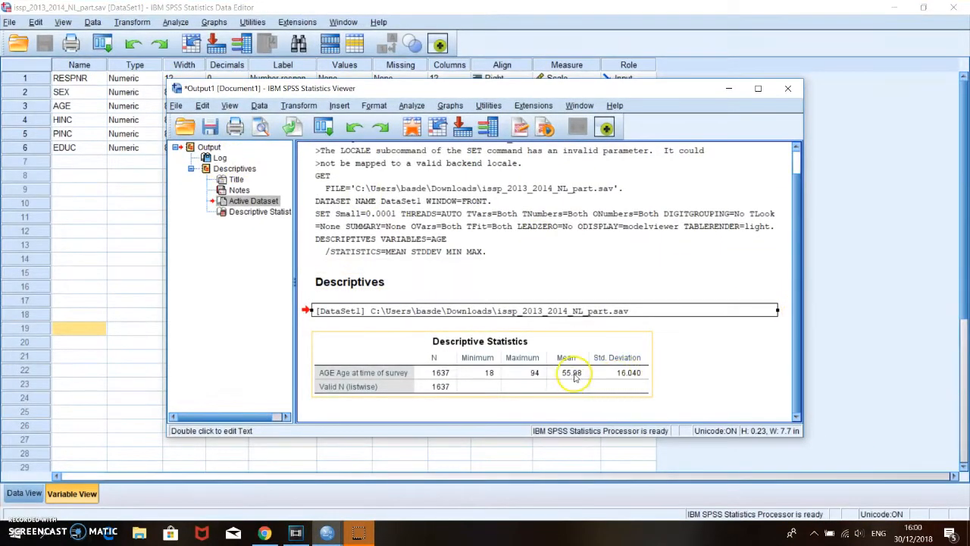
mouse_move(577, 373)
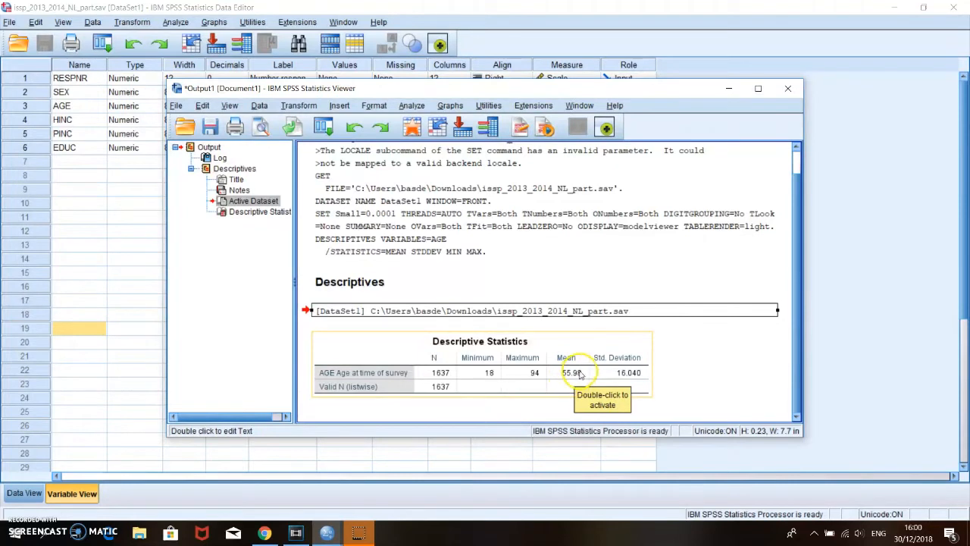
mouse_move(583, 377)
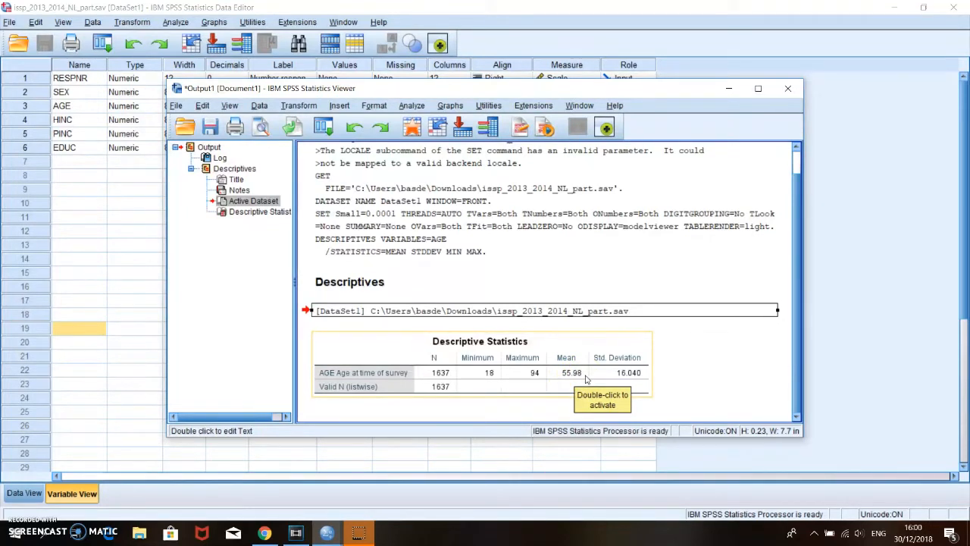
mouse_move(546, 372)
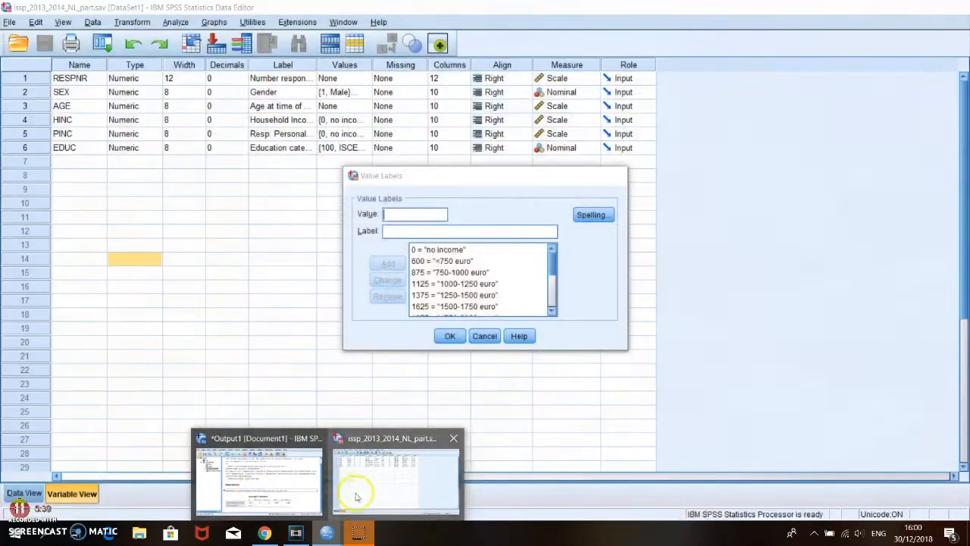
- Switch from the Output Viewer back to the Data Editor window
click(259, 482)
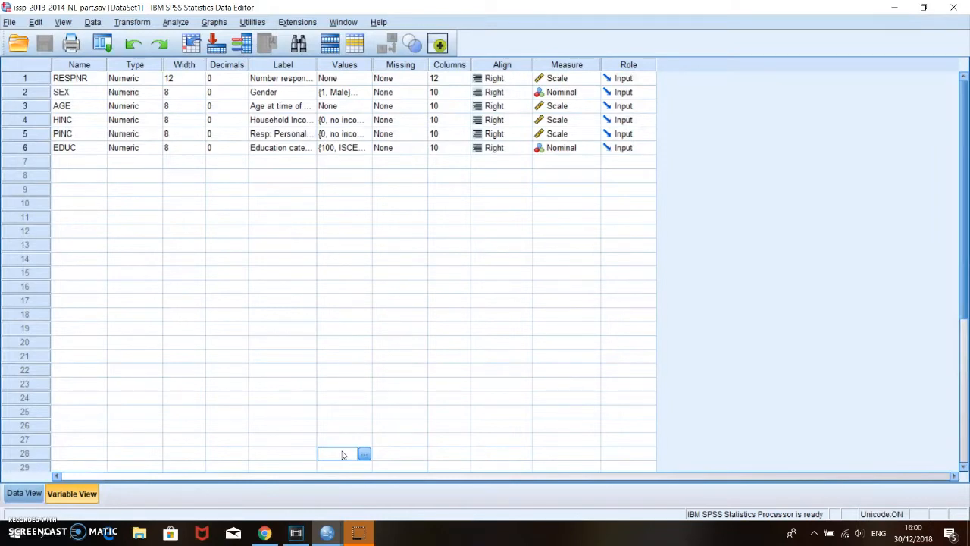
- Select cells among the six variable definitions, RESPNR through EDUC, leaving them unedited
click(282, 384)
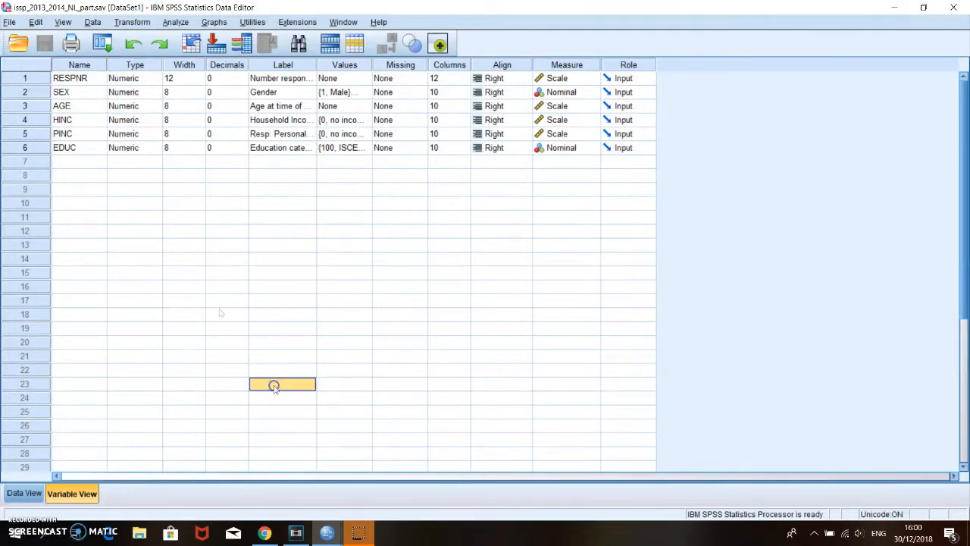
mouse_move(300, 306)
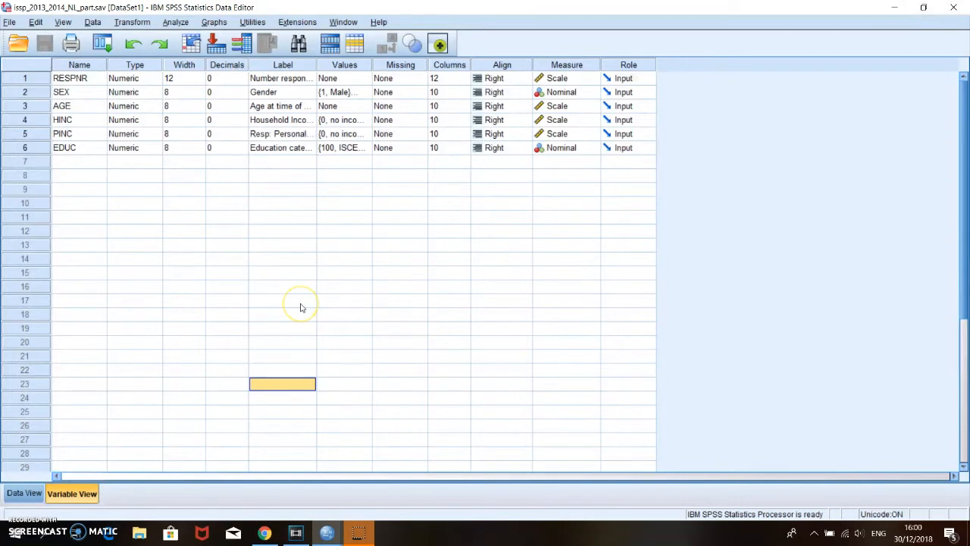
click(282, 300)
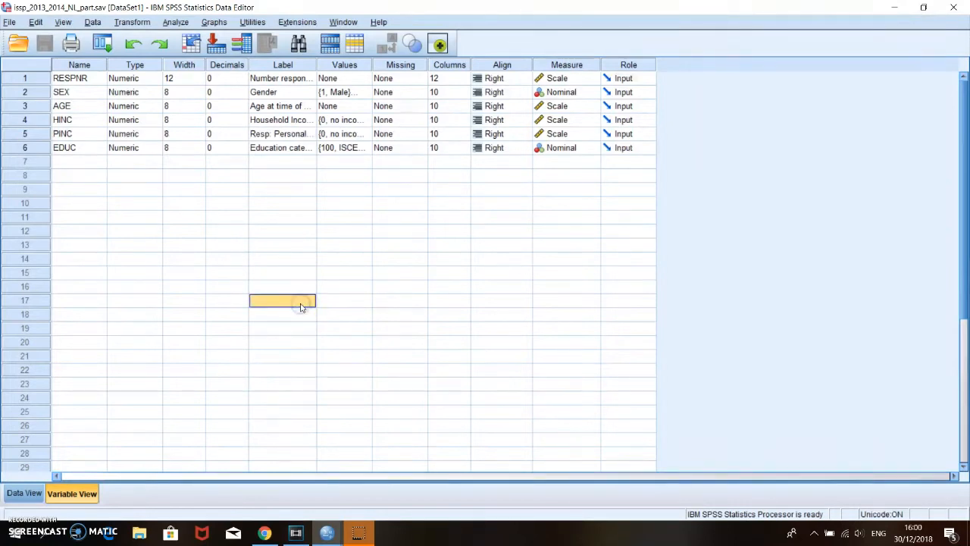
click(331, 328)
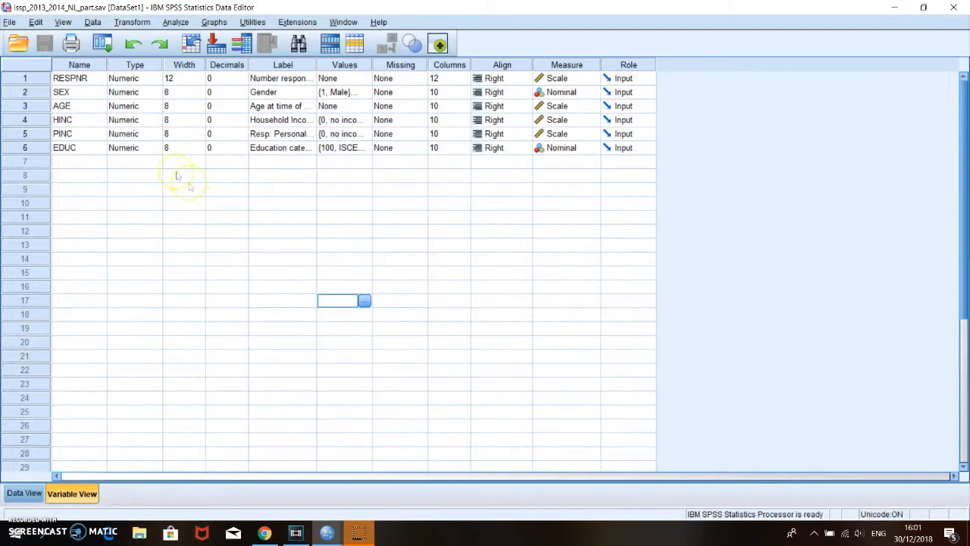
- Paste a GET FILE command for issp_2013_2014_NL_part.sav into a syntax window as DataSet2
click(9, 22)
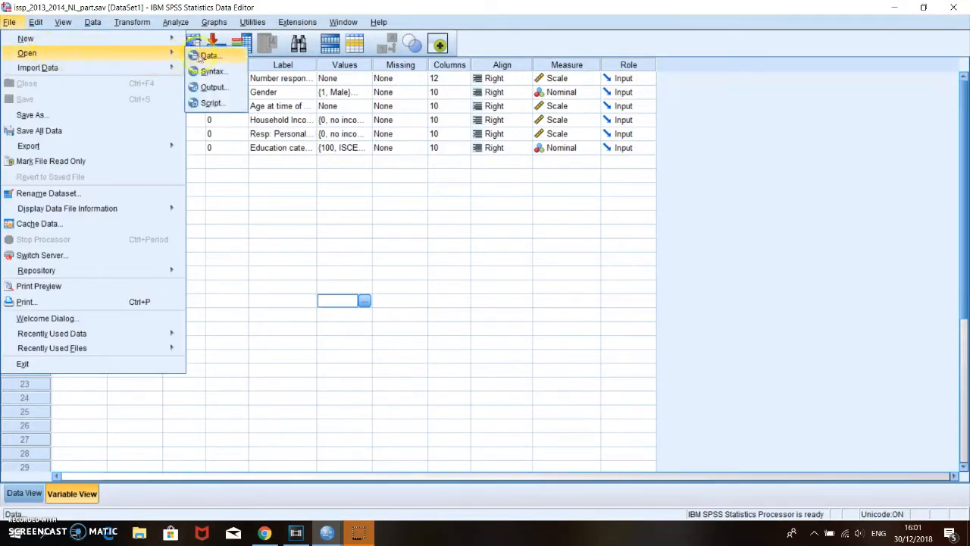
click(209, 54)
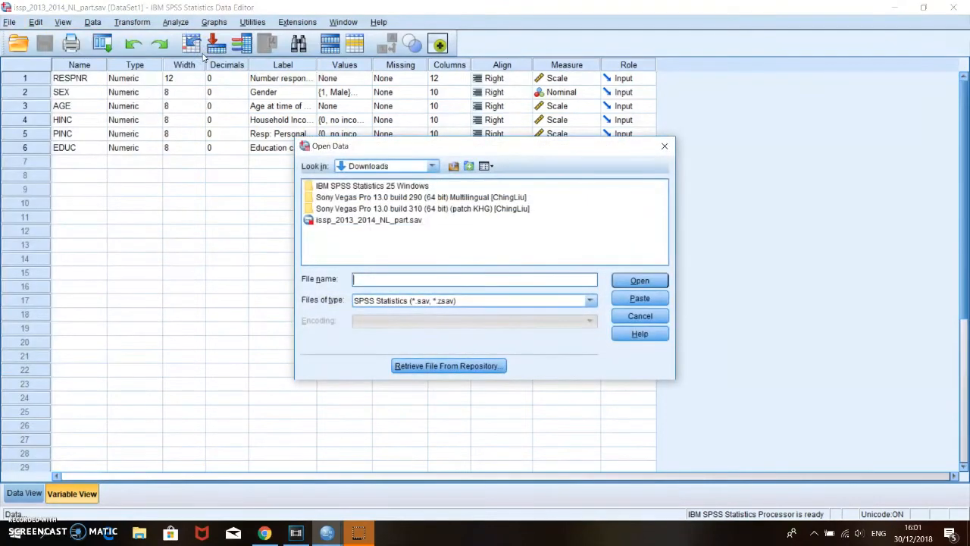
click(368, 220)
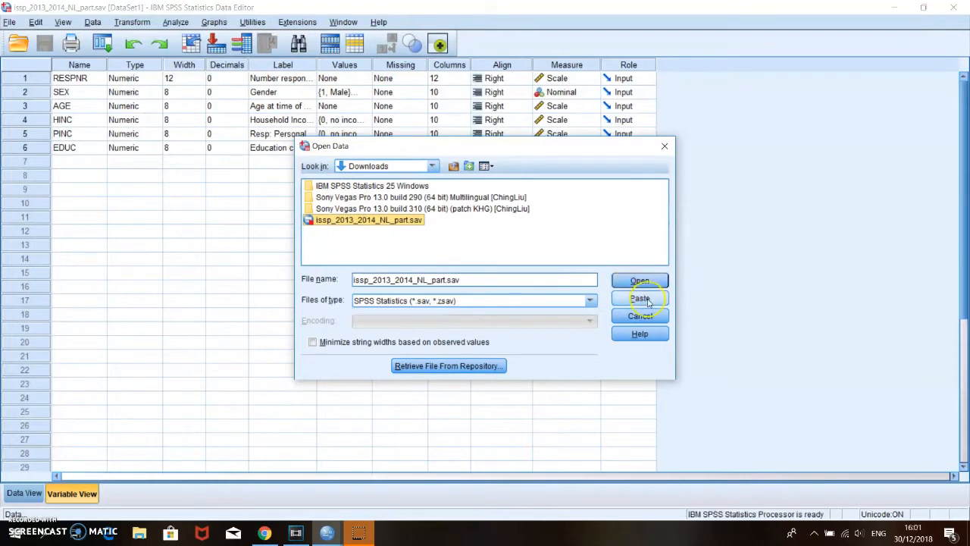
click(640, 279)
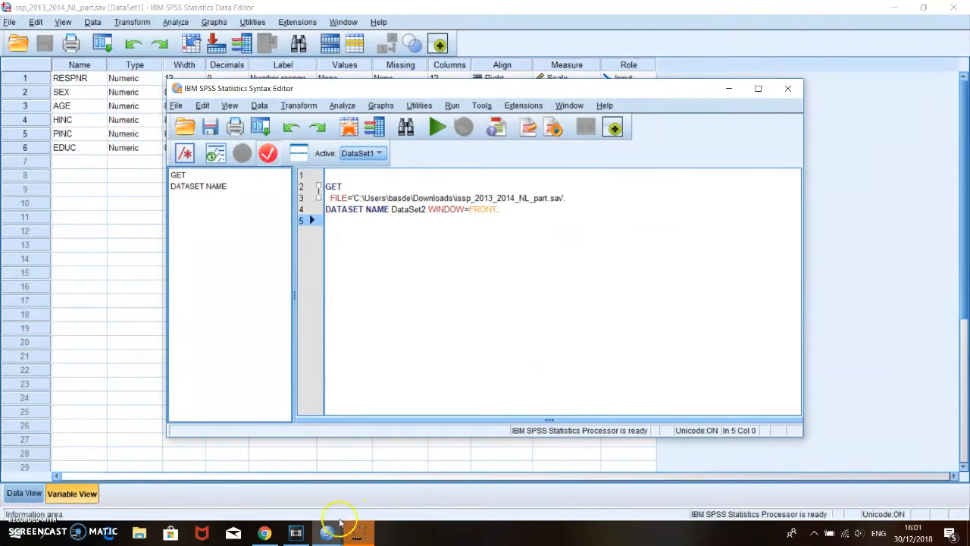
mouse_move(326, 534)
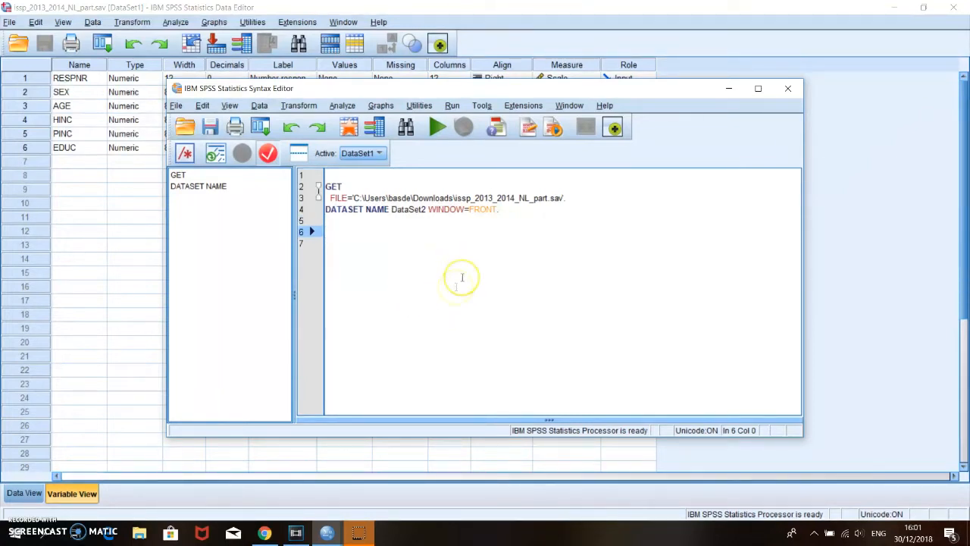
mouse_move(416, 277)
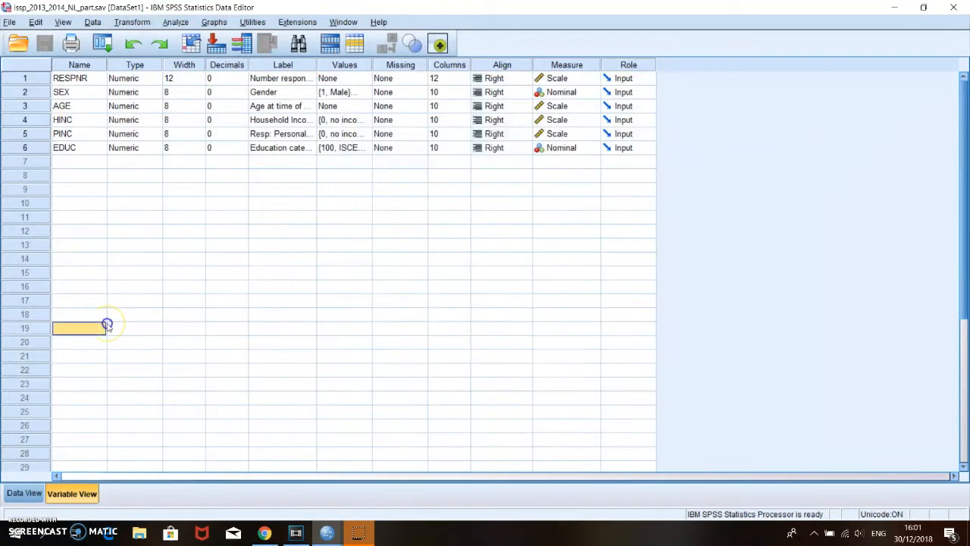
mouse_move(301, 276)
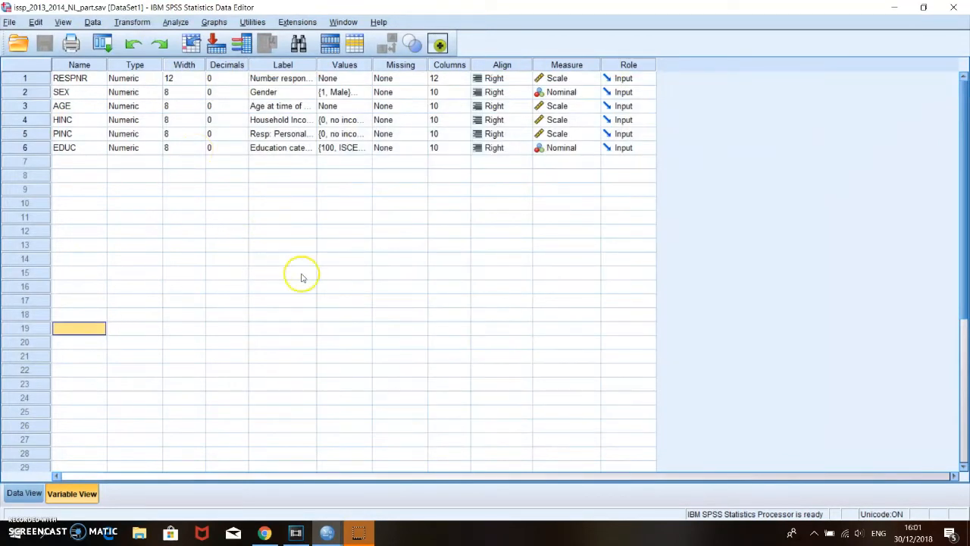
- Start a Descriptives analysis from the Analyze list for the AGE command
click(282, 273)
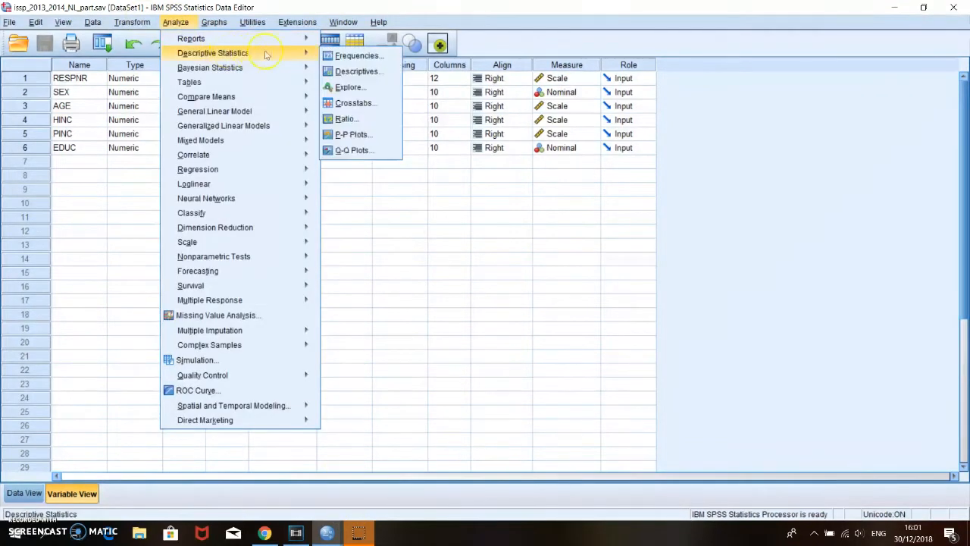
mouse_move(357, 72)
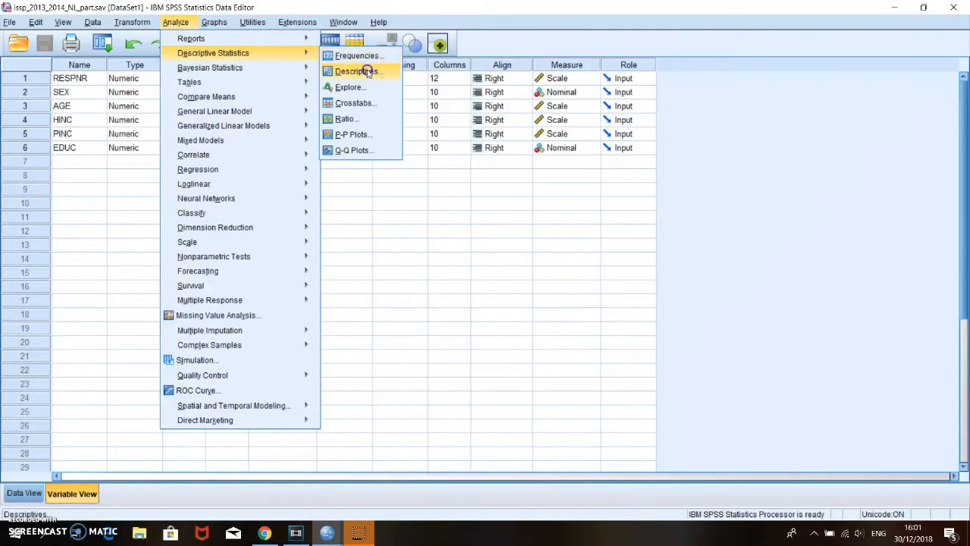
click(356, 71)
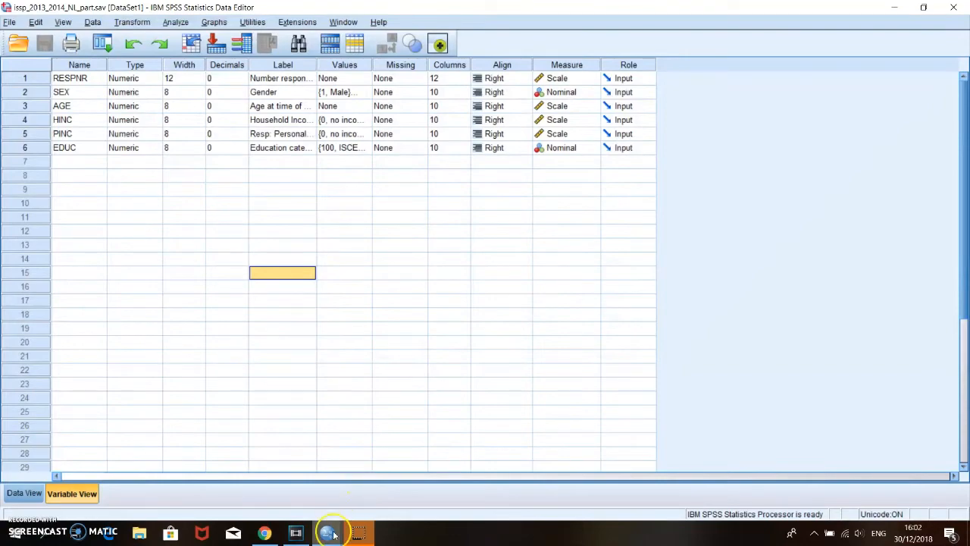
- Bring the syntax window forward and place the insertion point in the DESCRIPTIVES command for AGE
click(326, 532)
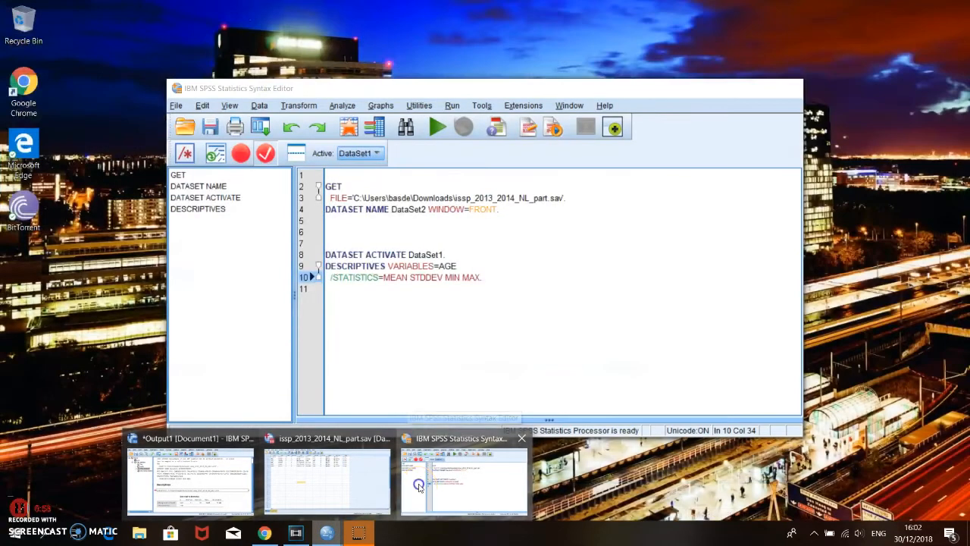
click(328, 482)
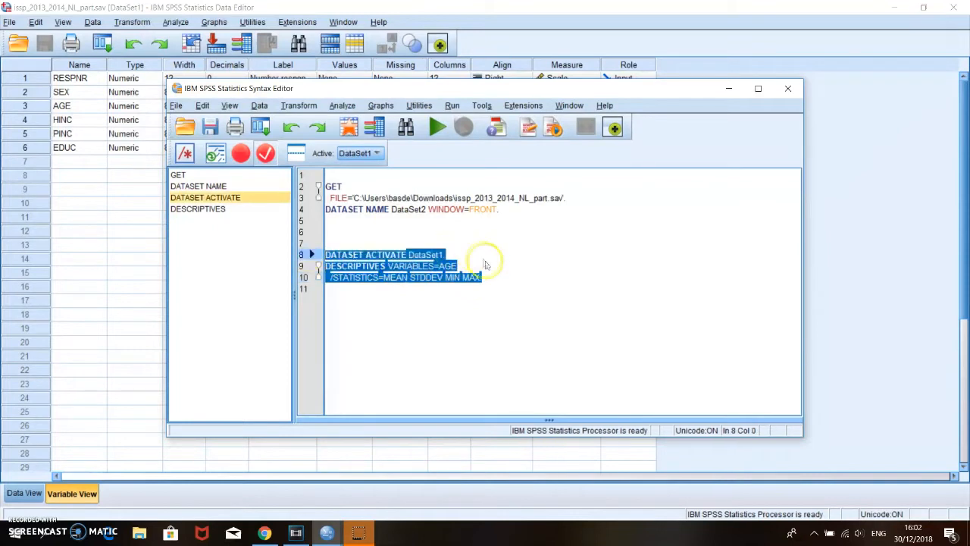
click(482, 276)
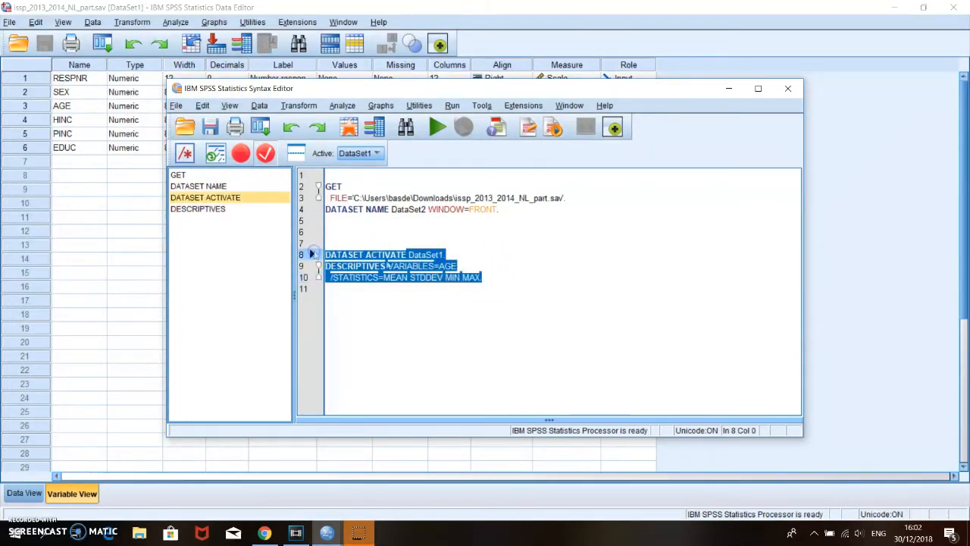
click(483, 276)
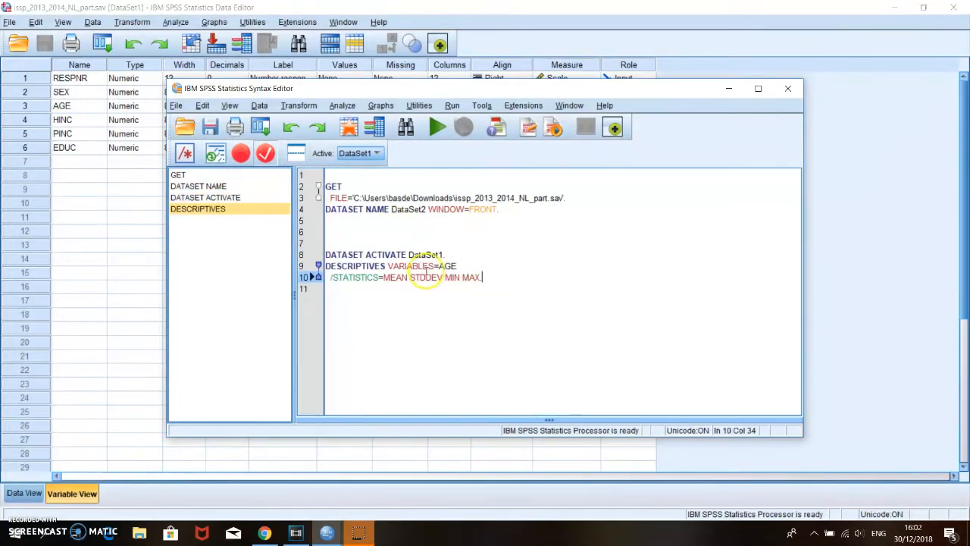
click(415, 265)
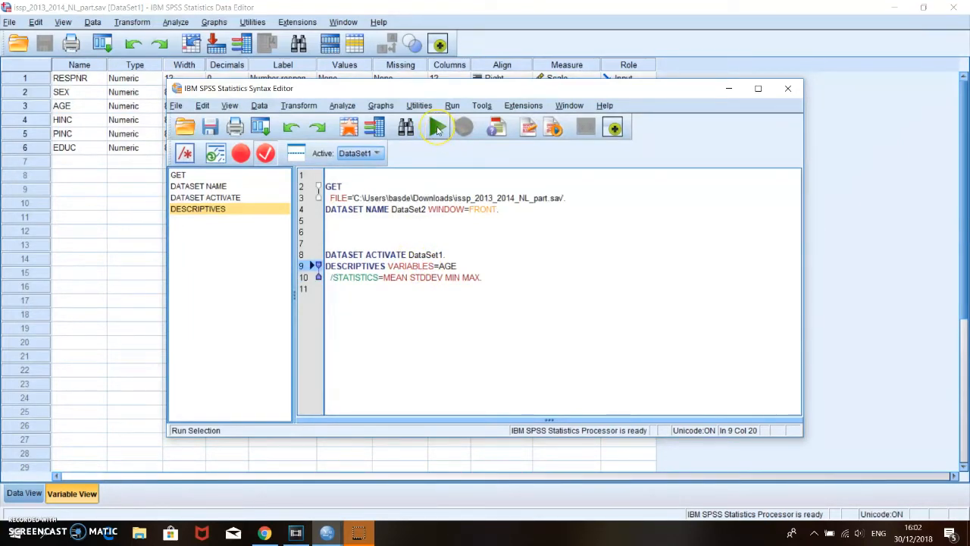
- Run the AGE descriptives, giving N 1637, range 18–94, mean 55.98, SD 16.040
click(436, 127)
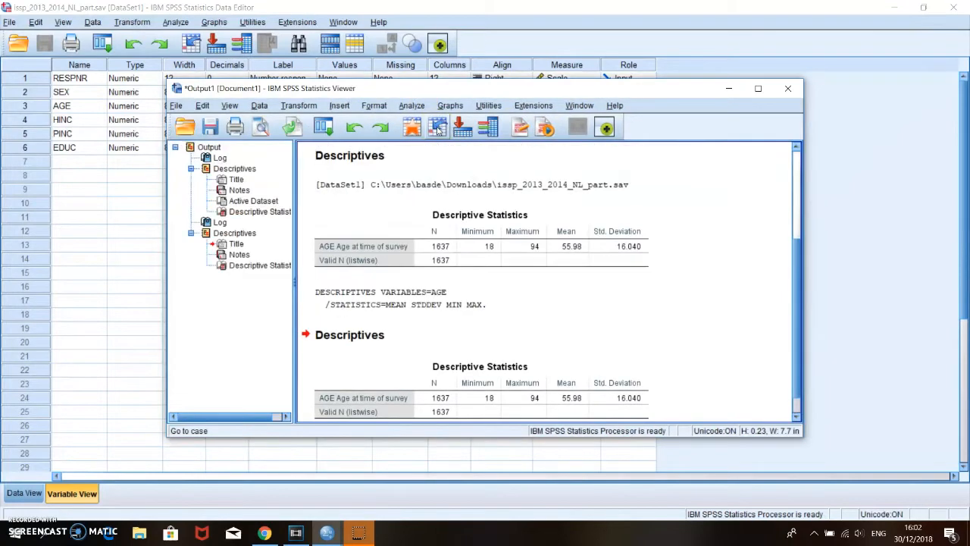
scroll(down, 3)
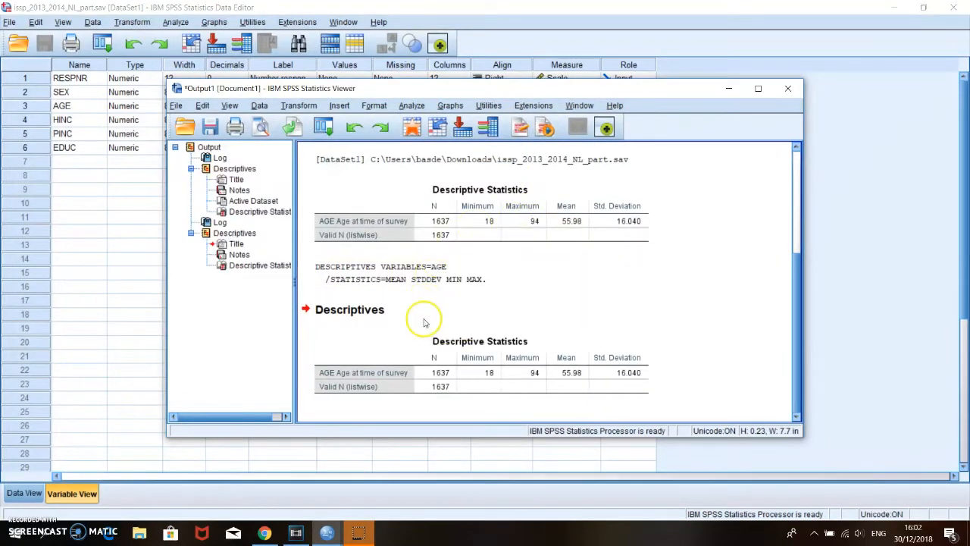
mouse_move(728, 371)
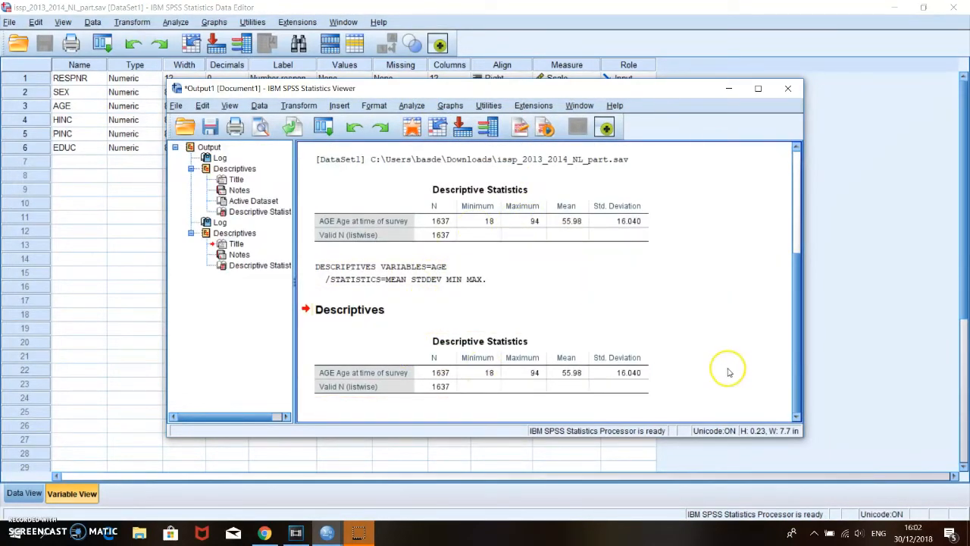
mouse_move(691, 382)
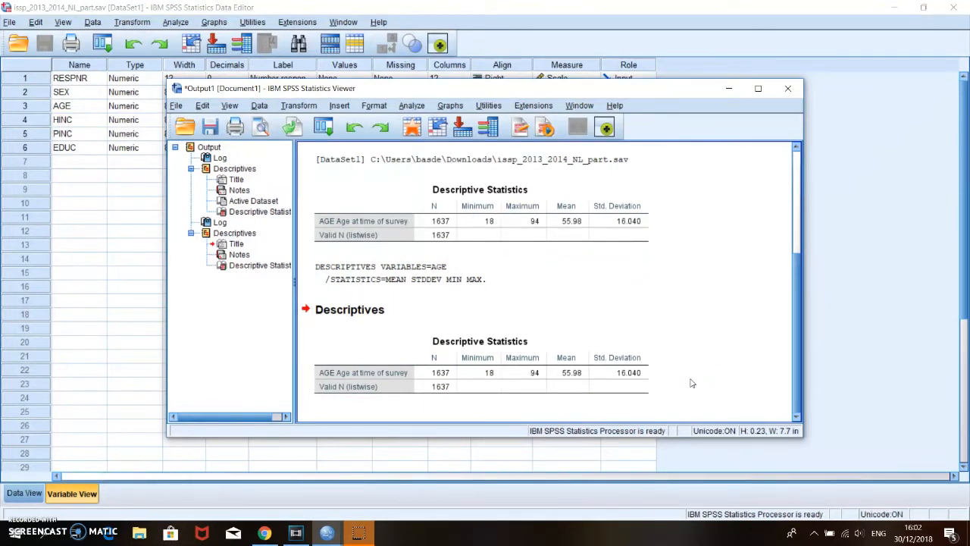
mouse_move(363, 358)
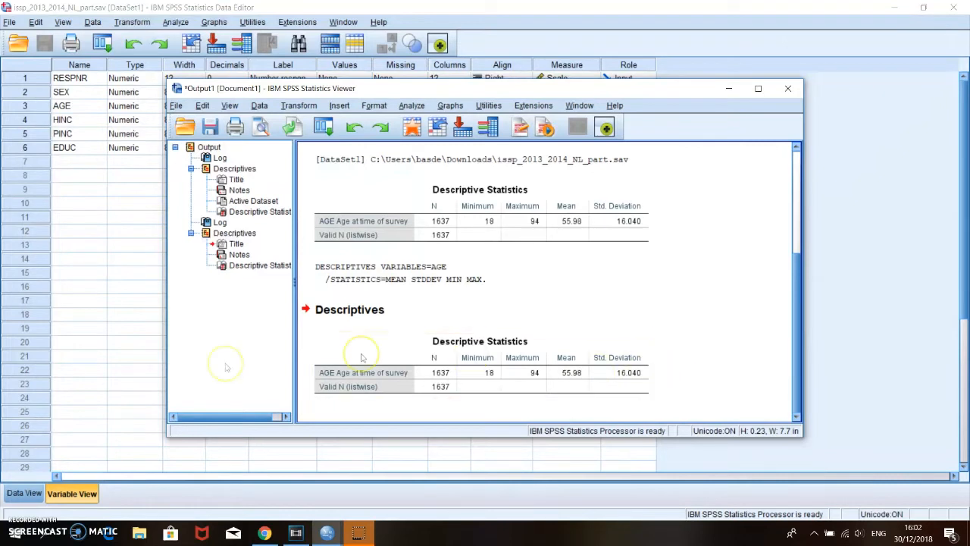
mouse_move(124, 366)
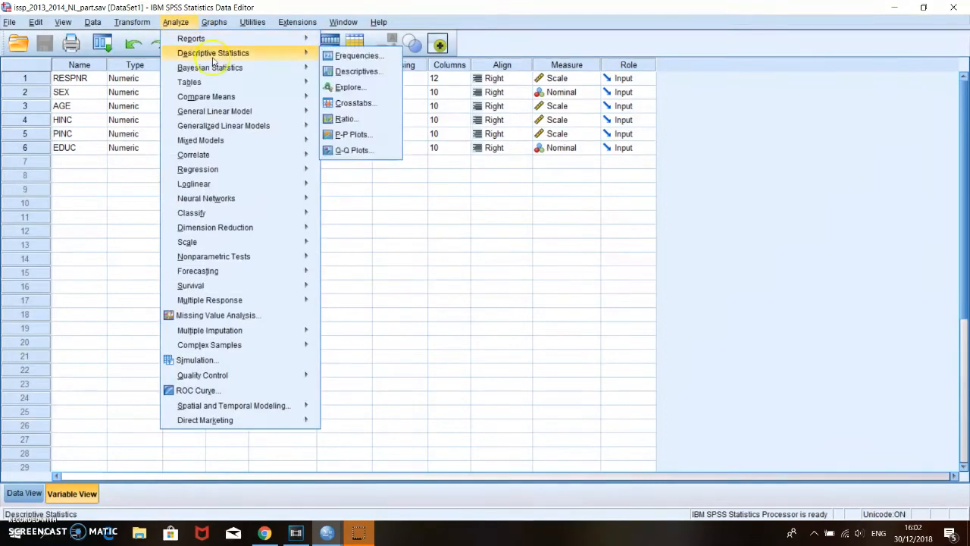
- In the Descriptives dialog, swap AGE out and household income HINC in as the analysed variable
click(358, 71)
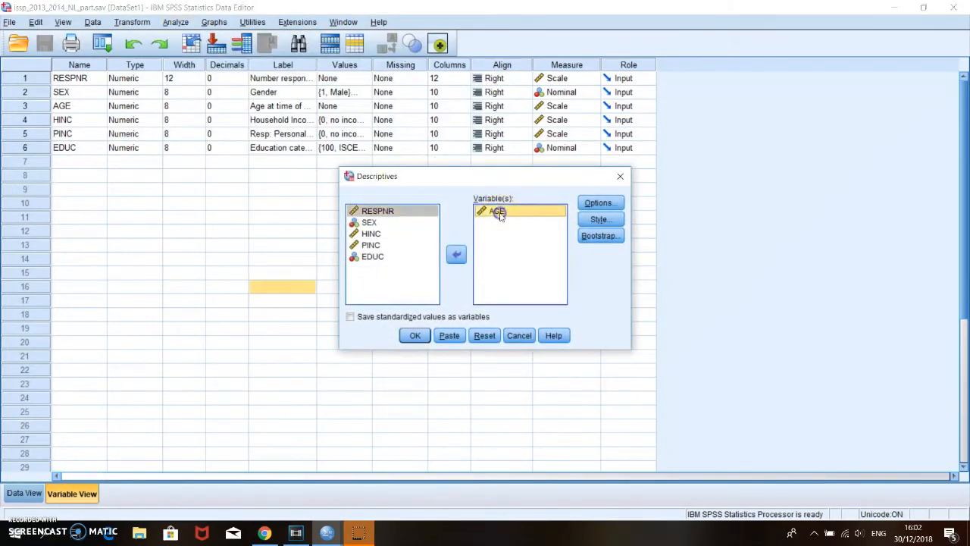
click(457, 255)
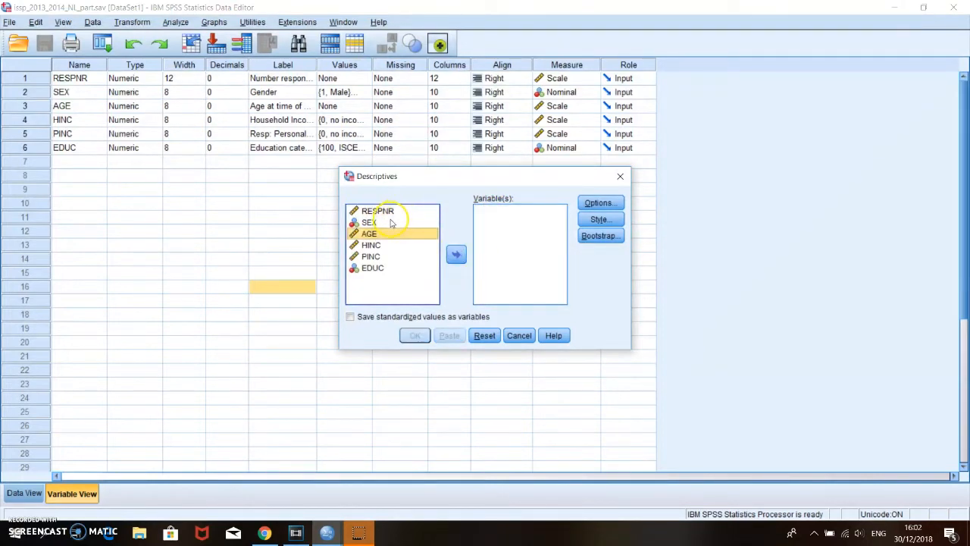
click(370, 222)
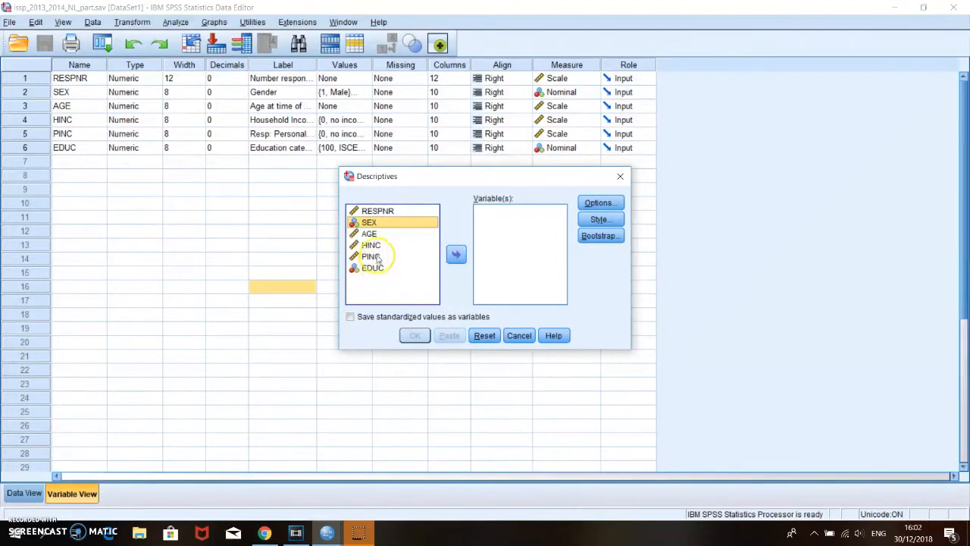
click(454, 255)
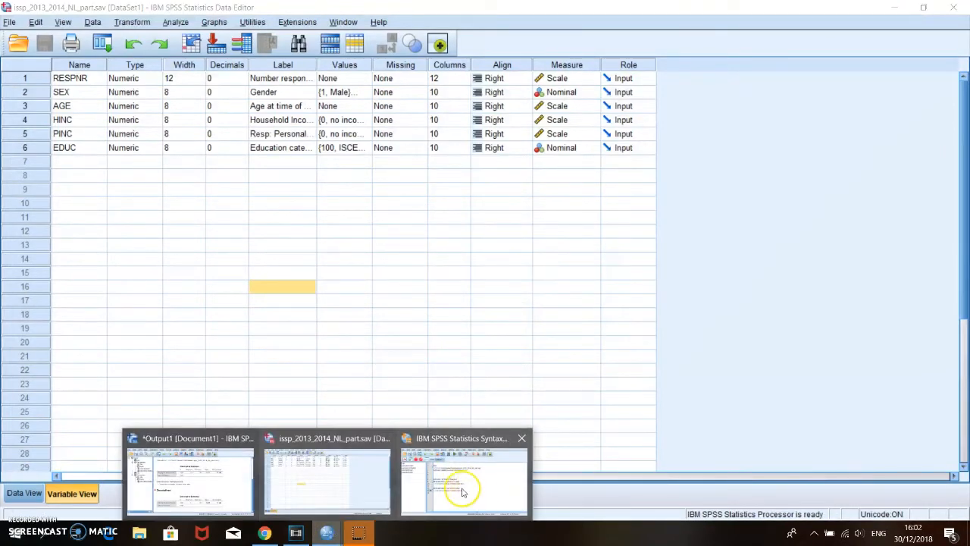
- Run the HINC descriptives line, giving N 1433, income 0–5500, mean 2704.10
click(463, 482)
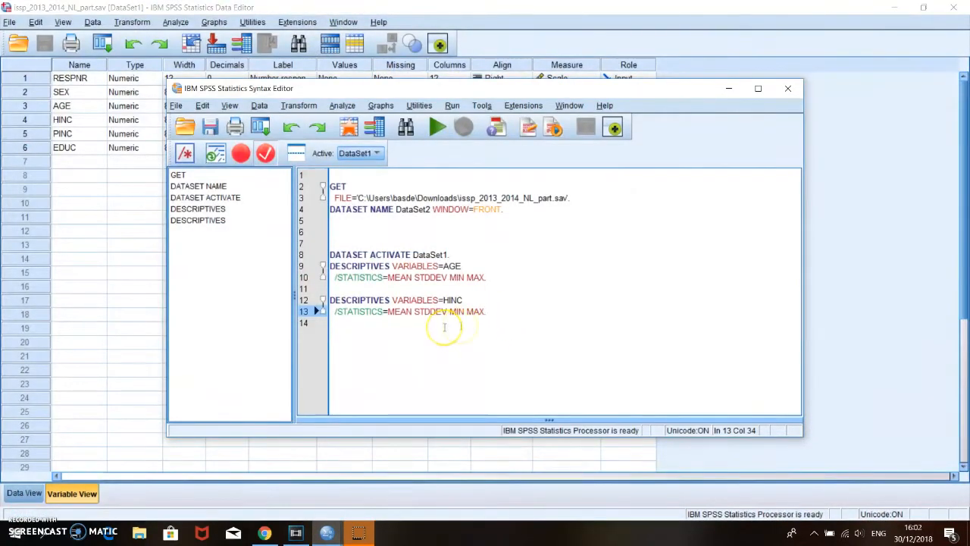
click(427, 312)
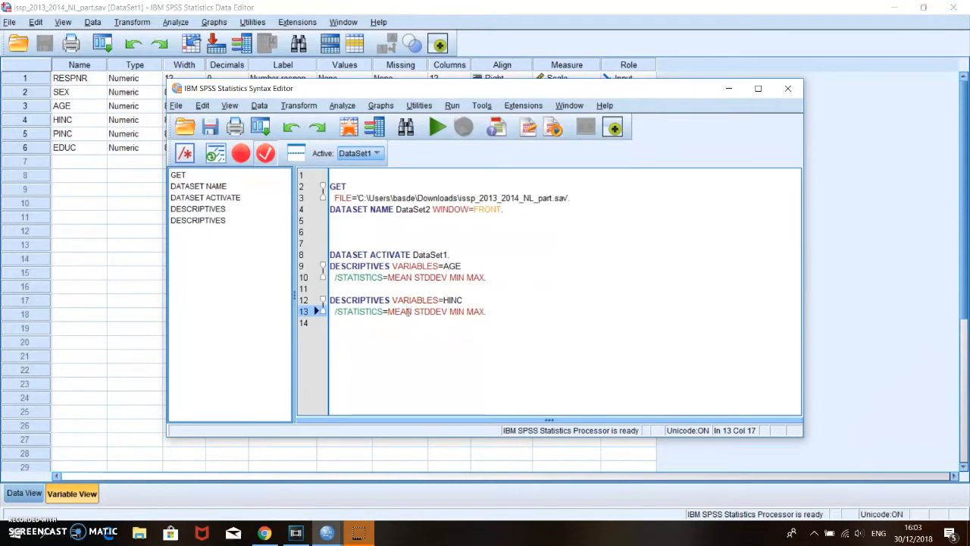
mouse_move(438, 127)
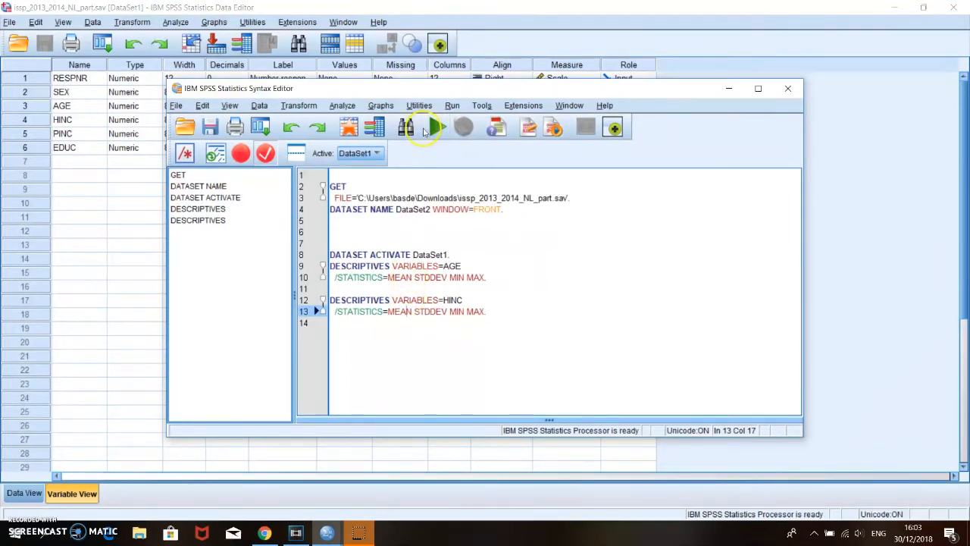
click(437, 127)
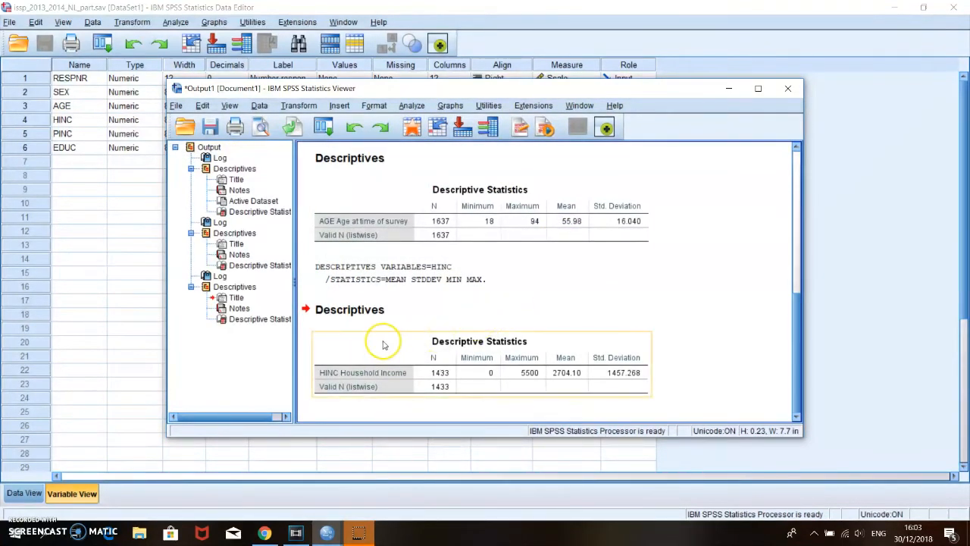
mouse_move(403, 387)
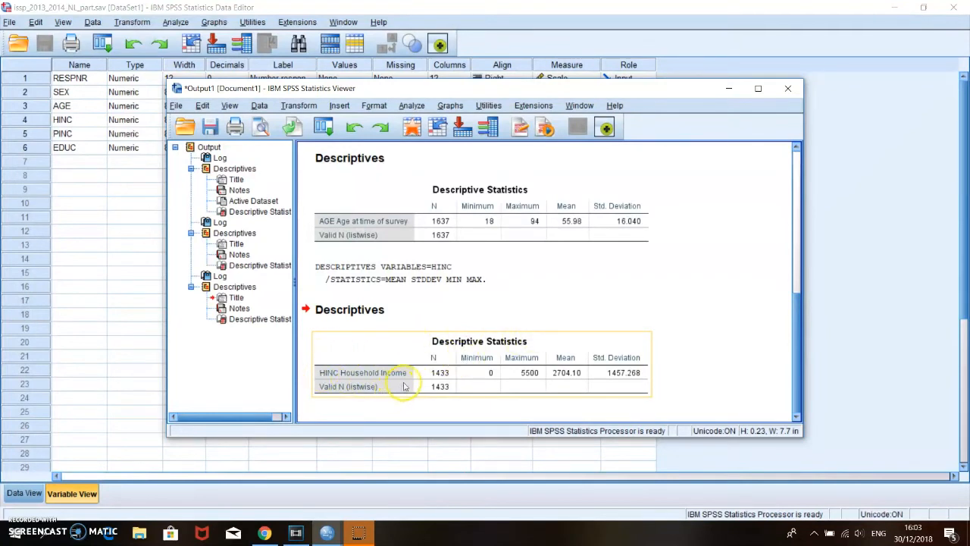
mouse_move(563, 382)
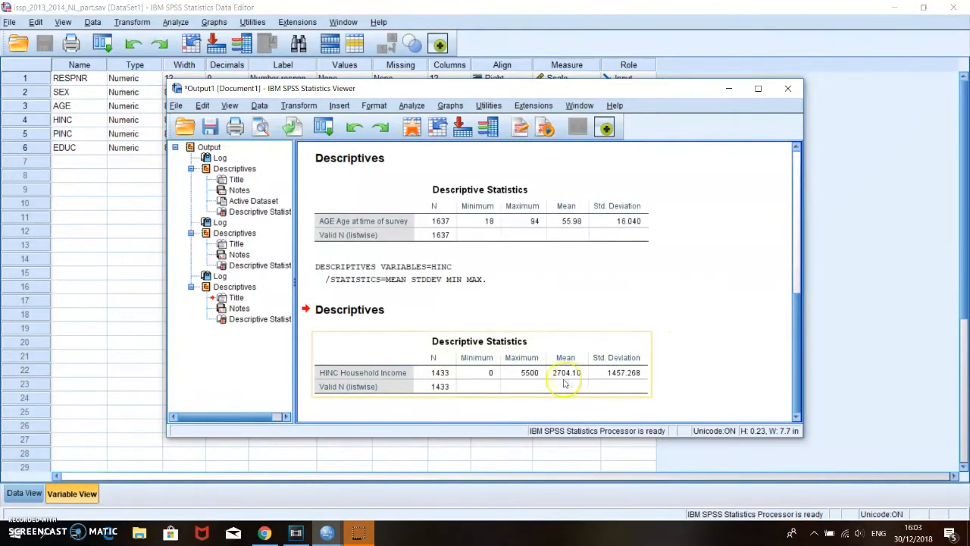
mouse_move(569, 376)
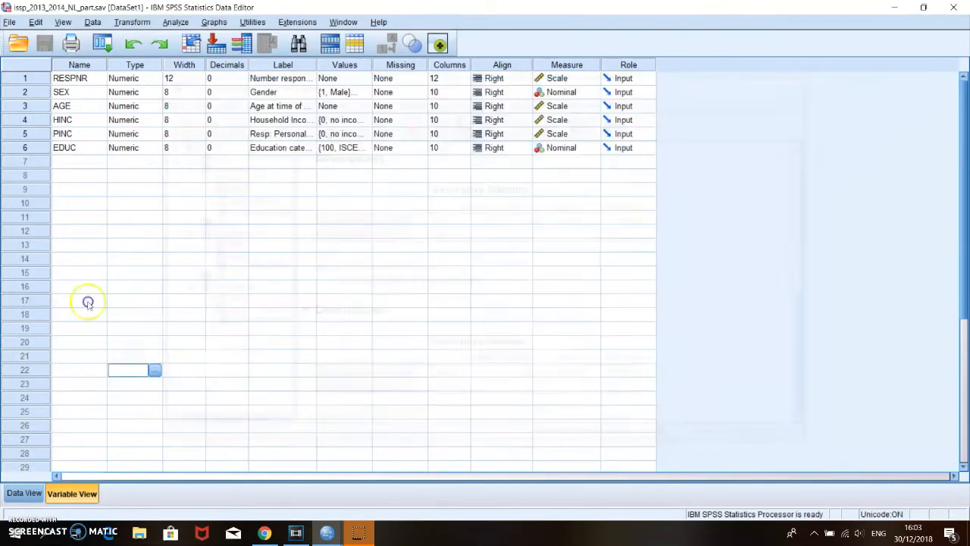
mouse_move(328, 533)
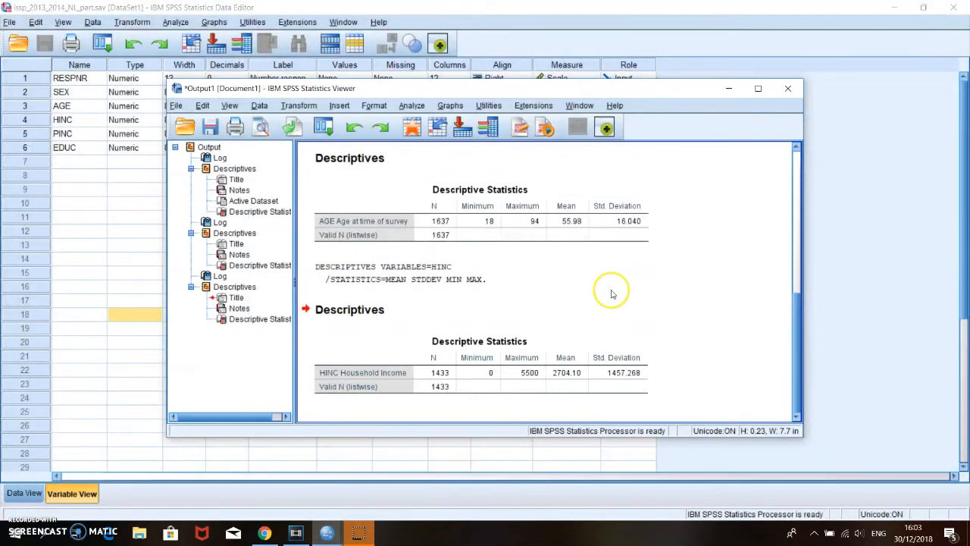
mouse_move(756, 327)
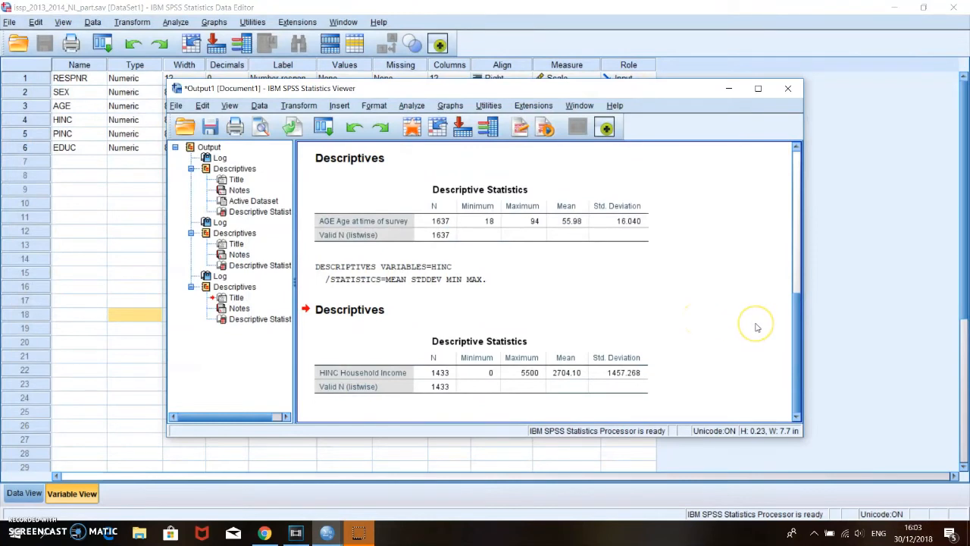
mouse_move(756, 327)
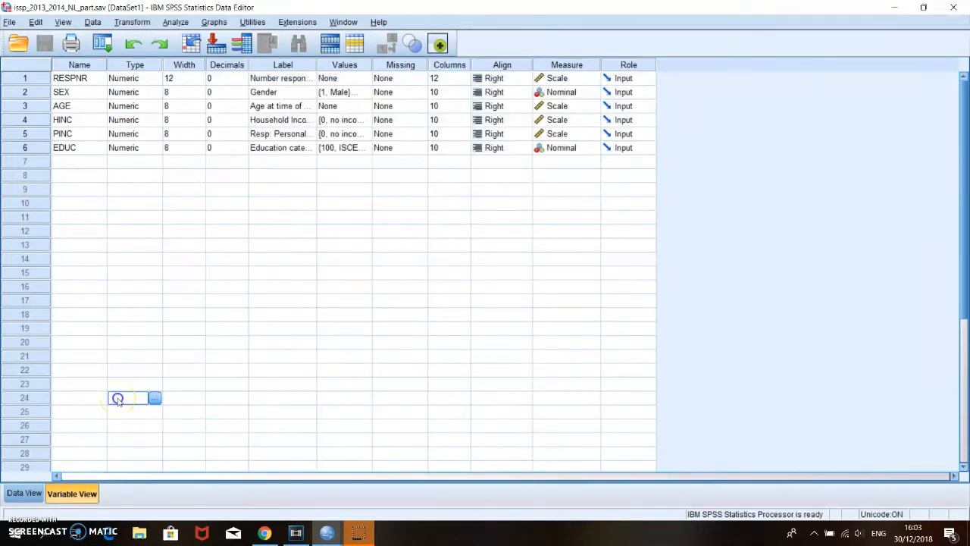
- Bring the Syntax Editor with the GET FILE and two DESCRIPTIVES commands to the front
click(282, 328)
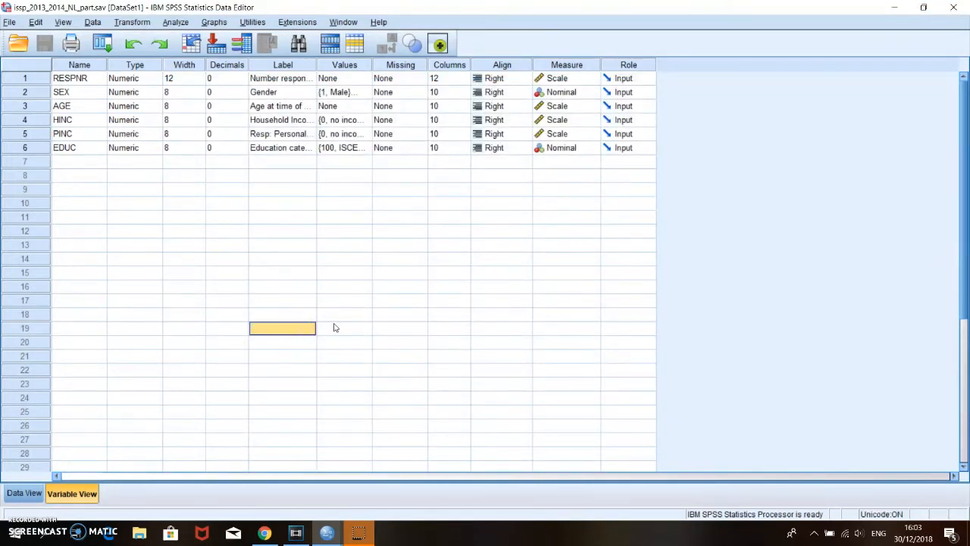
click(400, 328)
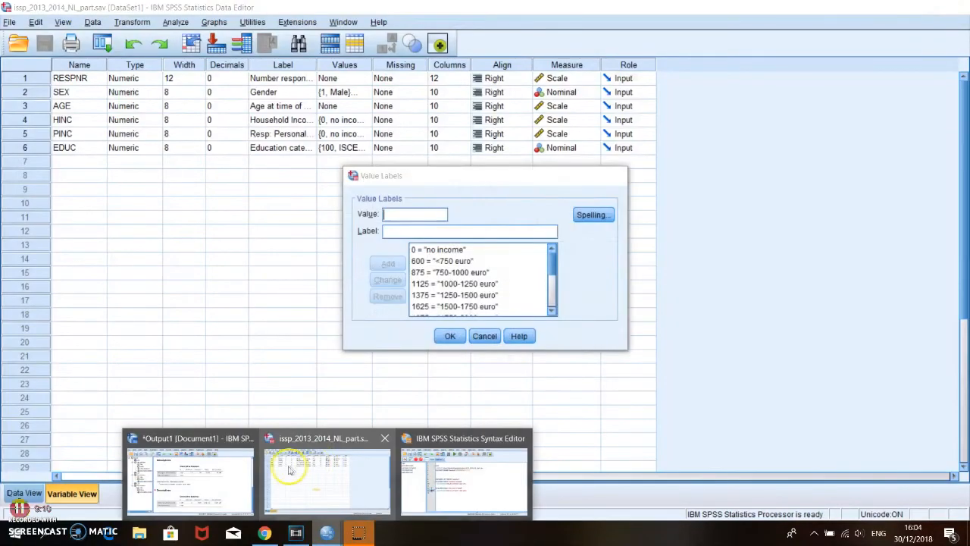
click(464, 482)
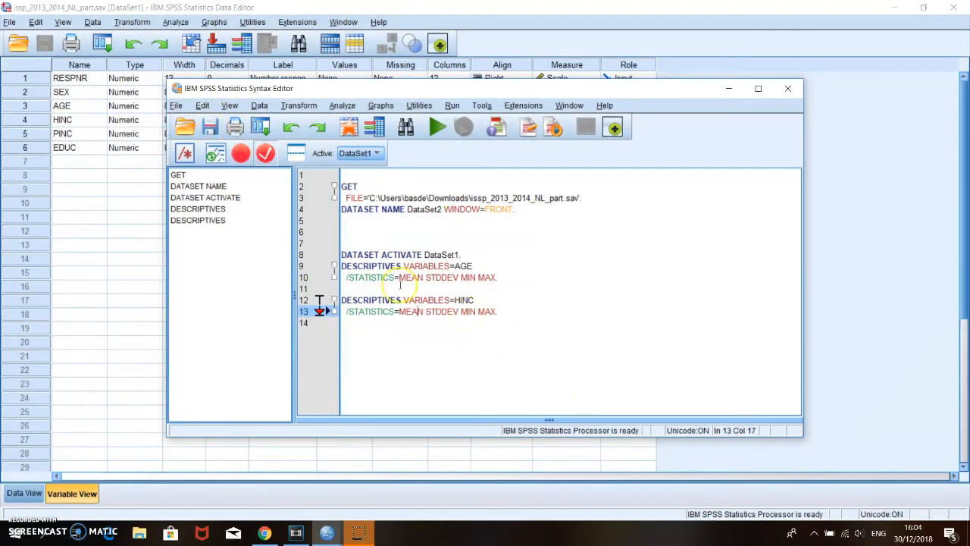
mouse_move(515, 288)
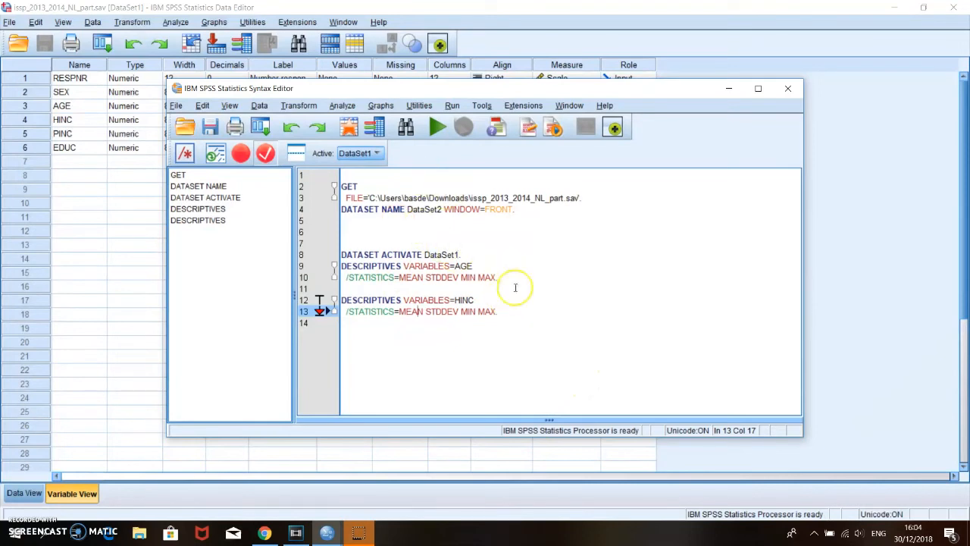
mouse_move(534, 386)
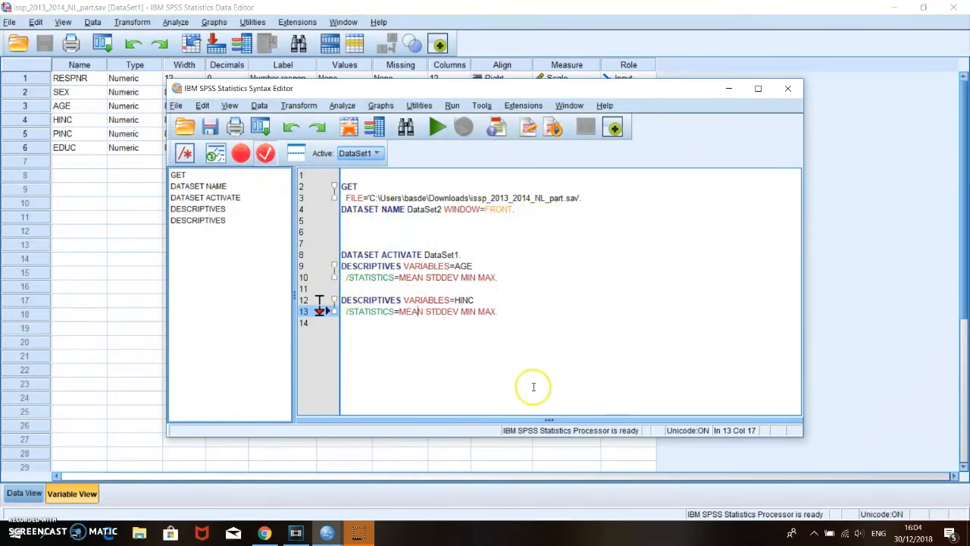
mouse_move(431, 286)
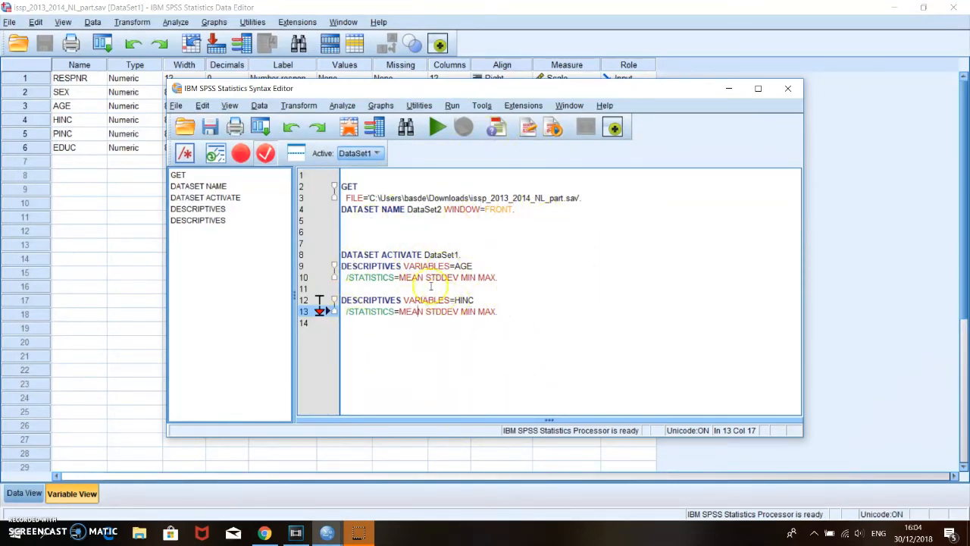
mouse_move(512, 284)
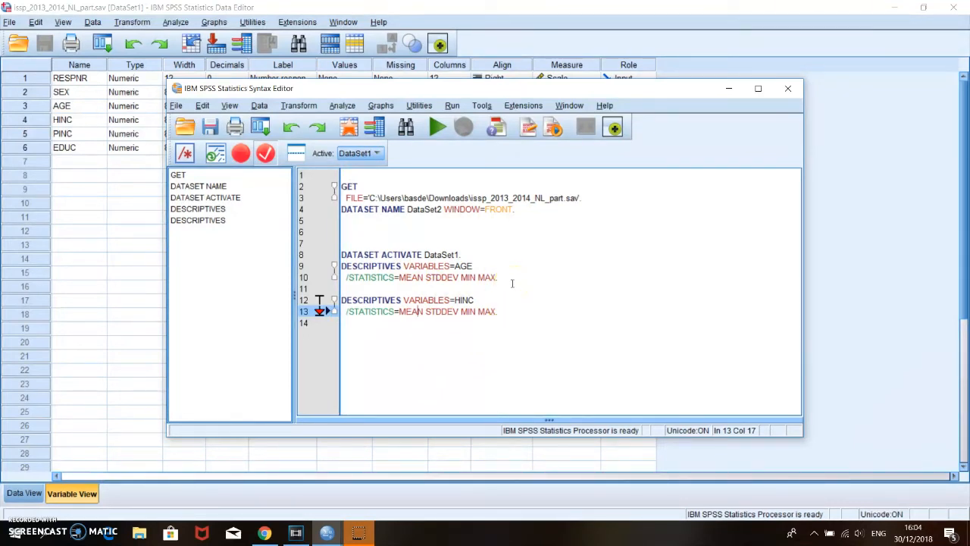
mouse_move(554, 334)
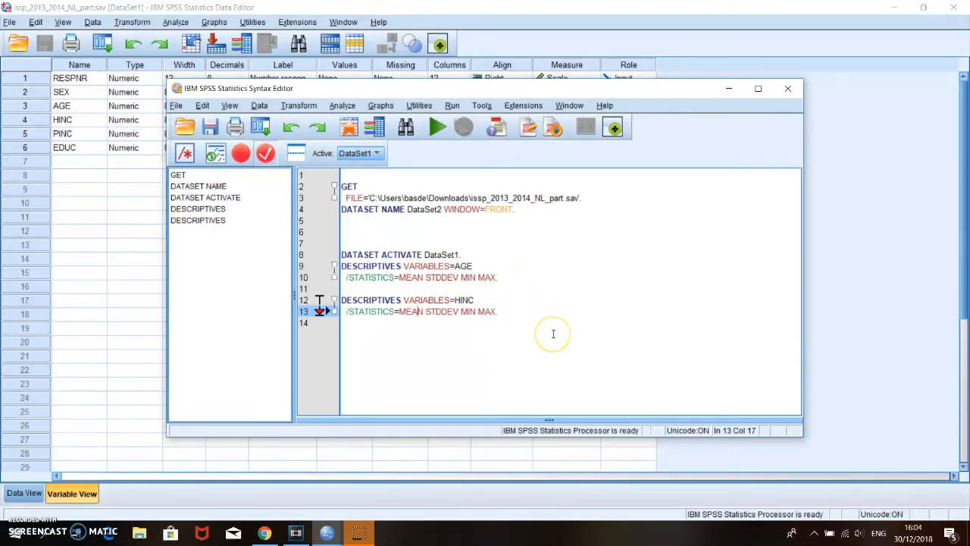
mouse_move(387, 245)
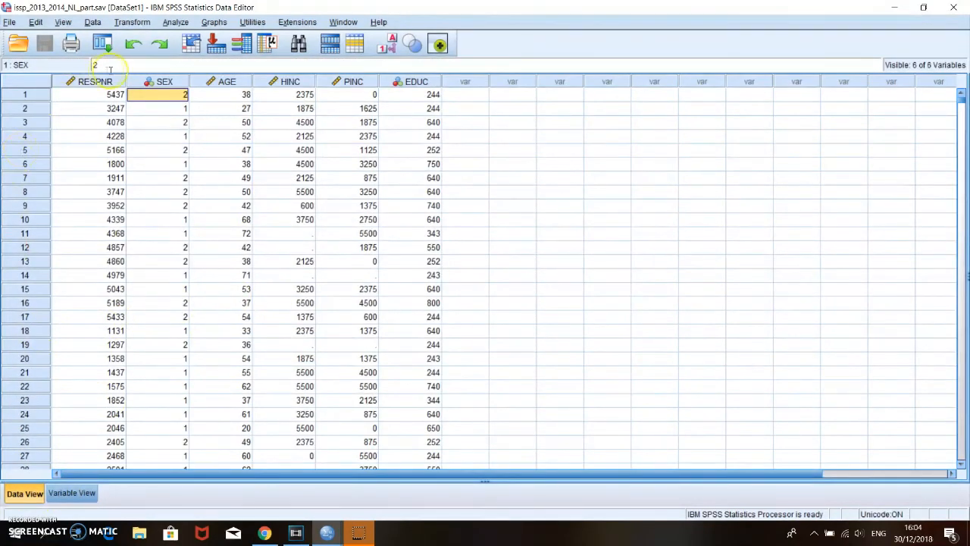
- Return from the case values to the Variable View of the six definitions
click(71, 493)
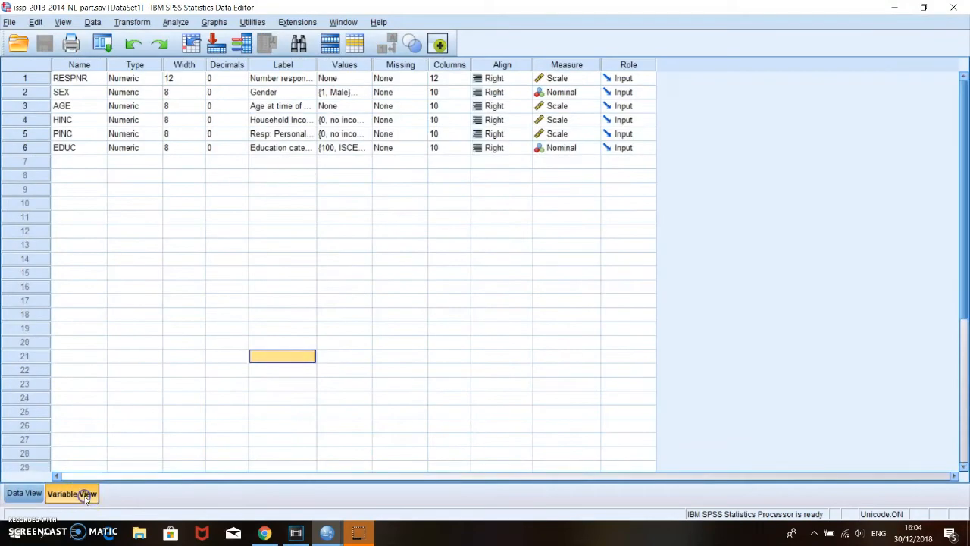
mouse_move(685, 62)
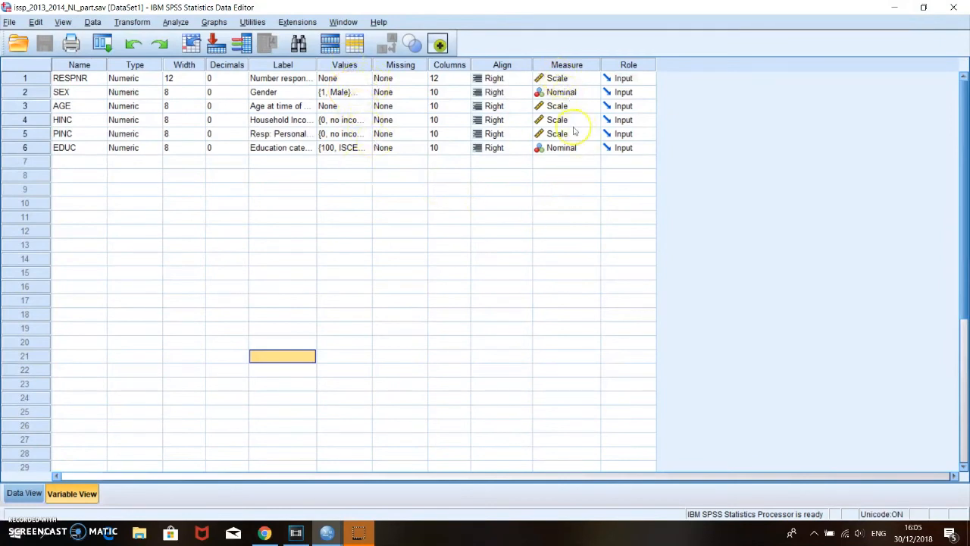
mouse_move(315, 272)
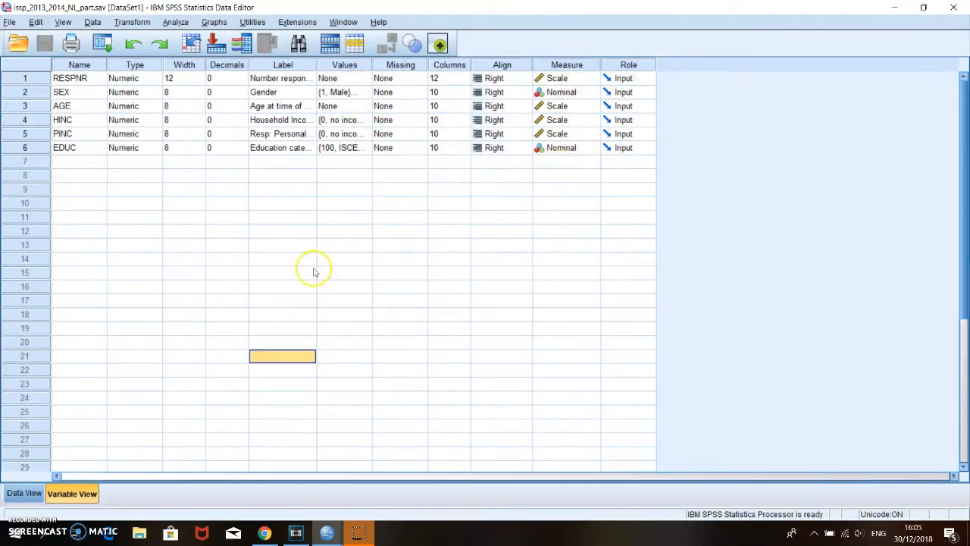
mouse_move(358, 508)
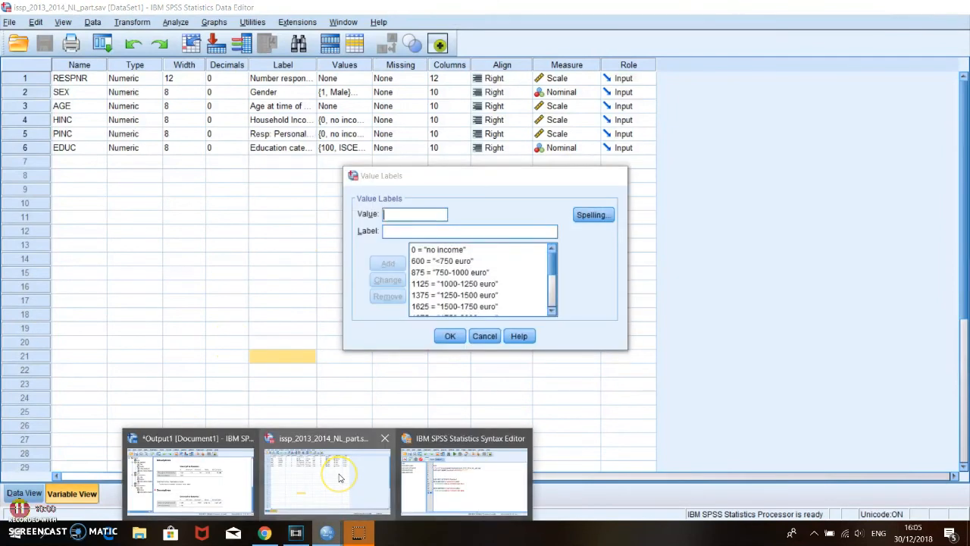
mouse_move(343, 477)
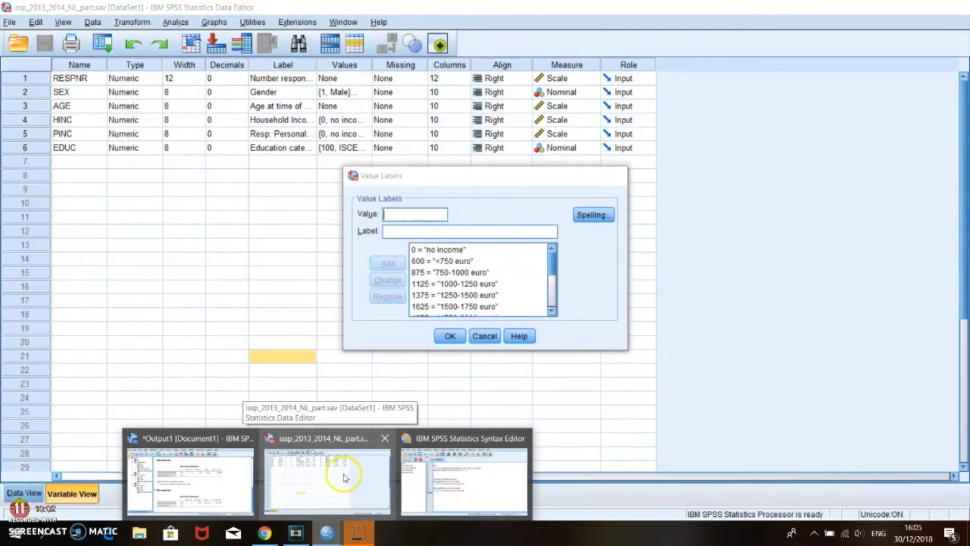
click(464, 477)
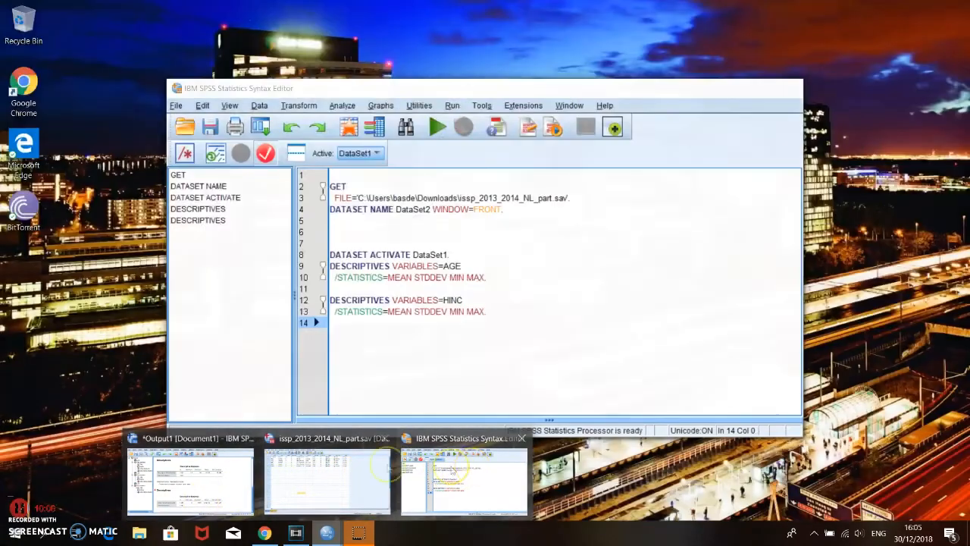
click(189, 482)
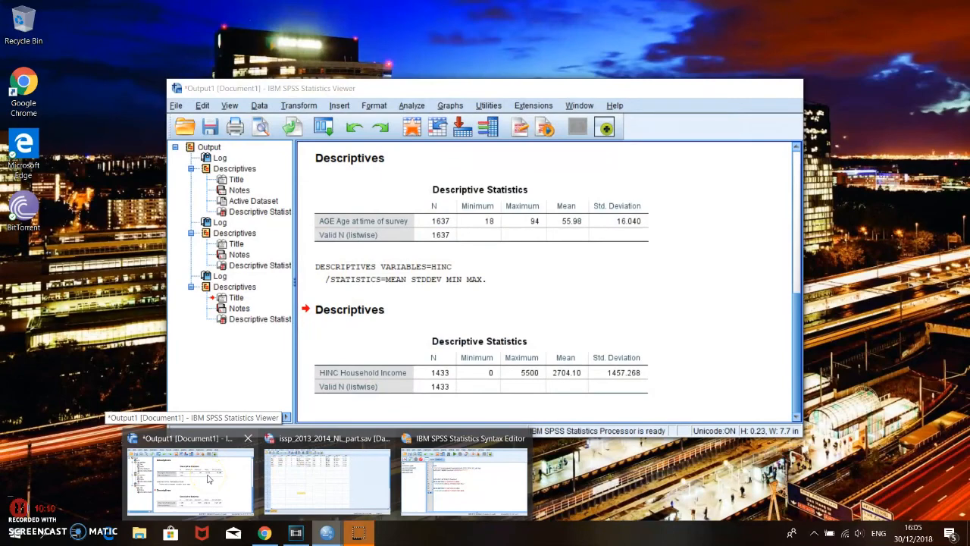
click(326, 482)
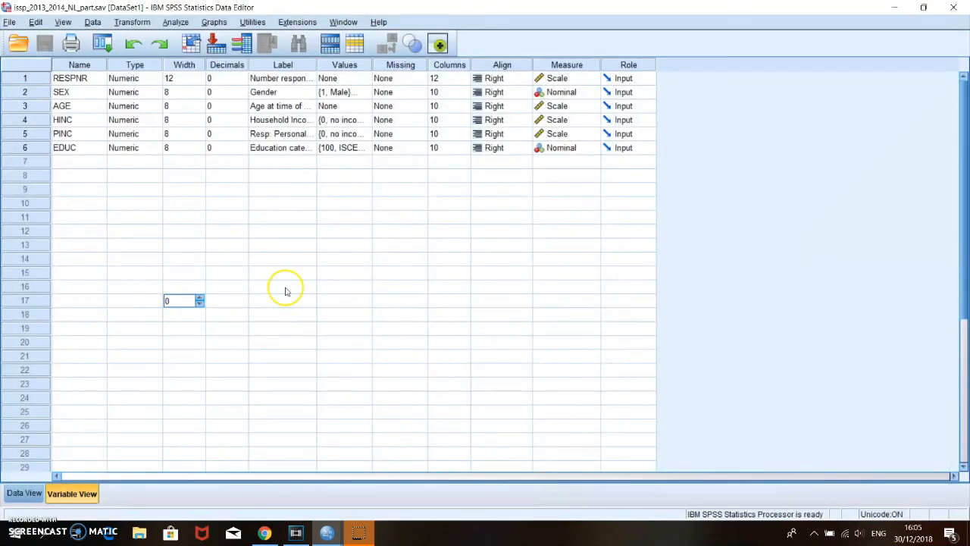
click(282, 287)
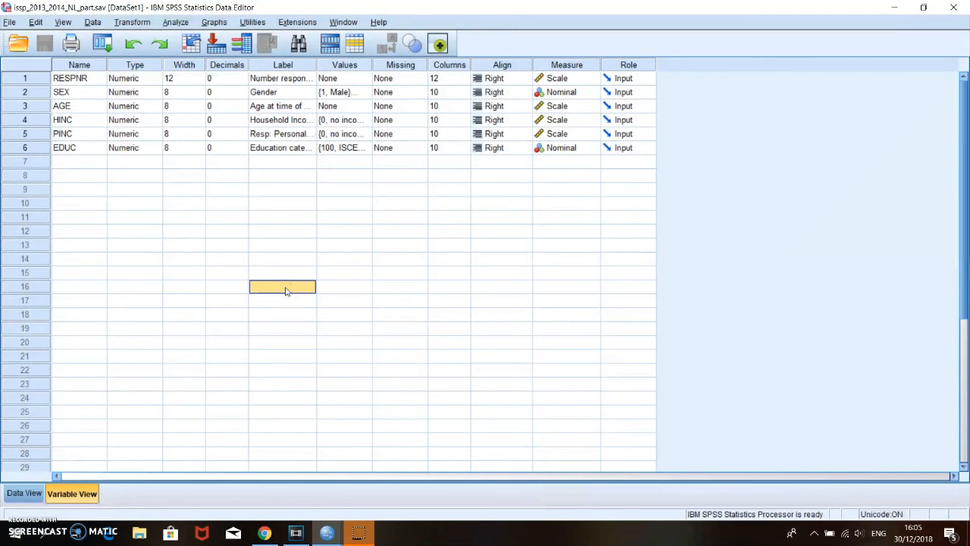
mouse_move(432, 283)
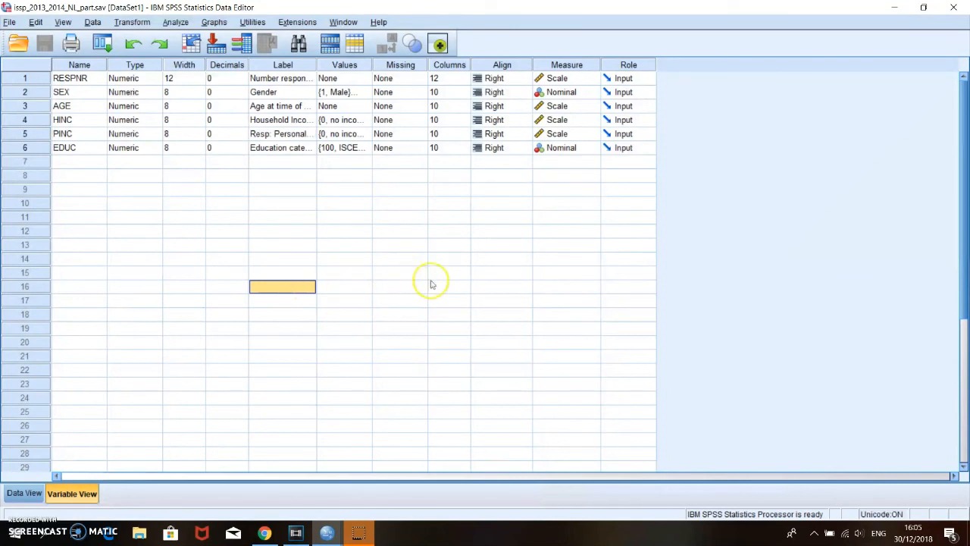
click(397, 287)
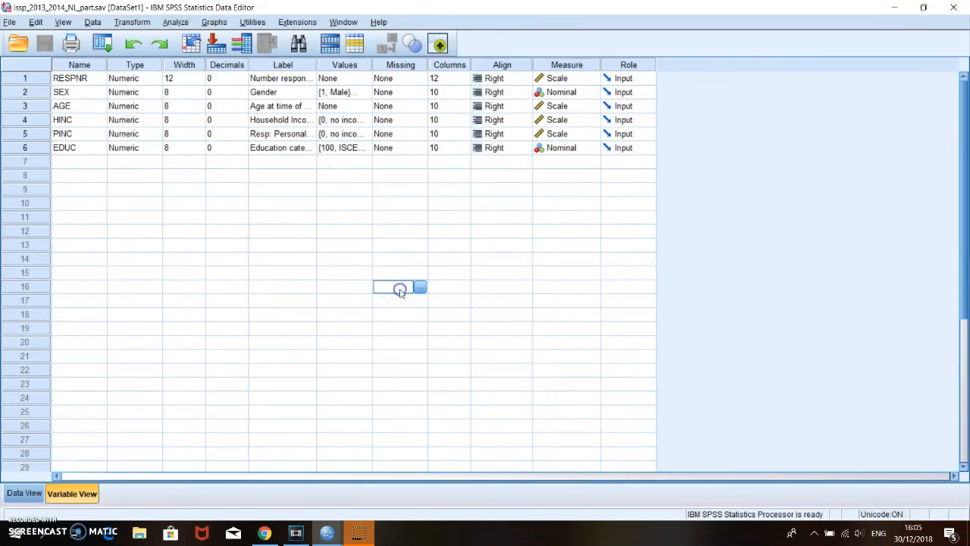